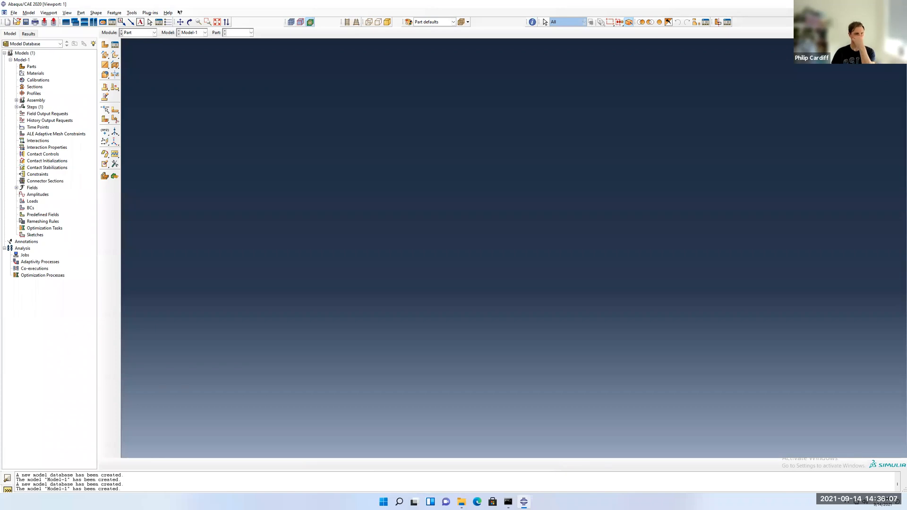
Step: Set the work directory to the AbaqusModels folder in Documents and confirm
{"action": "left_click", "coordinate": [12, 12]}
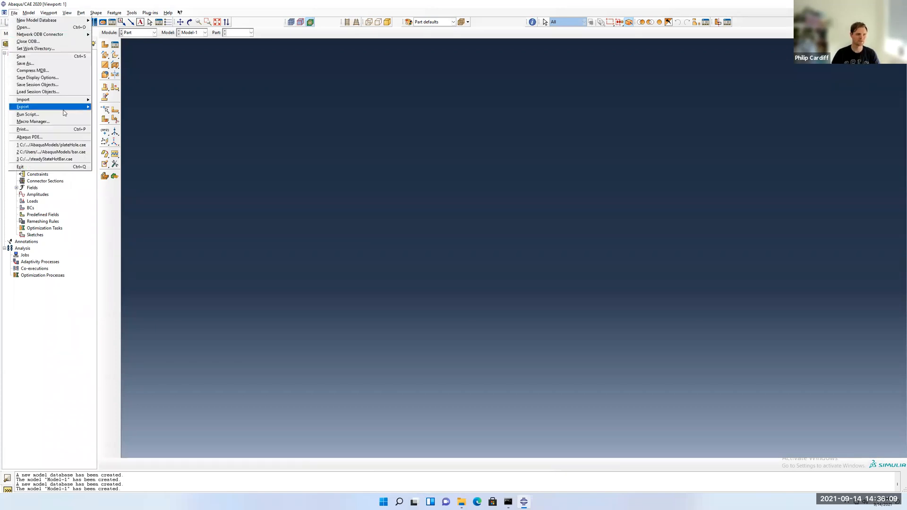
{"action": "mouse_move", "coordinate": [35, 49]}
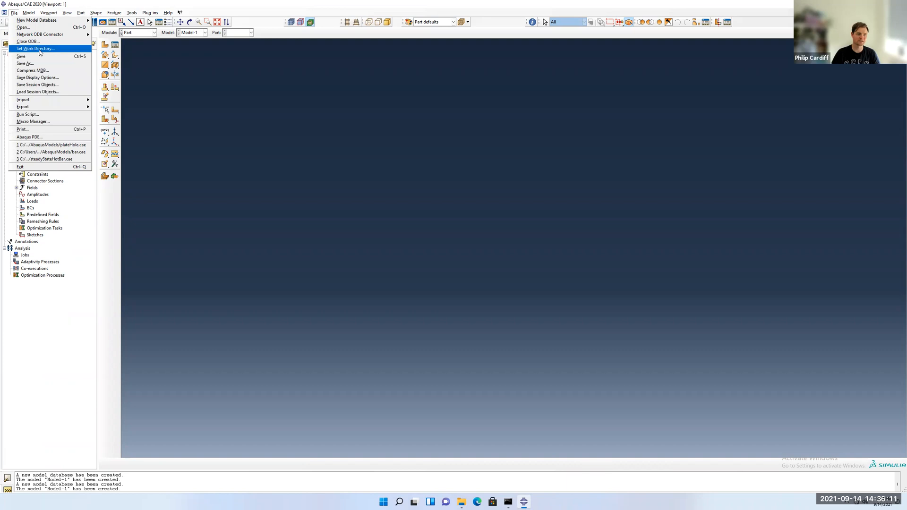
{"action": "left_click", "coordinate": [35, 48]}
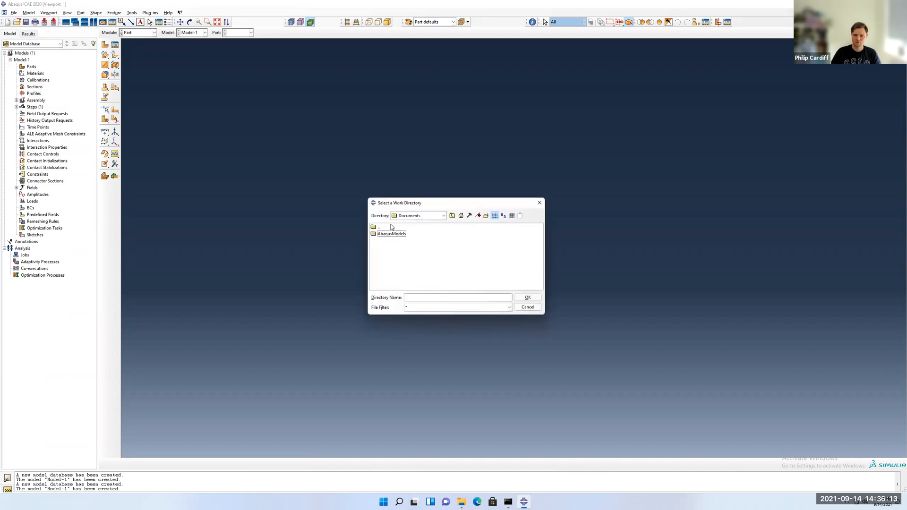
{"action": "left_click", "coordinate": [392, 233]}
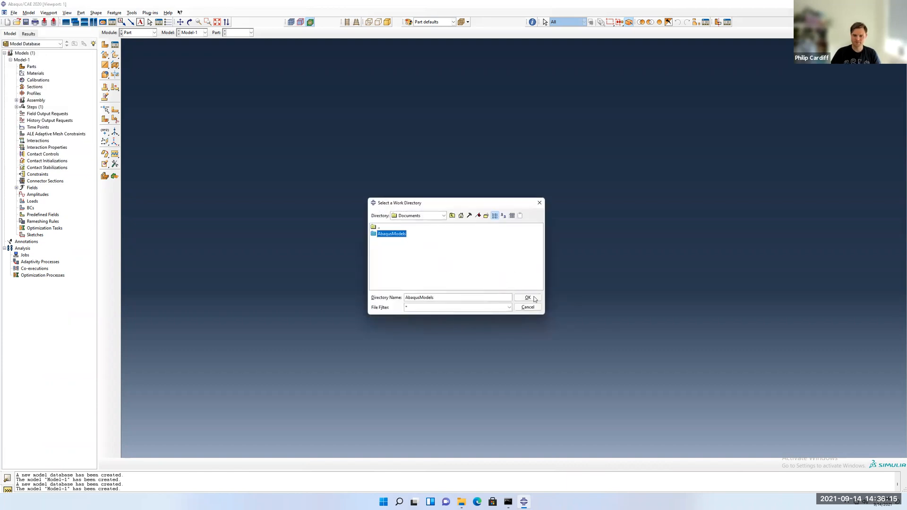
{"action": "left_click", "coordinate": [526, 297]}
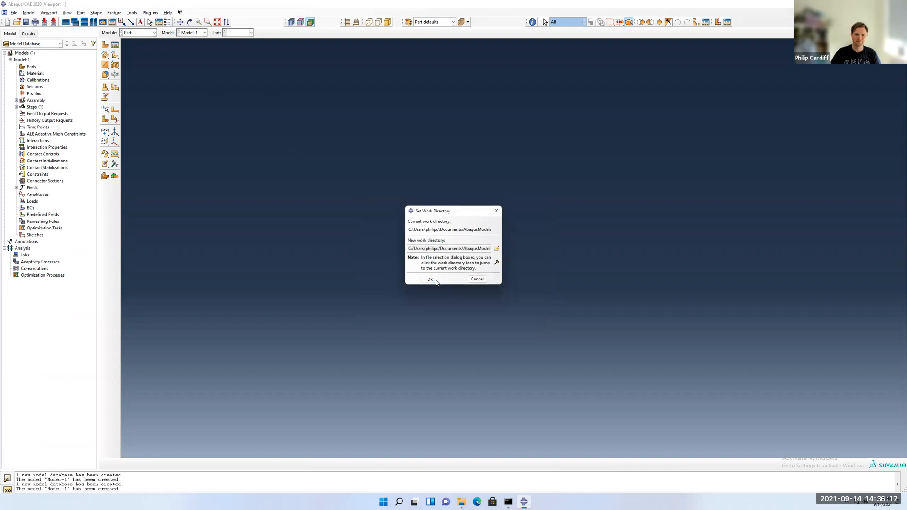
{"action": "left_click", "coordinate": [430, 279]}
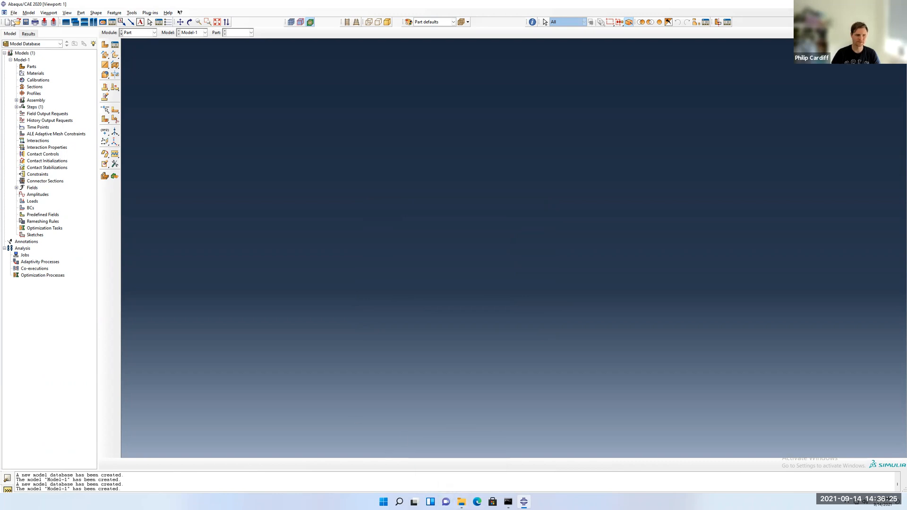
{"action": "mouse_move", "coordinate": [212, 127]}
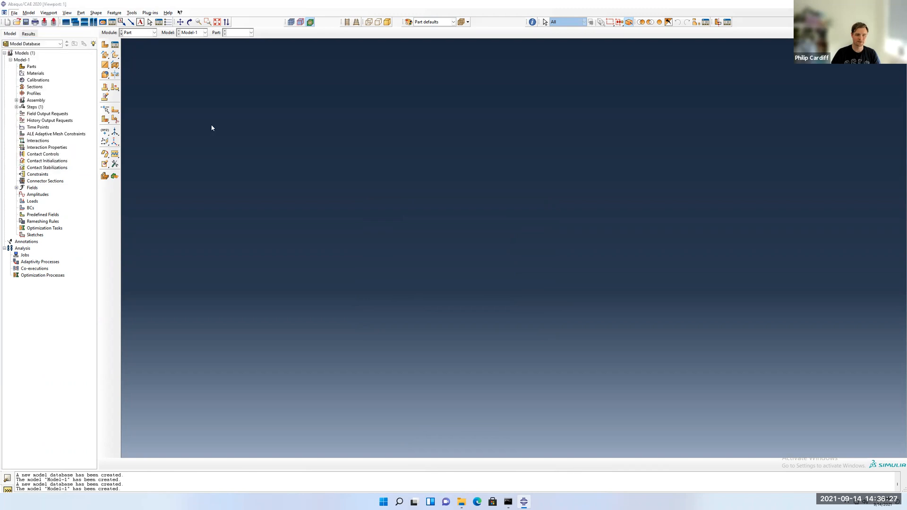
Step: Save the model database as hotPipe.cae in the AbaqusModels folder
{"action": "left_click", "coordinate": [27, 21]}
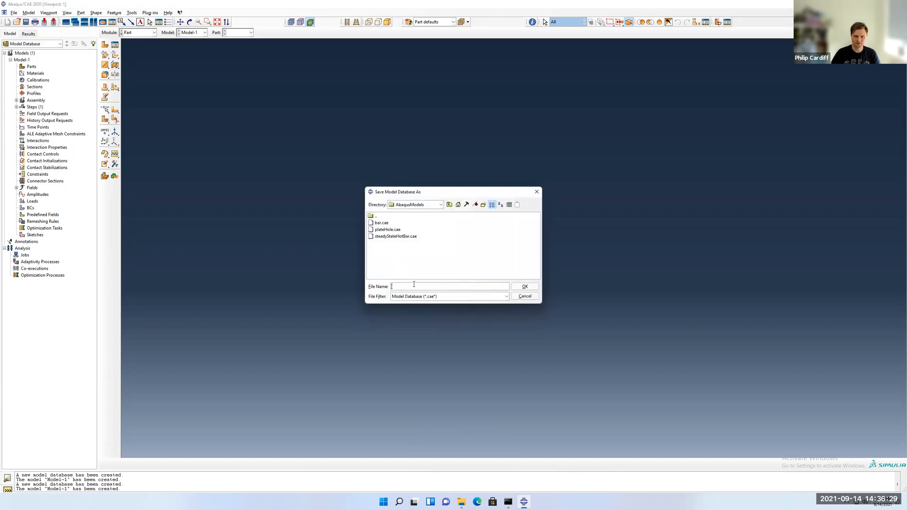
{"action": "type", "text": "hotPla"}
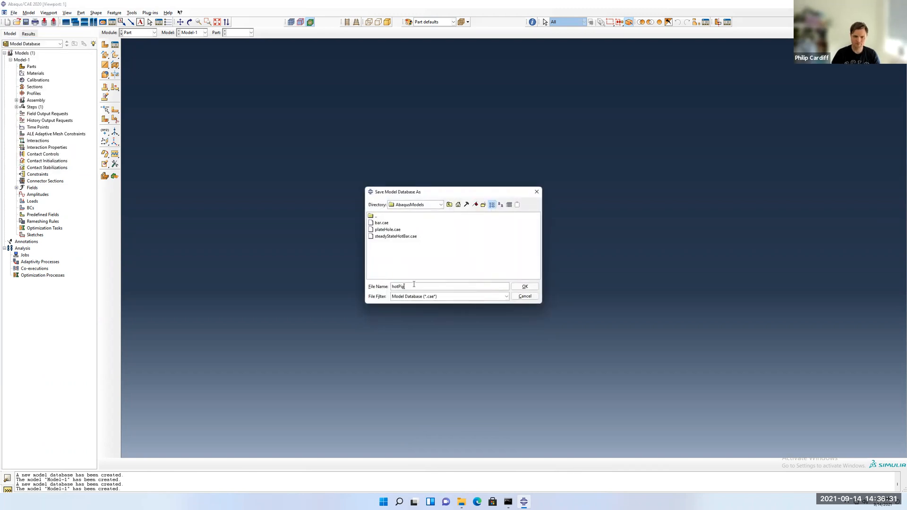
{"action": "left_click", "coordinate": [524, 285]}
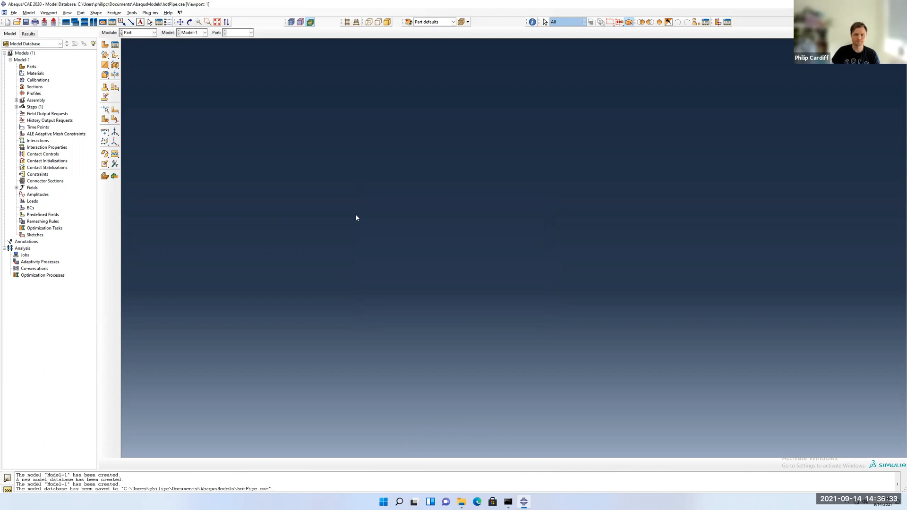
{"action": "mouse_move", "coordinate": [414, 216]}
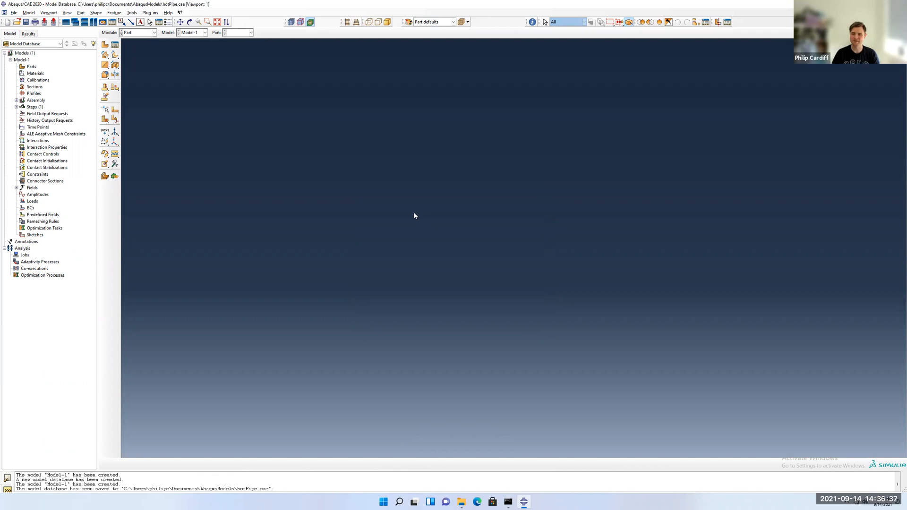
{"action": "mouse_move", "coordinate": [137, 276]}
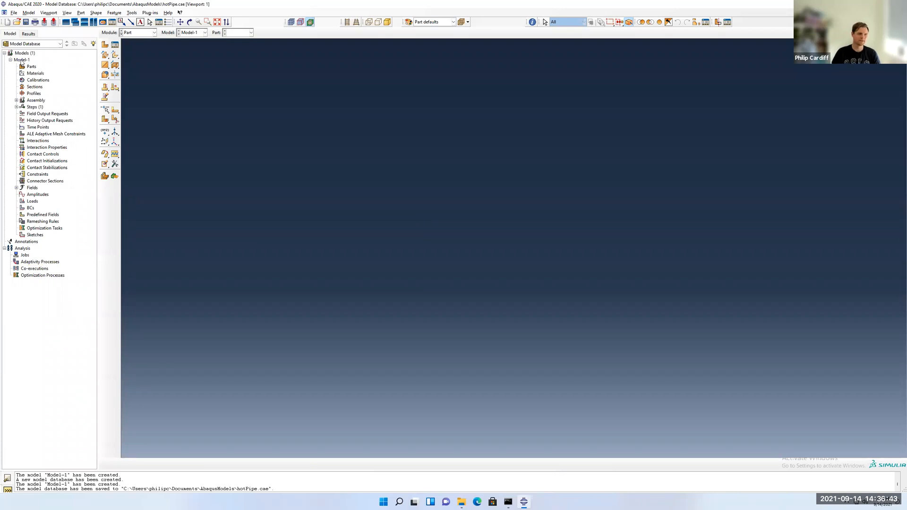
Step: Rename Model-1 to steadyStateHotPipe from the model tree
{"action": "right_click", "coordinate": [21, 60]}
{"action": "type", "text": "steadyState"}
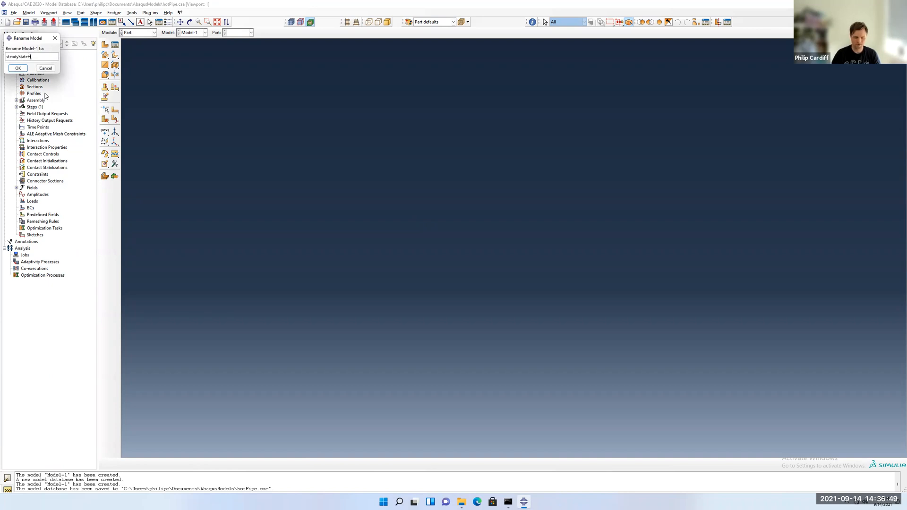
{"action": "type", "text": "HotPipe"}
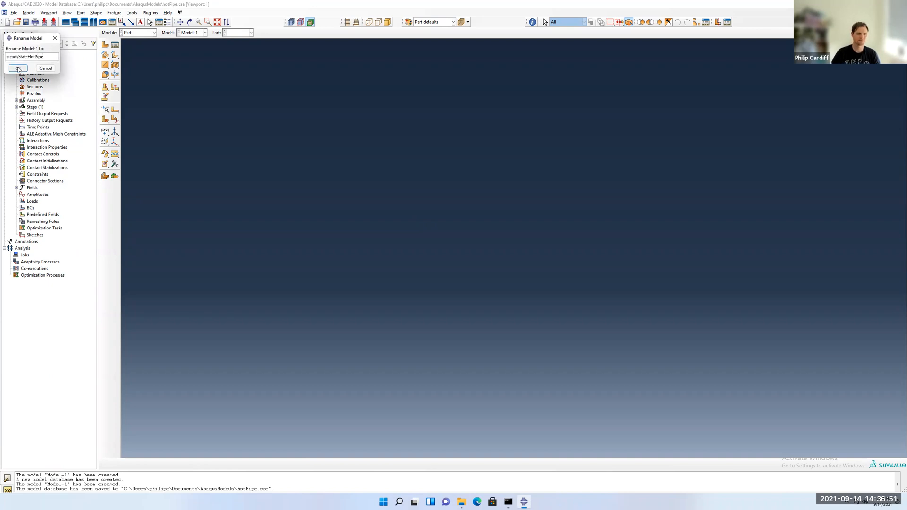
{"action": "left_click", "coordinate": [18, 68]}
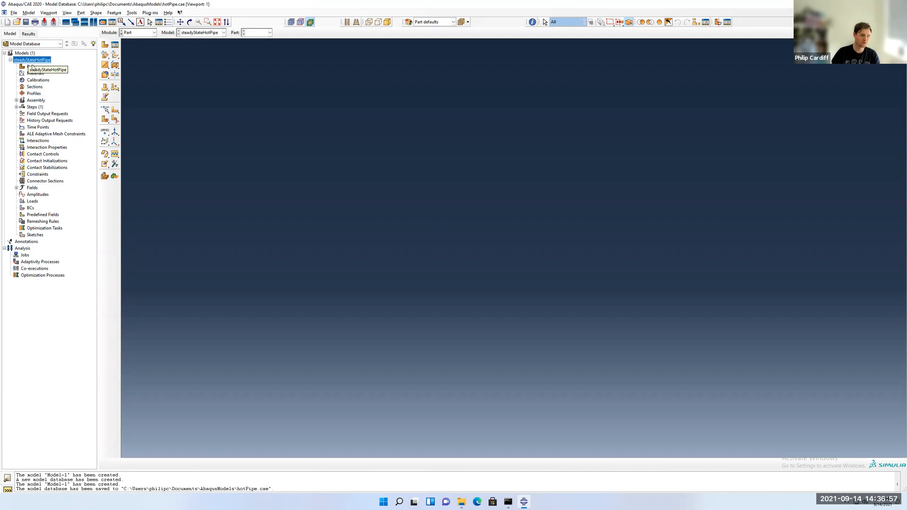
Step: Create an axisymmetric deformable shell part with approximate size 1 and continue to its sketch
{"action": "right_click", "coordinate": [32, 67]}
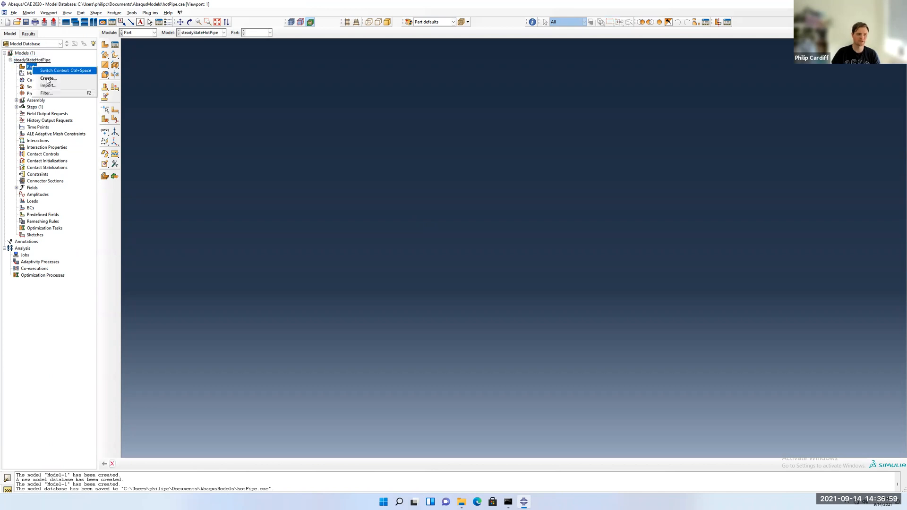
{"action": "left_click", "coordinate": [47, 77]}
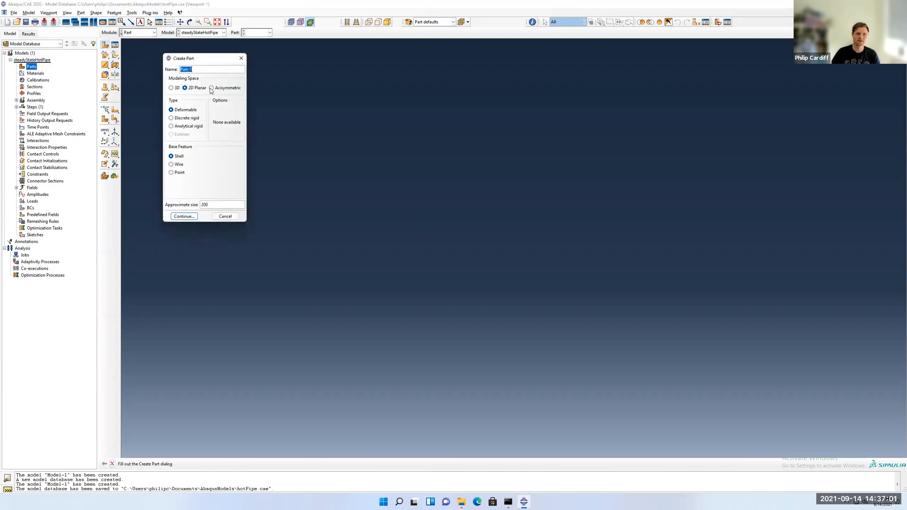
{"action": "left_click", "coordinate": [212, 88]}
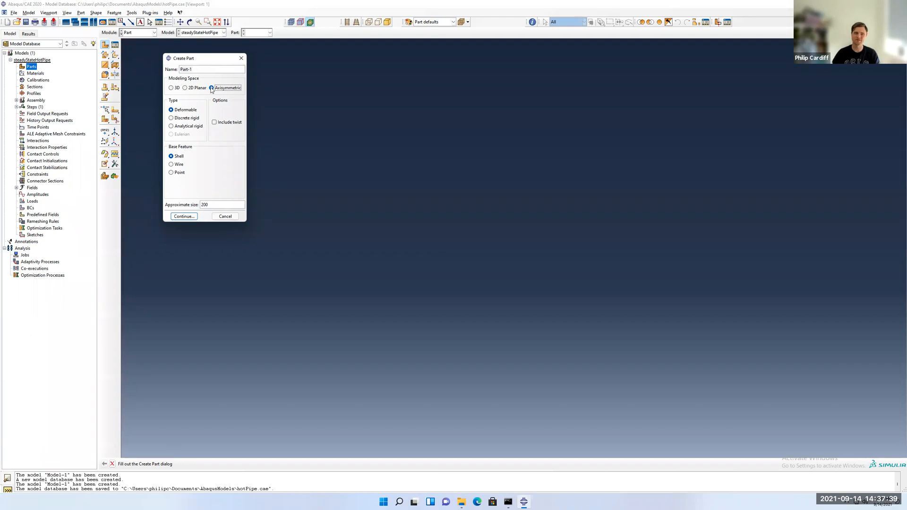
{"action": "left_click", "coordinate": [213, 87]}
{"action": "type", "text": "1"}
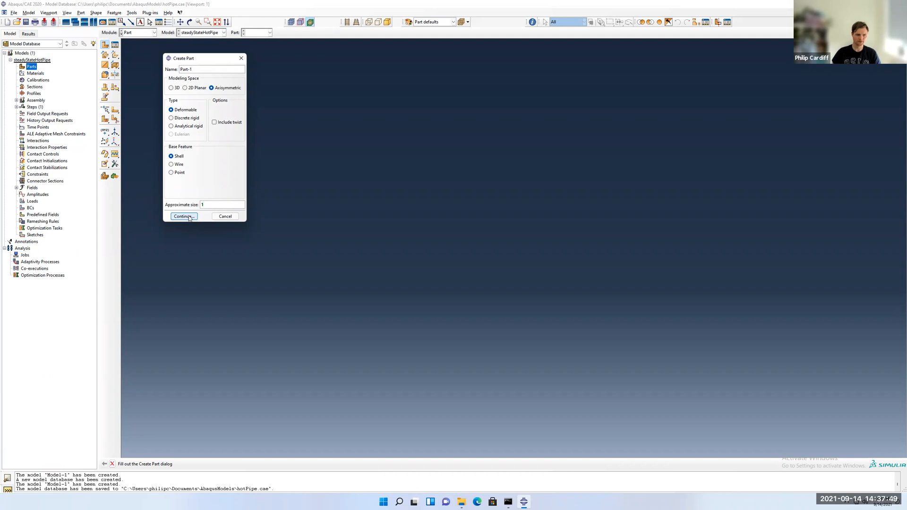
{"action": "left_click", "coordinate": [184, 216]}
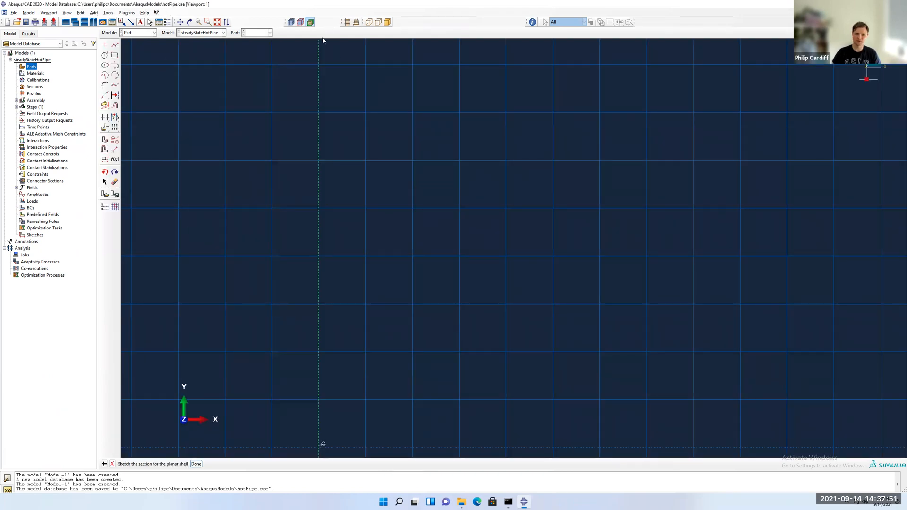
{"action": "mouse_move", "coordinate": [321, 62]}
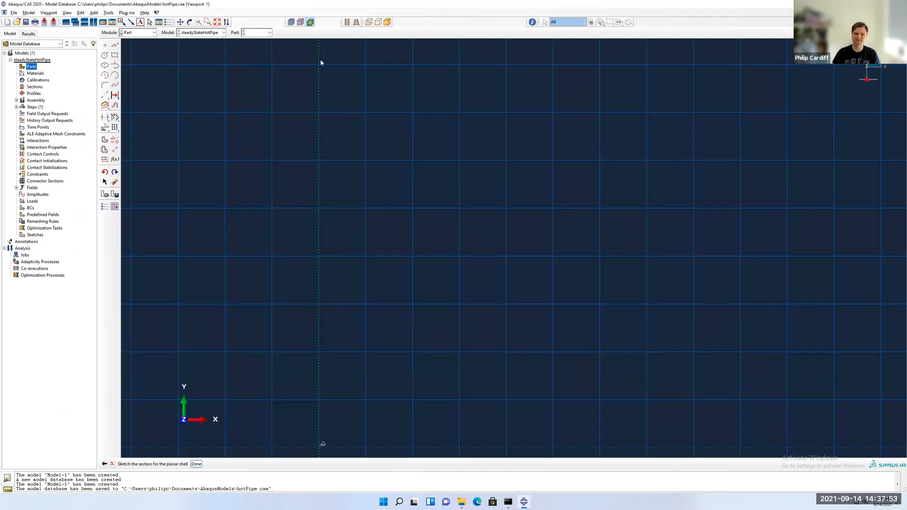
{"action": "mouse_move", "coordinate": [232, 102]}
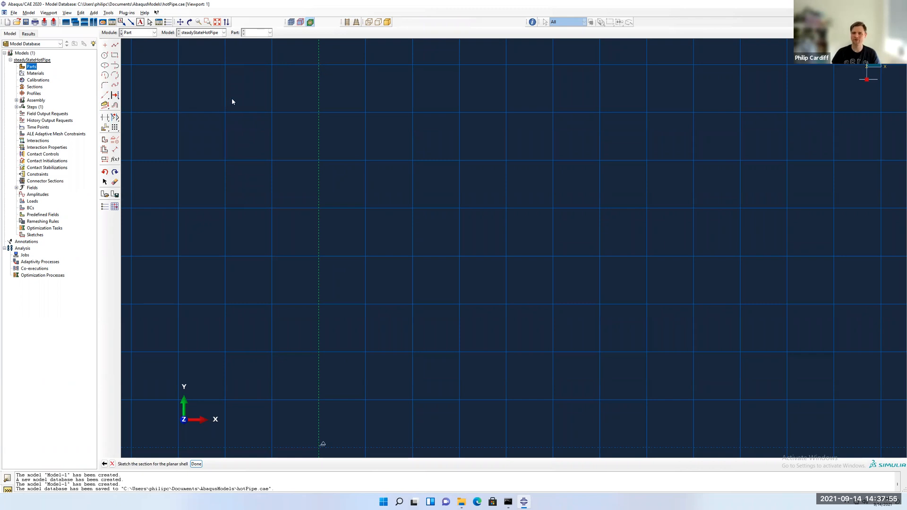
{"action": "mouse_move", "coordinate": [585, 204]}
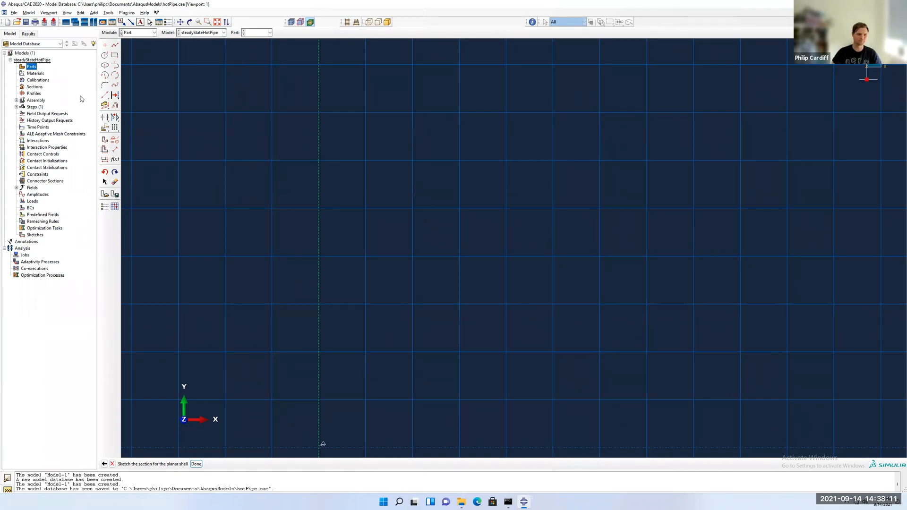
{"action": "mouse_move", "coordinate": [114, 54]}
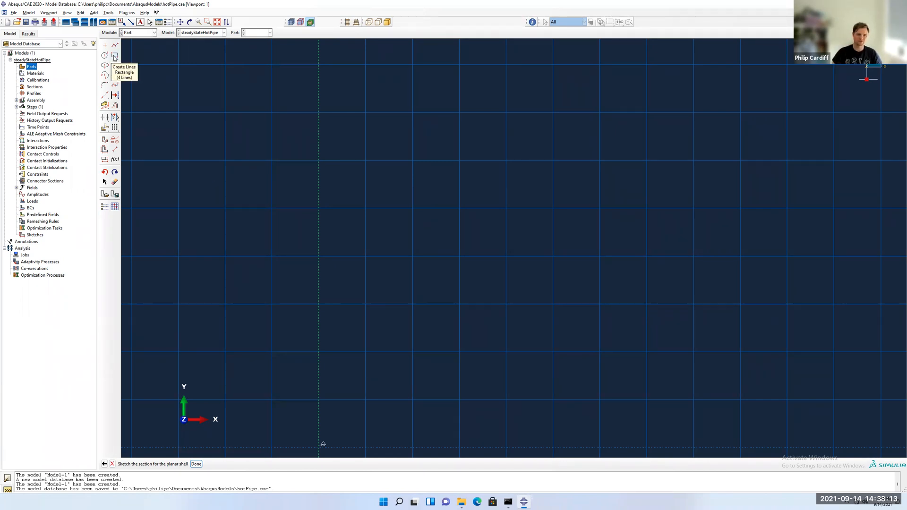
Step: Draw a thin rectangle from about (0.1, 0) to (0.12, 0.01) as the pipe-wall section
{"action": "left_click", "coordinate": [114, 55]}
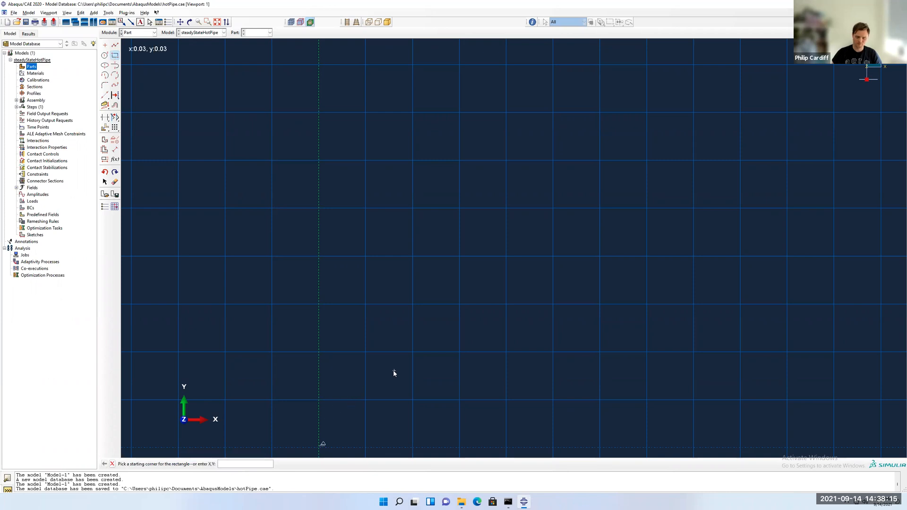
{"action": "type", "text": "0.1"}
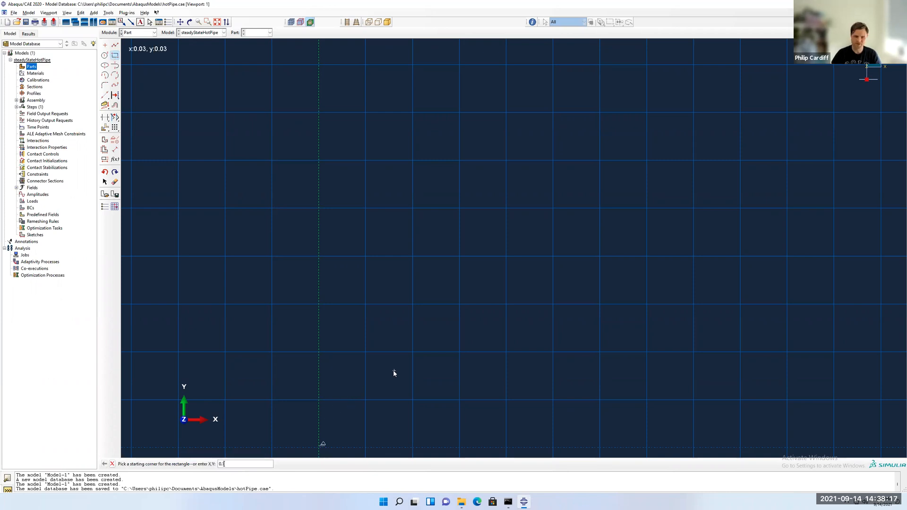
{"action": "left_click", "coordinate": [394, 370]}
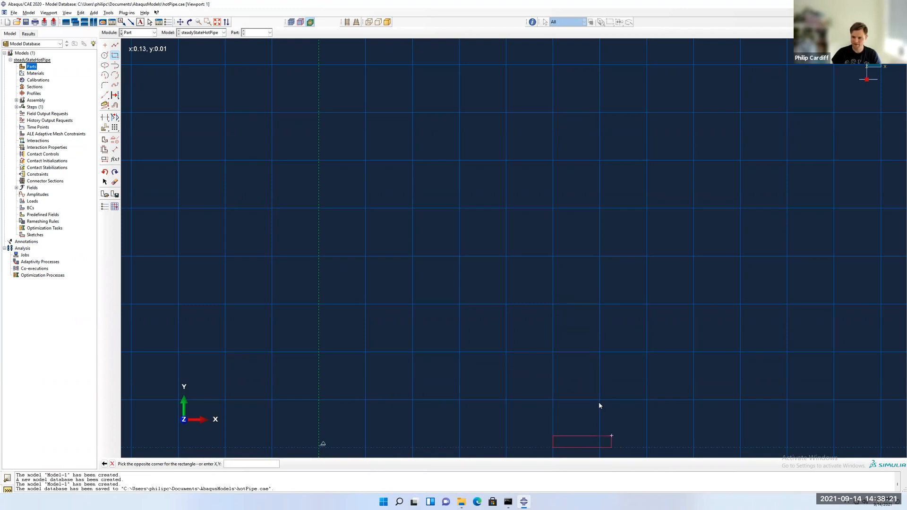
{"action": "mouse_move", "coordinate": [600, 405]}
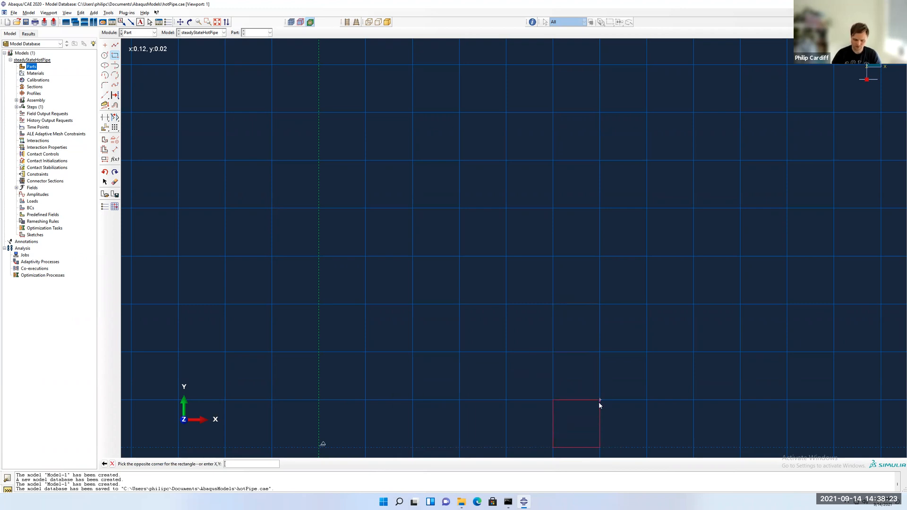
{"action": "type", "text": "0.12"}
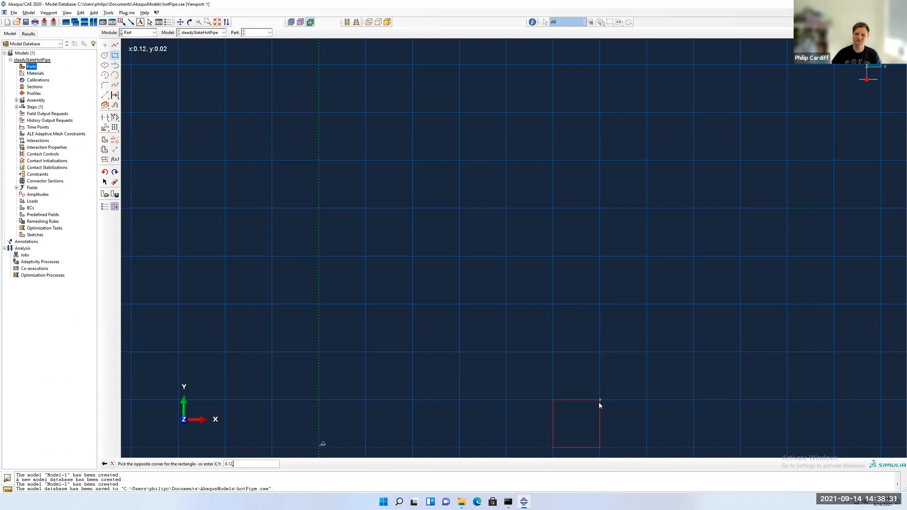
{"action": "mouse_move", "coordinate": [596, 188]}
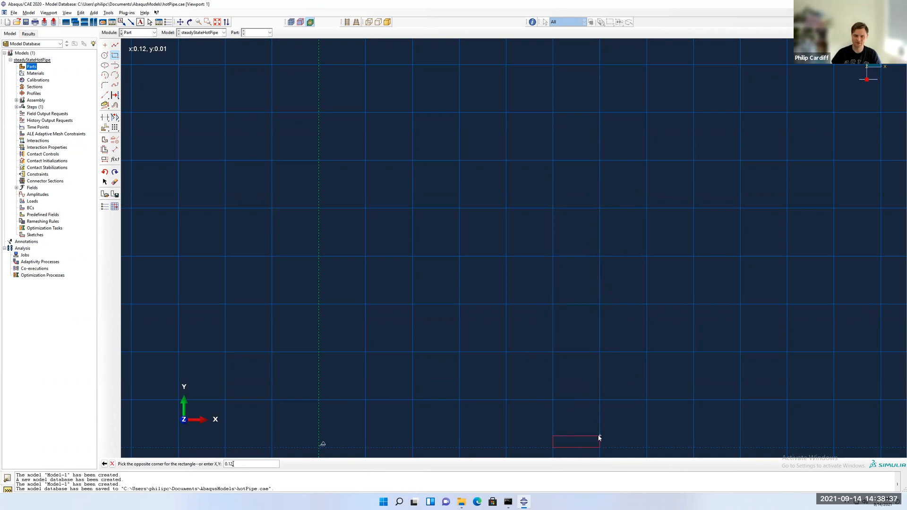
{"action": "mouse_move", "coordinate": [599, 443]}
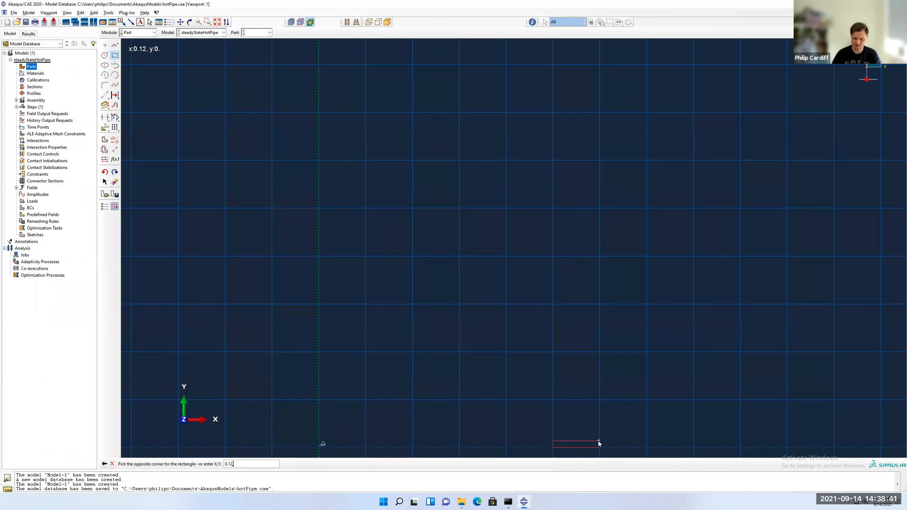
{"action": "type", "text": ",0.00"}
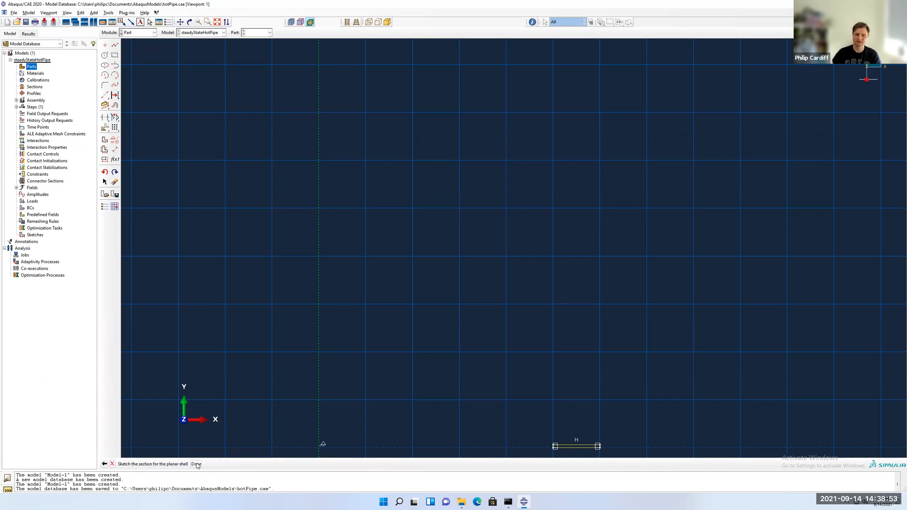
Step: Finish the sketch to create the thin planar shell Part-1
{"action": "left_click", "coordinate": [195, 464]}
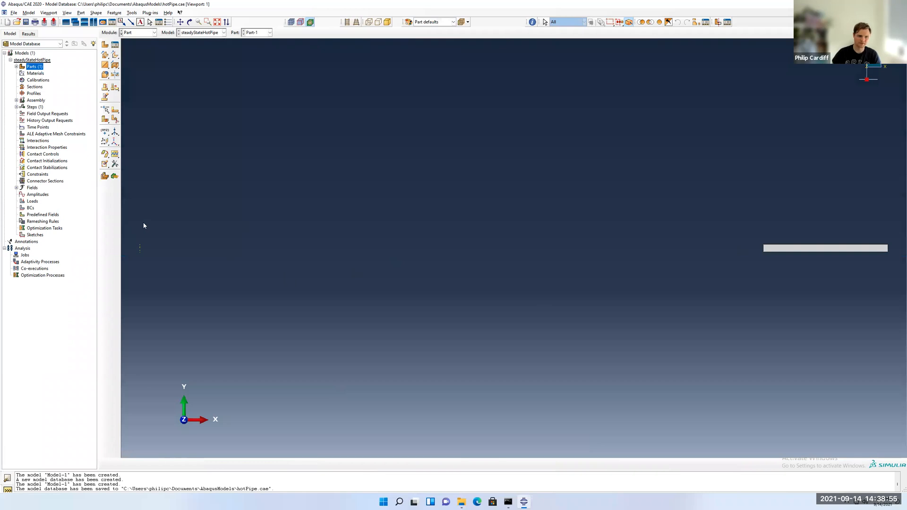
{"action": "mouse_move", "coordinate": [543, 229]}
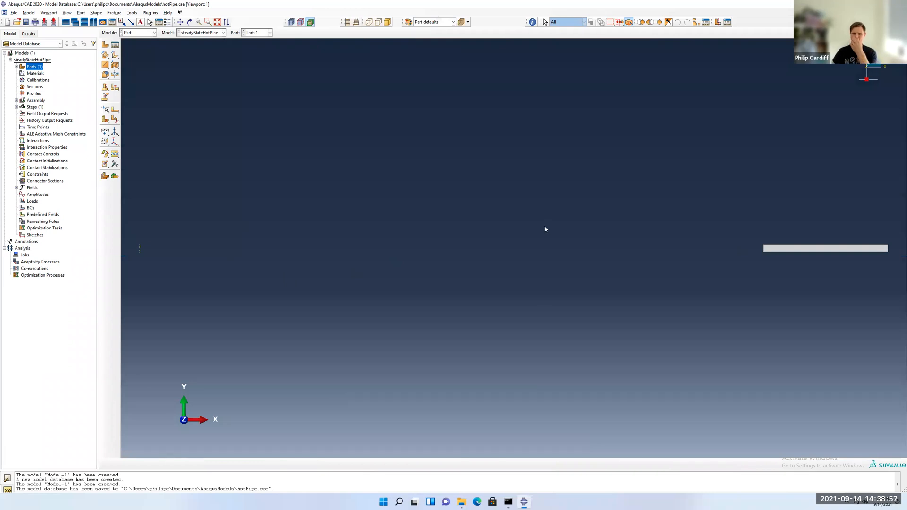
{"action": "mouse_move", "coordinate": [713, 241]}
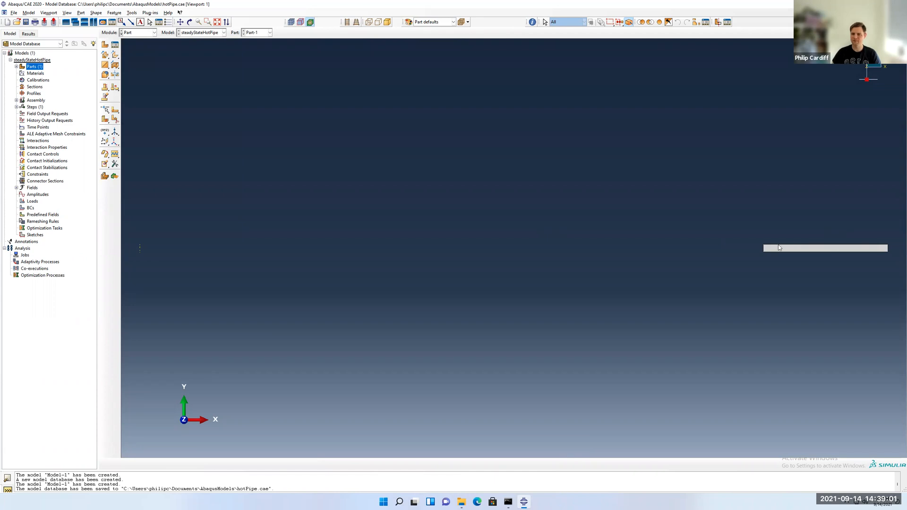
{"action": "mouse_move", "coordinate": [137, 240]}
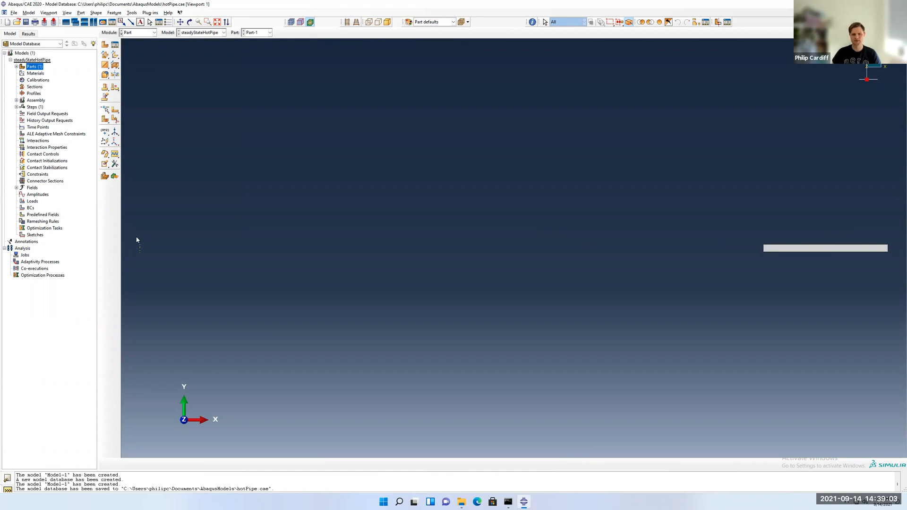
{"action": "mouse_move", "coordinate": [168, 110]}
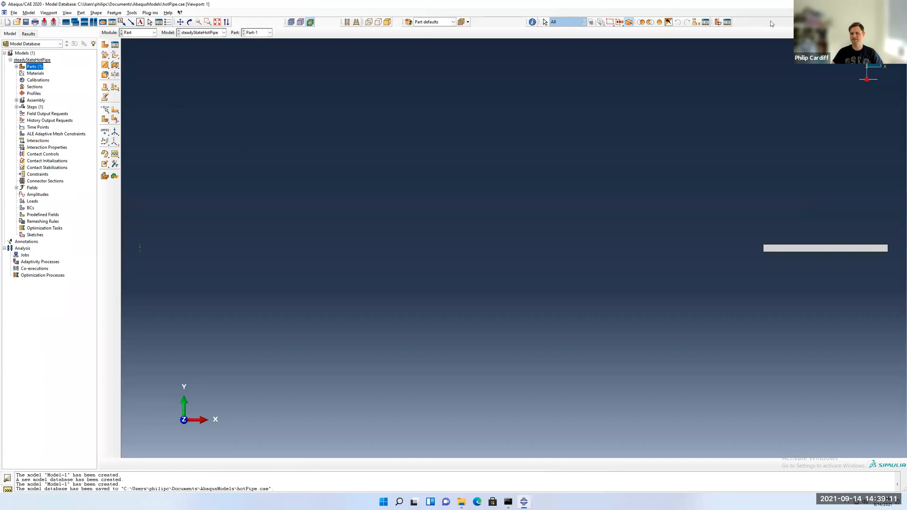
{"action": "mouse_move", "coordinate": [862, 314]}
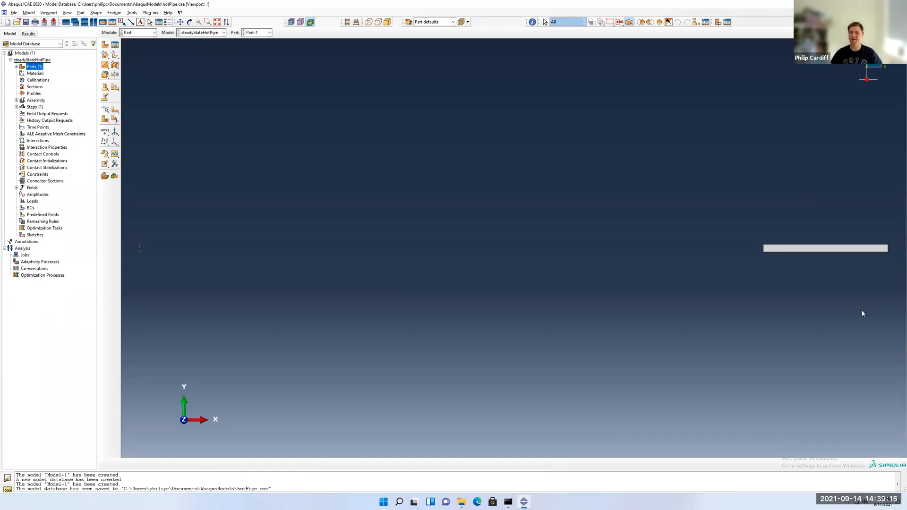
{"action": "mouse_move", "coordinate": [803, 124]}
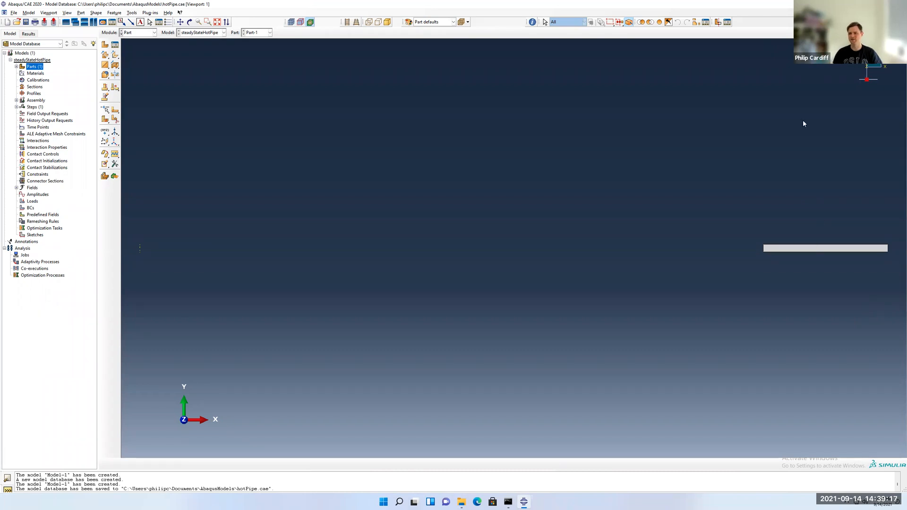
{"action": "mouse_move", "coordinate": [849, 271]}
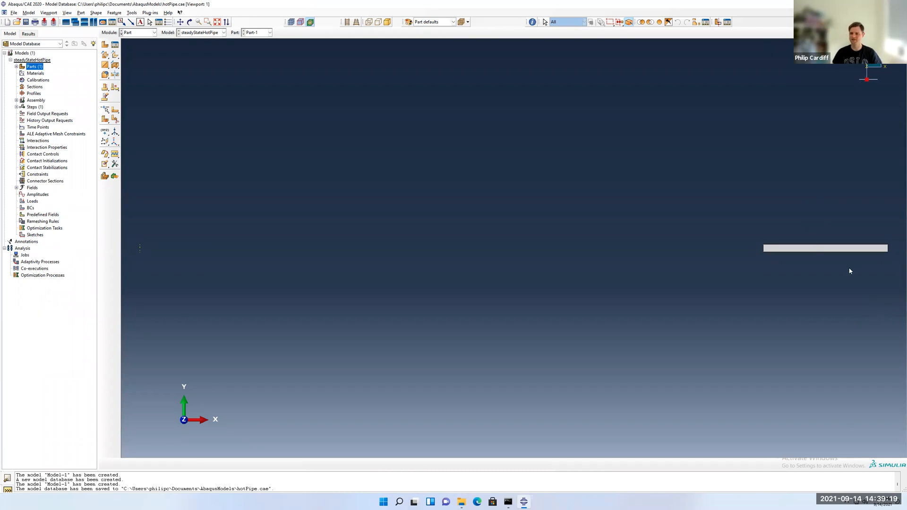
{"action": "mouse_move", "coordinate": [236, 226]}
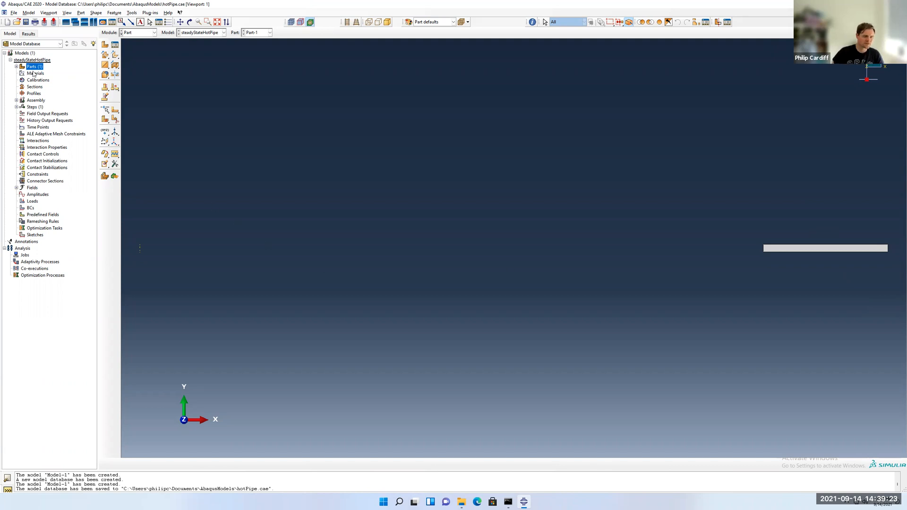
Step: Rename Part-1 to pipe and move to its Mesh item
{"action": "left_click", "coordinate": [21, 66]}
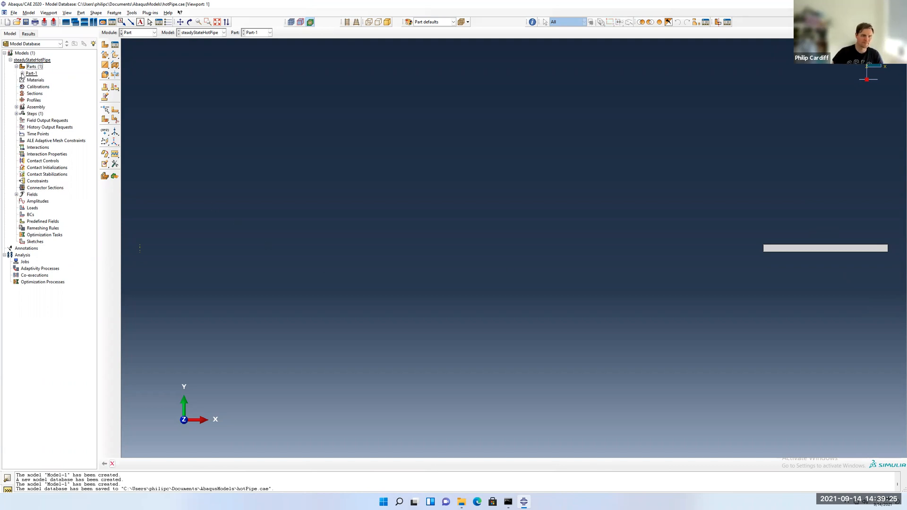
{"action": "right_click", "coordinate": [32, 73]}
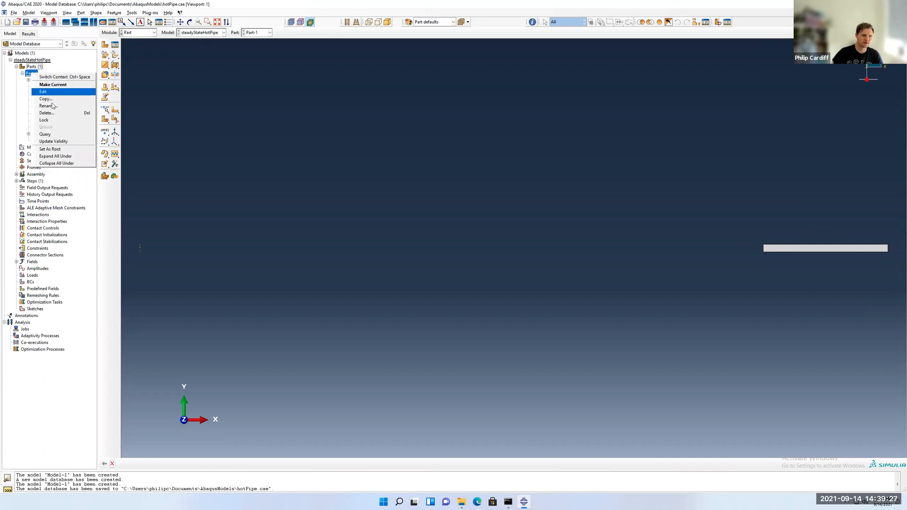
{"action": "left_click", "coordinate": [46, 105]}
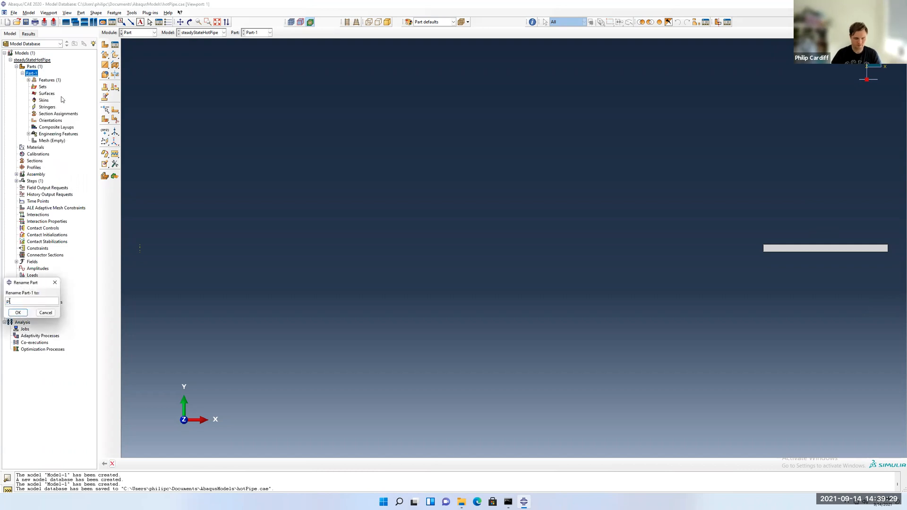
{"action": "left_click", "coordinate": [18, 312]}
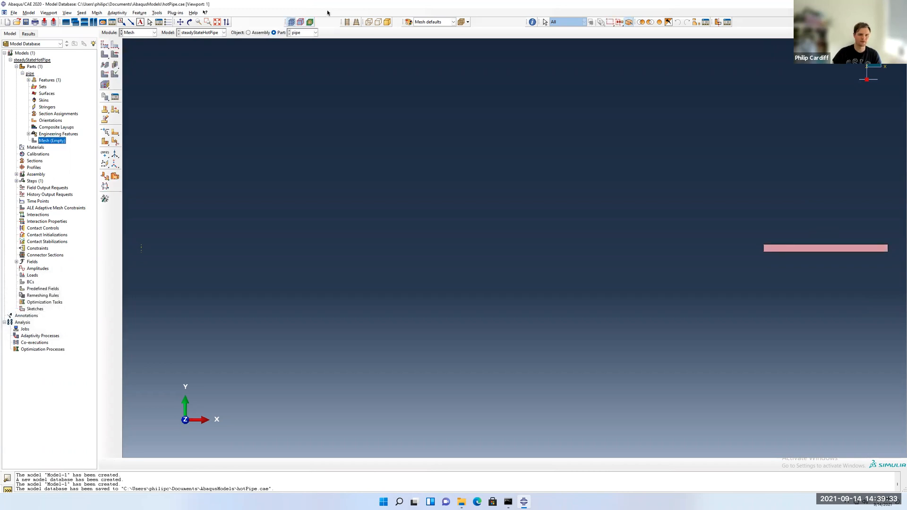
{"action": "mouse_move", "coordinate": [309, 21]}
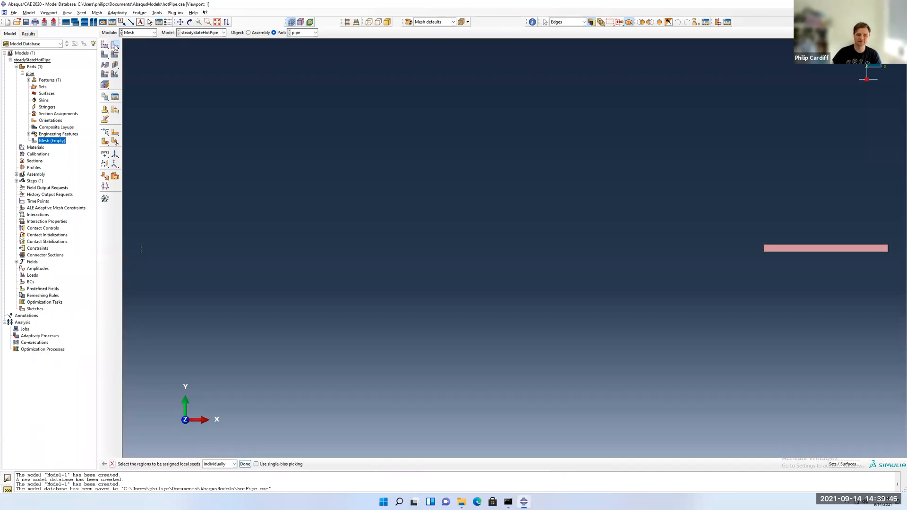
{"action": "mouse_move", "coordinate": [763, 248]}
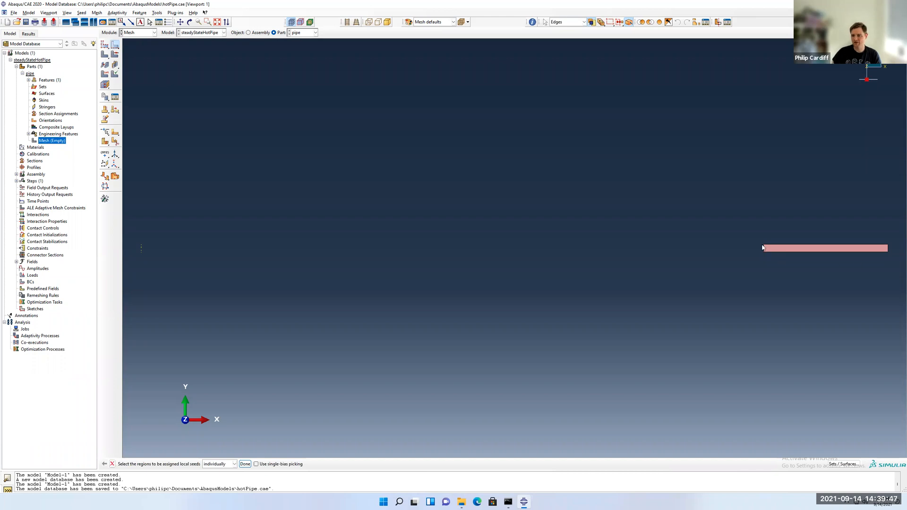
{"action": "mouse_move", "coordinate": [893, 255]}
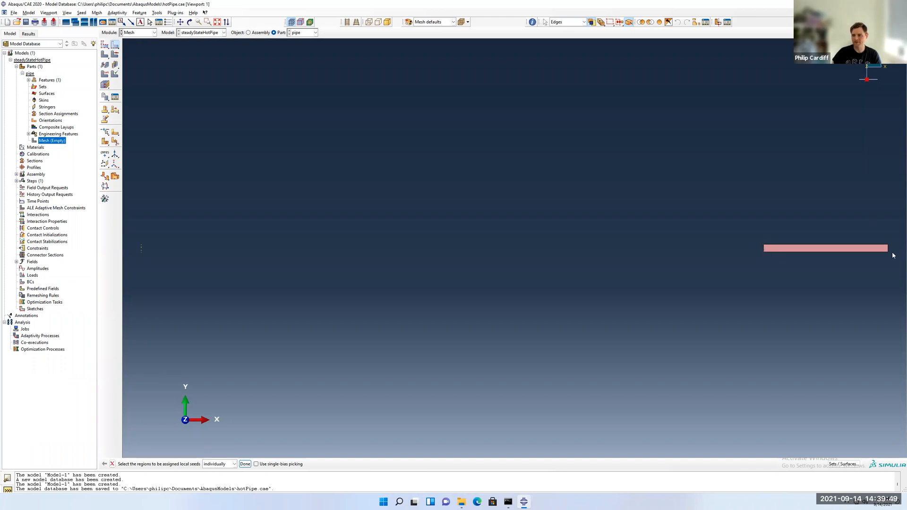
{"action": "mouse_move", "coordinate": [749, 271]}
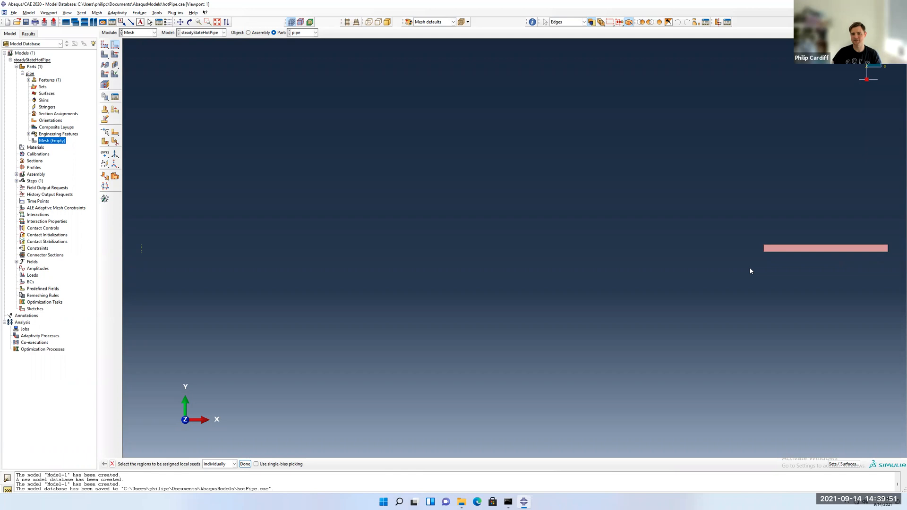
{"action": "mouse_move", "coordinate": [882, 256]}
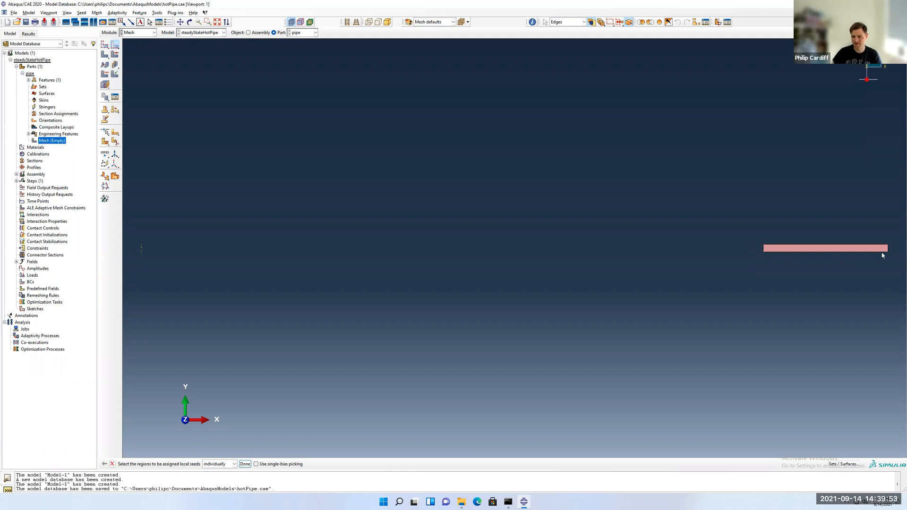
{"action": "mouse_move", "coordinate": [889, 250]}
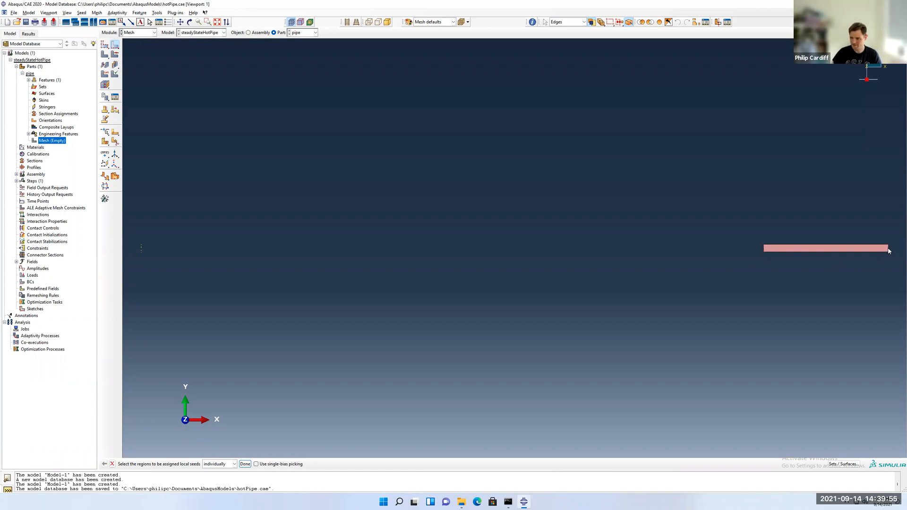
{"action": "mouse_move", "coordinate": [256, 452]}
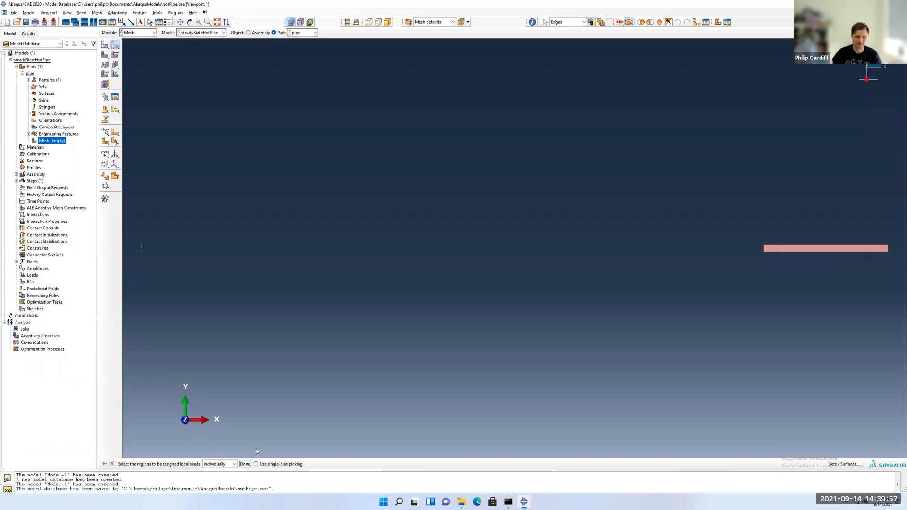
Step: Seed the short edges with 1 element and the long edges at size 0.001, then mesh the part into 20 elements
{"action": "left_click", "coordinate": [244, 464]}
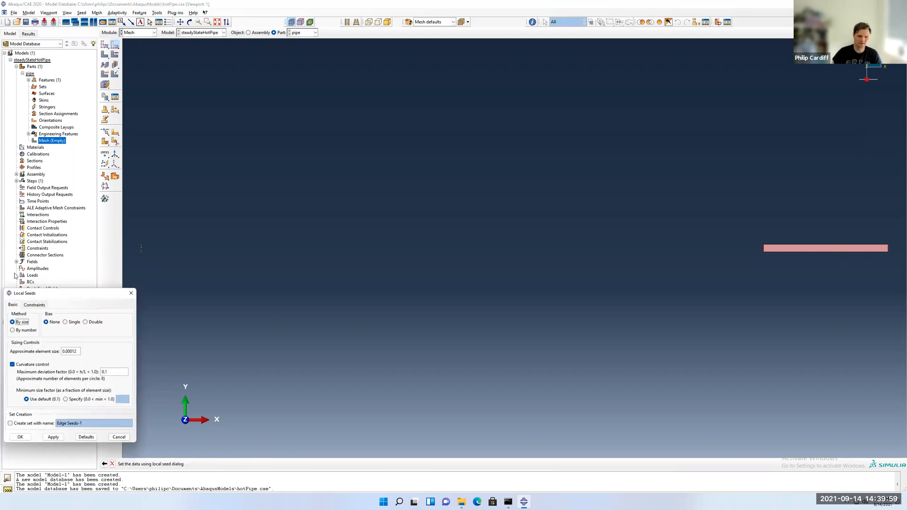
{"action": "left_click", "coordinate": [13, 330]}
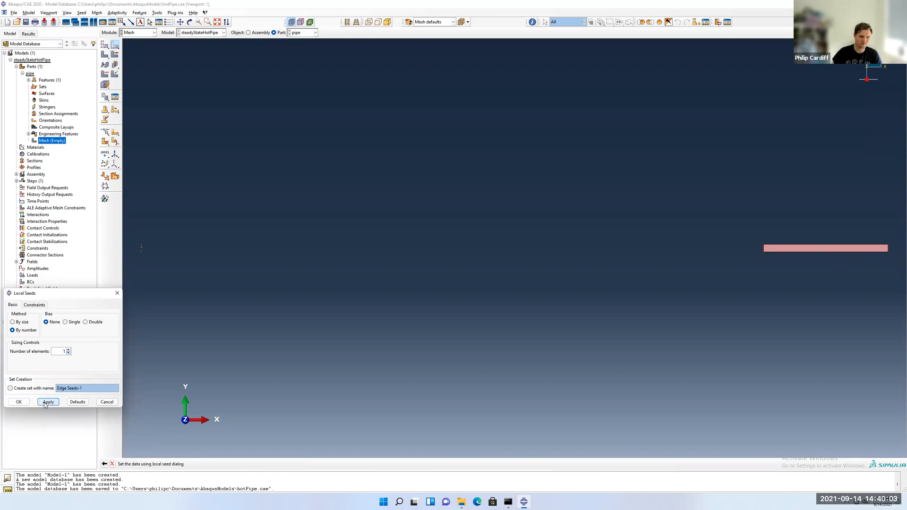
{"action": "left_click", "coordinate": [47, 401]}
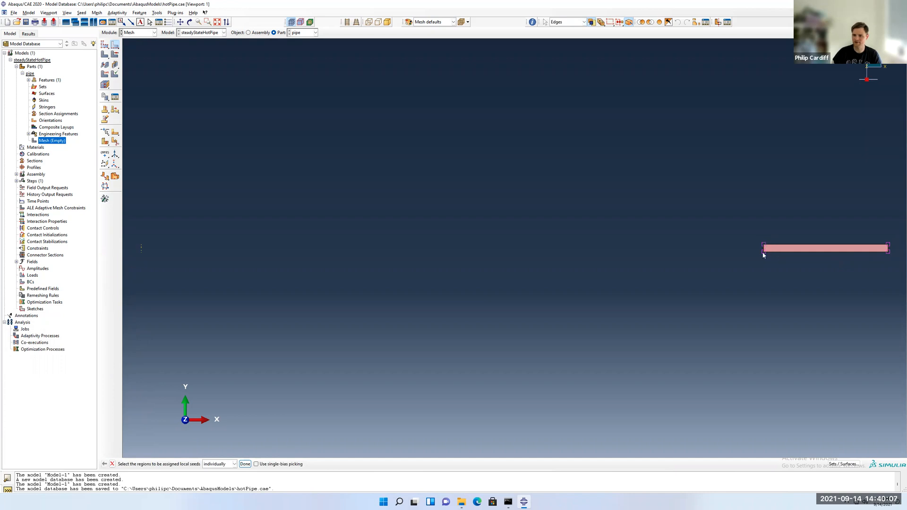
{"action": "mouse_move", "coordinate": [260, 67]}
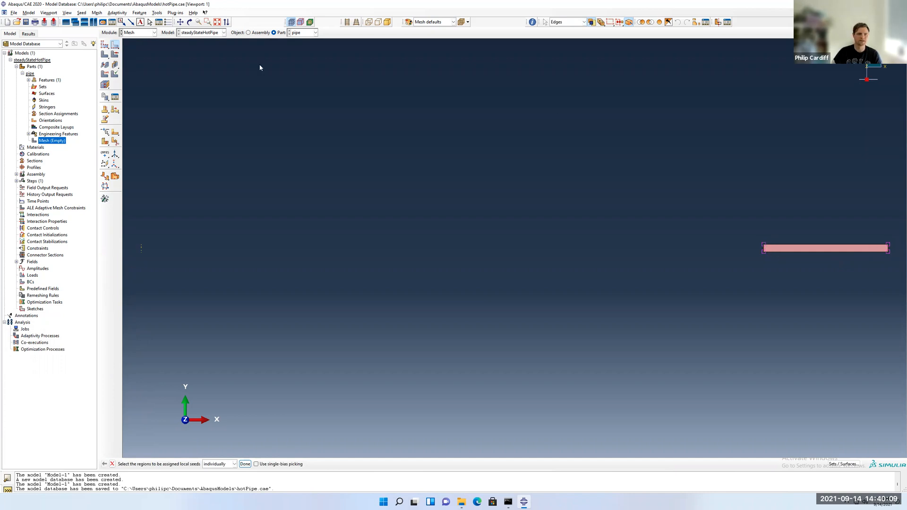
{"action": "mouse_move", "coordinate": [794, 238]}
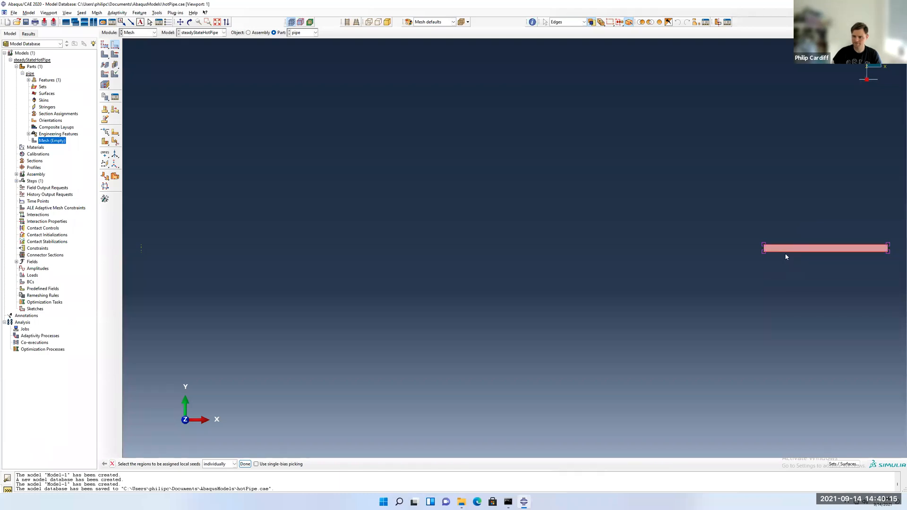
{"action": "left_click", "coordinate": [244, 463]}
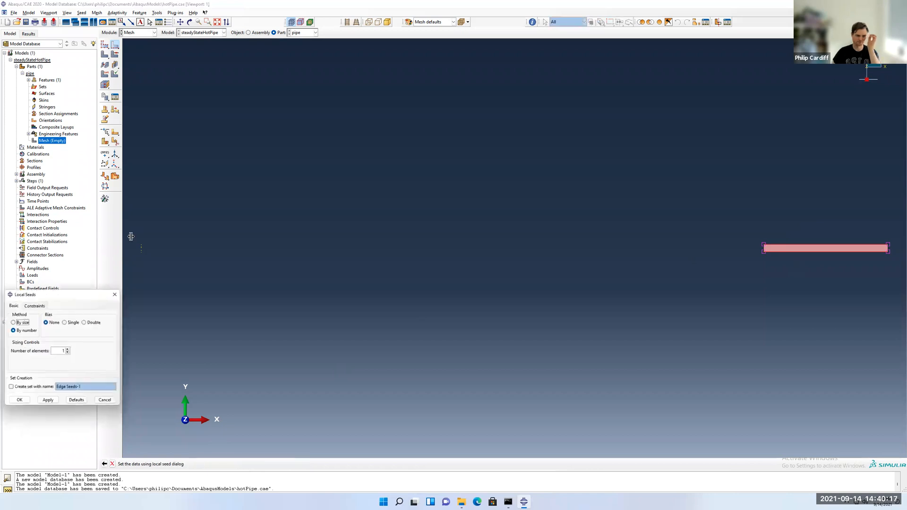
{"action": "left_click", "coordinate": [13, 322]}
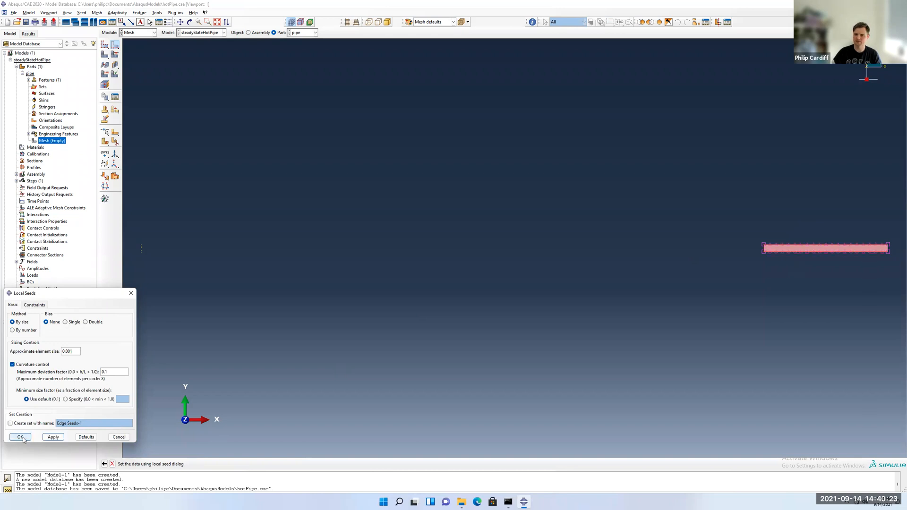
{"action": "left_click", "coordinate": [21, 437]}
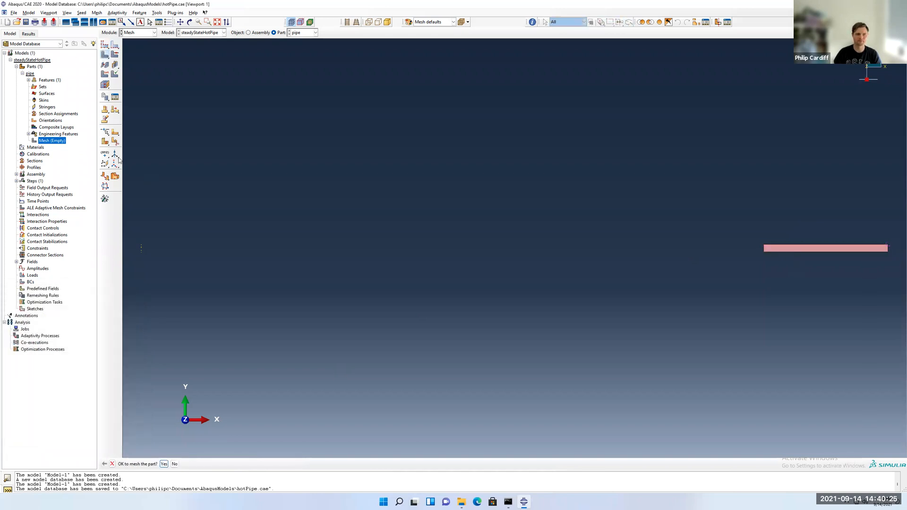
{"action": "left_click", "coordinate": [164, 463]}
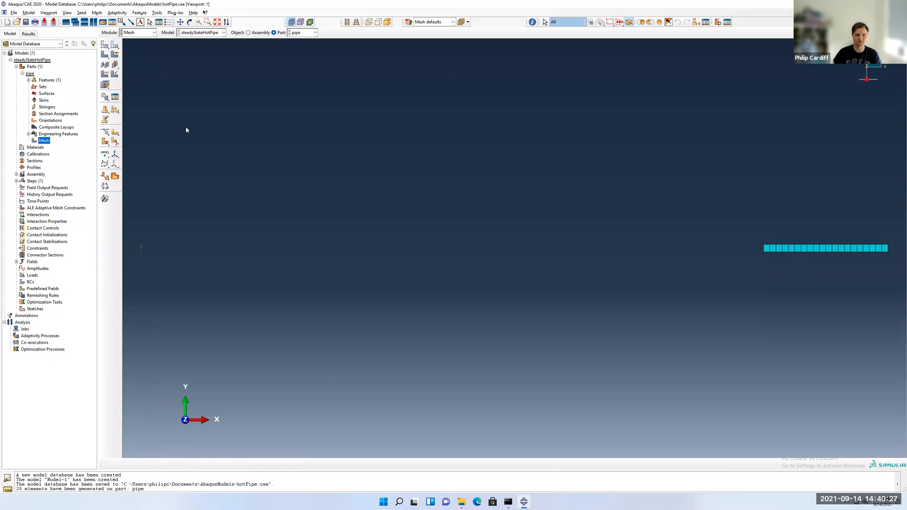
{"action": "mouse_move", "coordinate": [776, 250]}
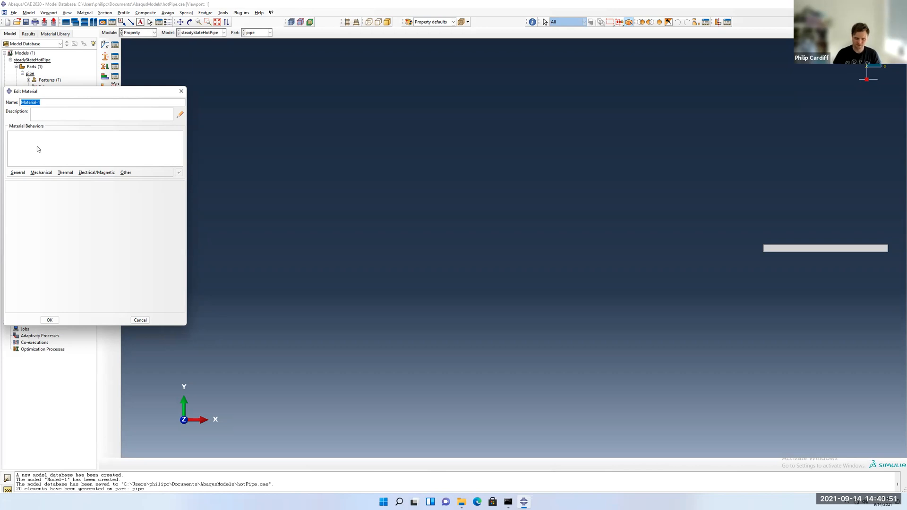
Step: Name the material aluminium and add elastic behaviour with Young's modulus 69e9
{"action": "type", "text": "alum"}
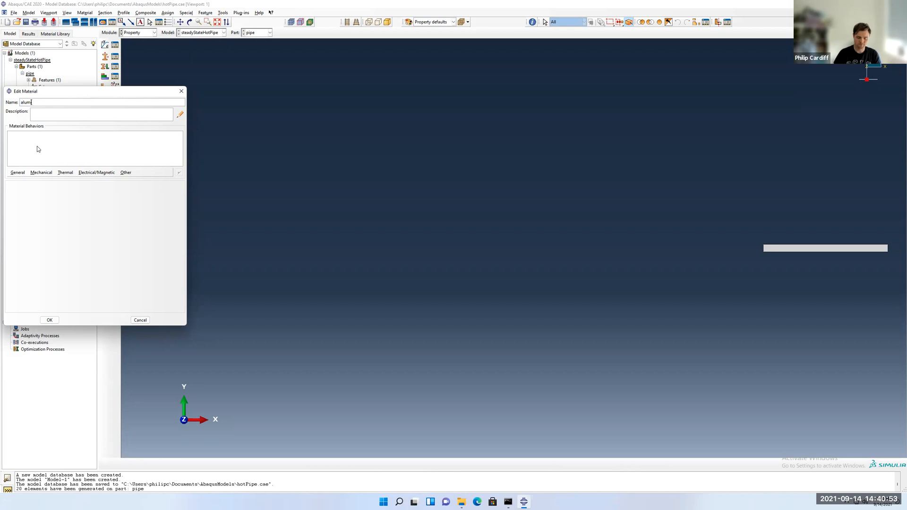
{"action": "type", "text": "inium"}
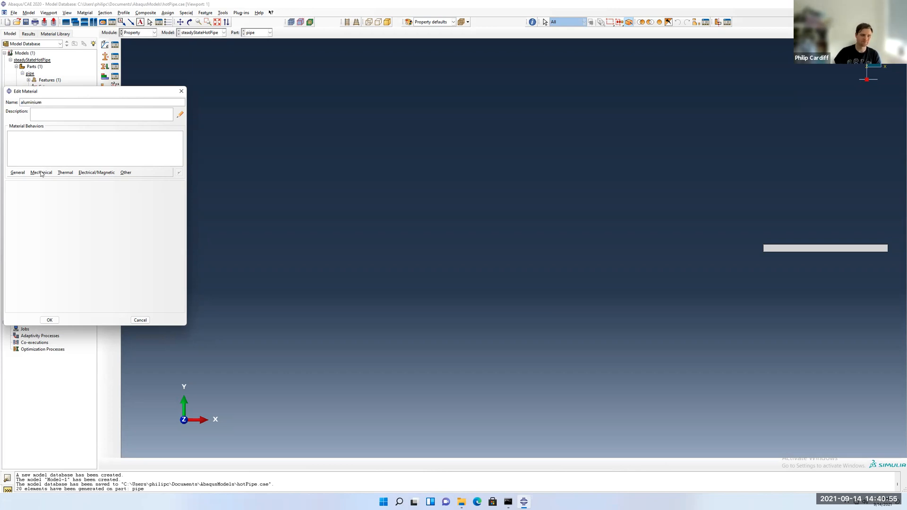
{"action": "left_click", "coordinate": [41, 173]}
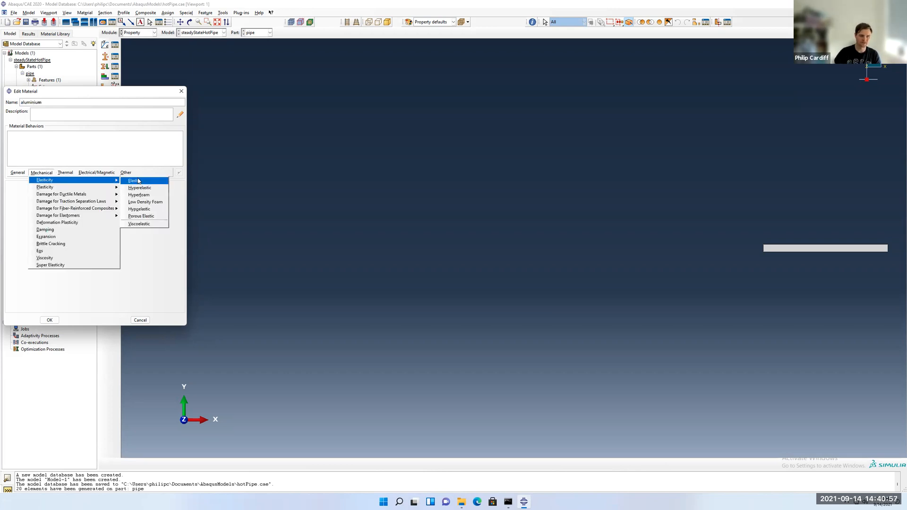
{"action": "left_click", "coordinate": [133, 180]}
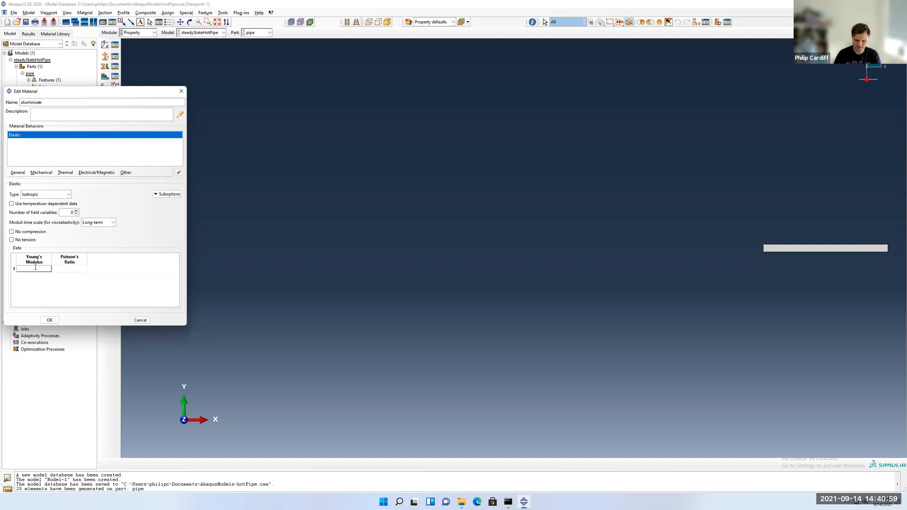
{"action": "type", "text": "69e9"}
{"action": "left_click", "coordinate": [70, 268]}
{"action": "type", "text": "0.33"}
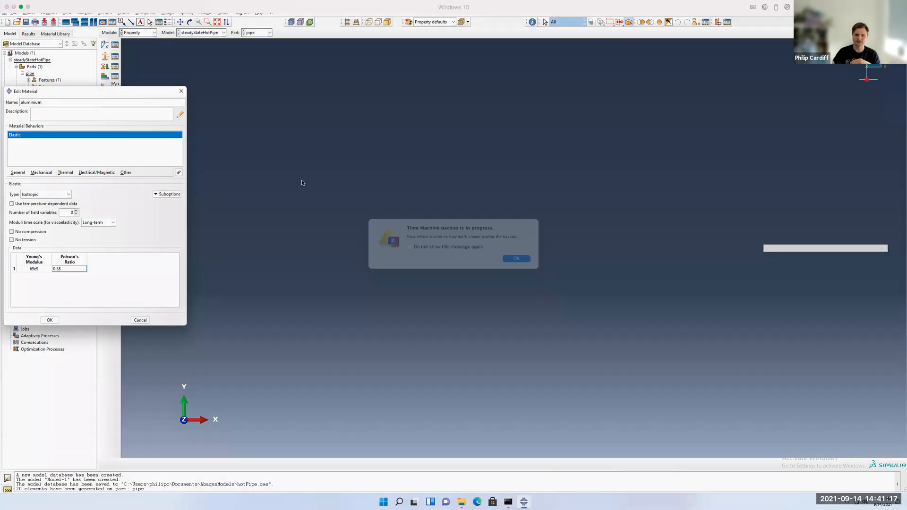
Step: Dismiss the backup notice permanently and enter Poisson's ratio 0.33
{"action": "left_click", "coordinate": [409, 257]}
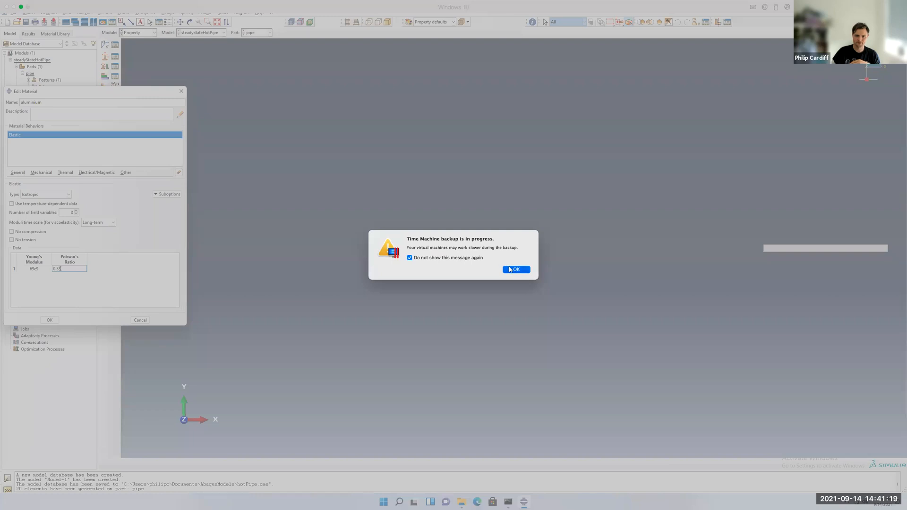
{"action": "left_click", "coordinate": [515, 269]}
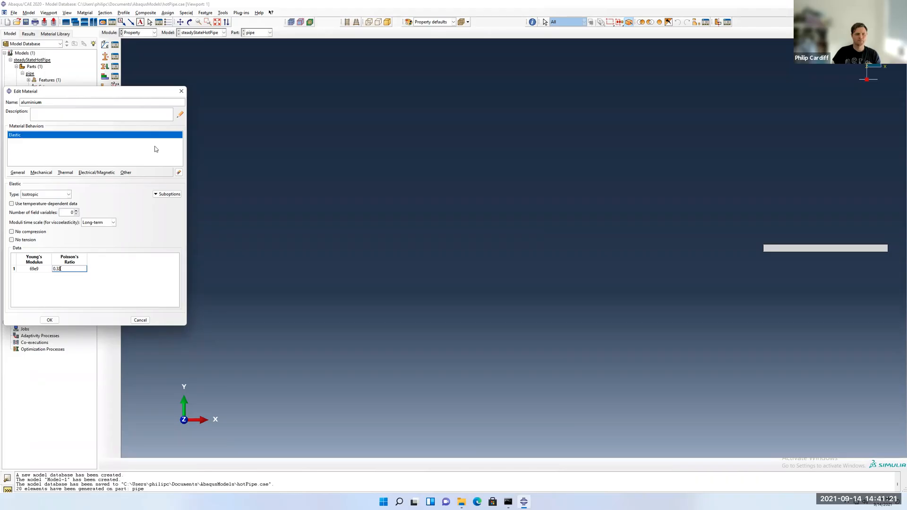
{"action": "mouse_move", "coordinate": [113, 160]}
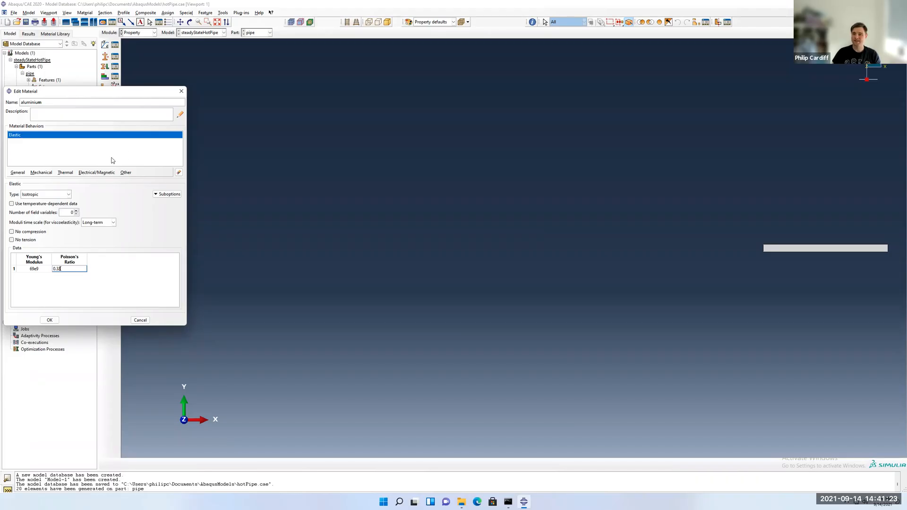
{"action": "type", "text": "3"}
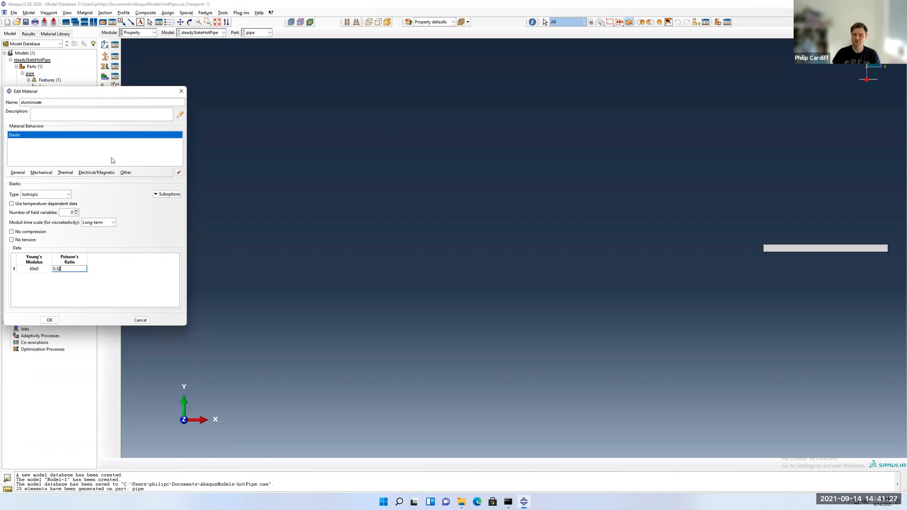
{"action": "mouse_move", "coordinate": [85, 169]}
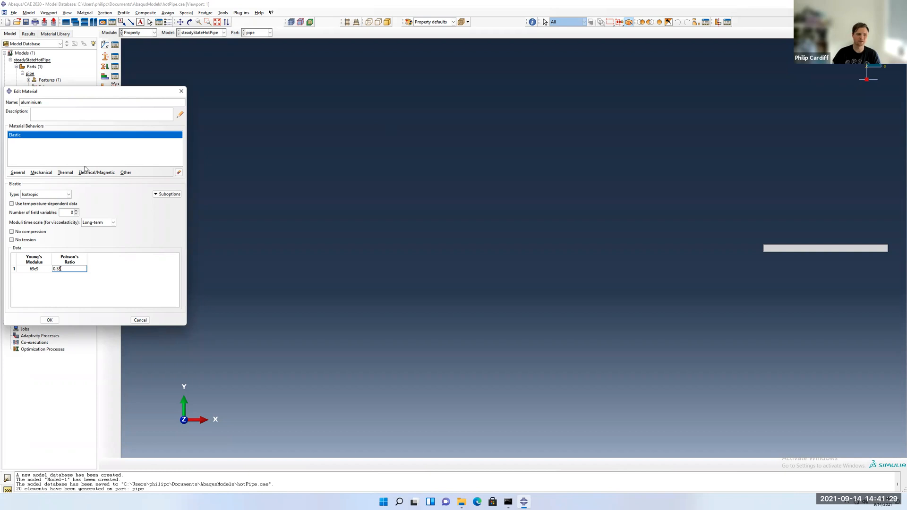
{"action": "left_click", "coordinate": [65, 173]}
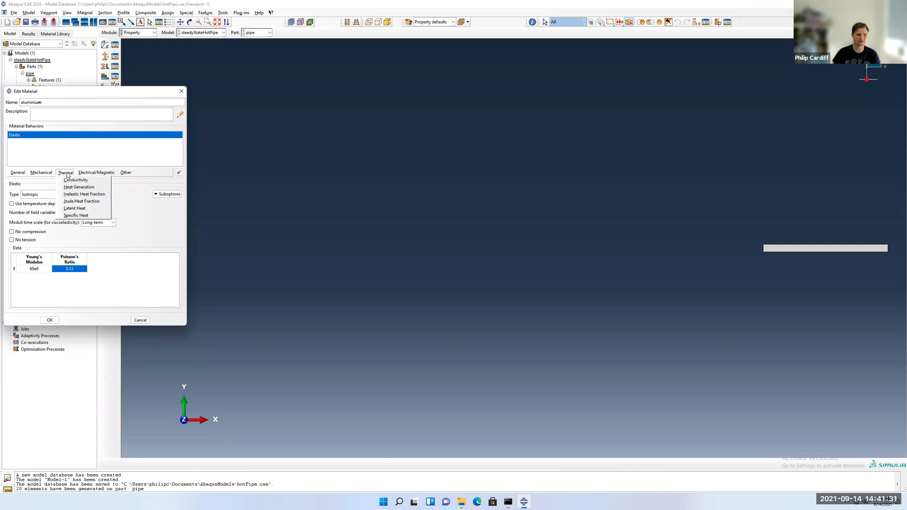
Step: Add thermal expansion with coefficient 23e-6 and a conductivity behaviour to aluminium
{"action": "left_click", "coordinate": [41, 173]}
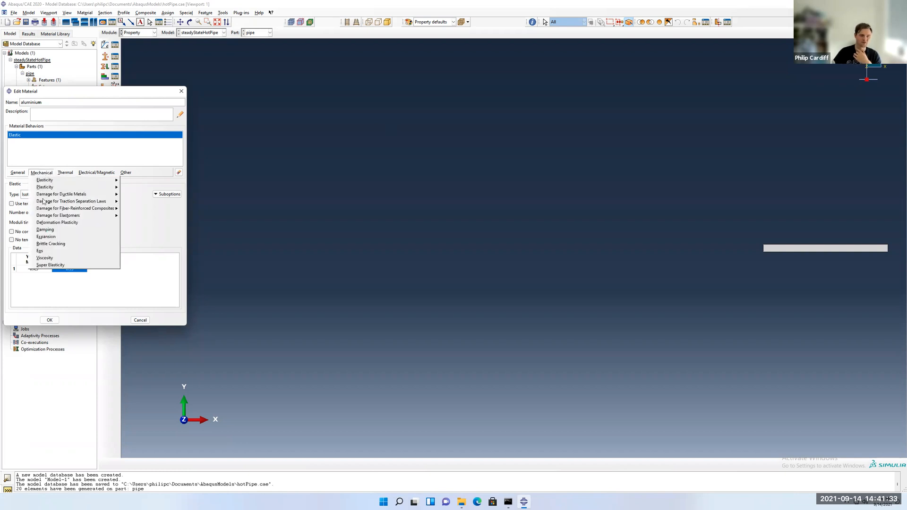
{"action": "left_click", "coordinate": [46, 237]}
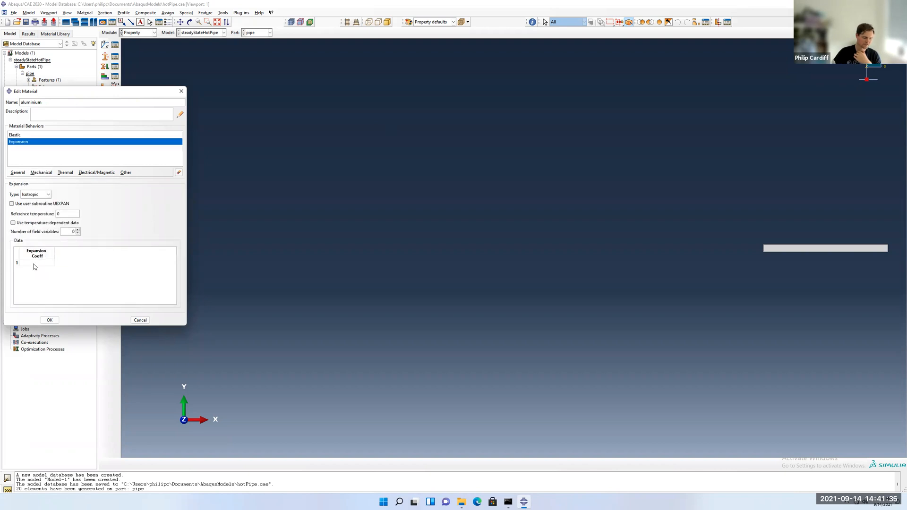
{"action": "left_click", "coordinate": [36, 262]}
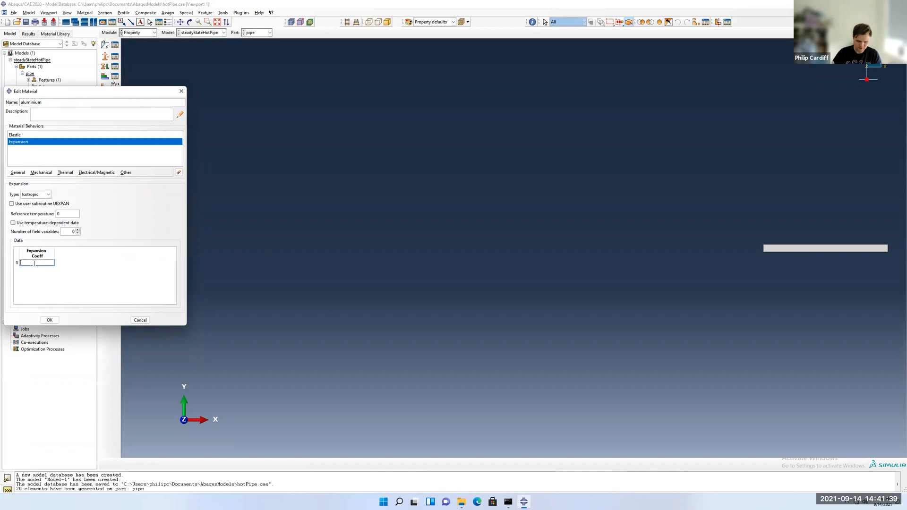
{"action": "type", "text": "23e"}
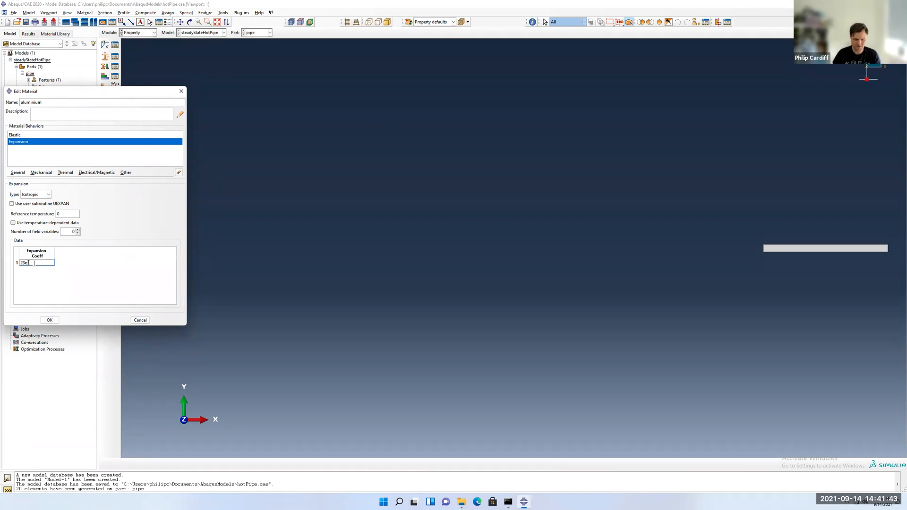
{"action": "type", "text": "-6"}
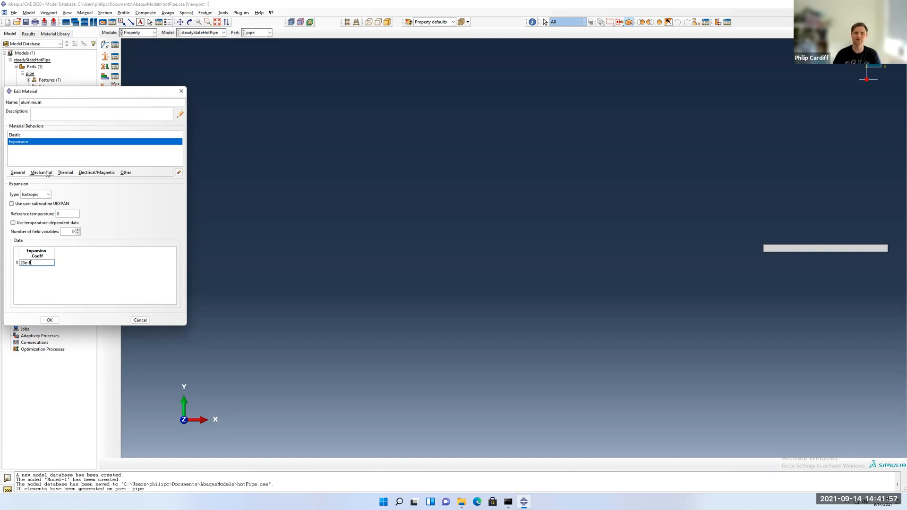
{"action": "left_click", "coordinate": [41, 172]}
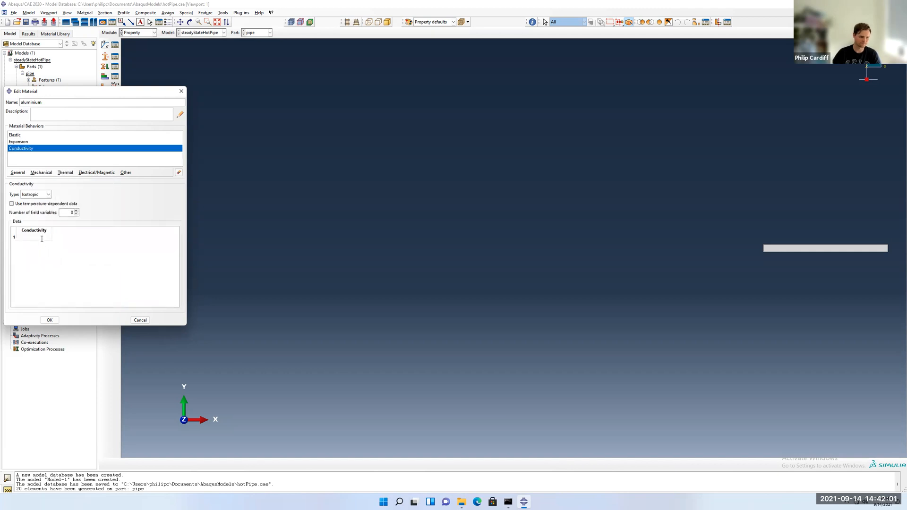
Step: Enter thermal conductivity 250 and save the aluminium material definition
{"action": "left_click", "coordinate": [33, 237]}
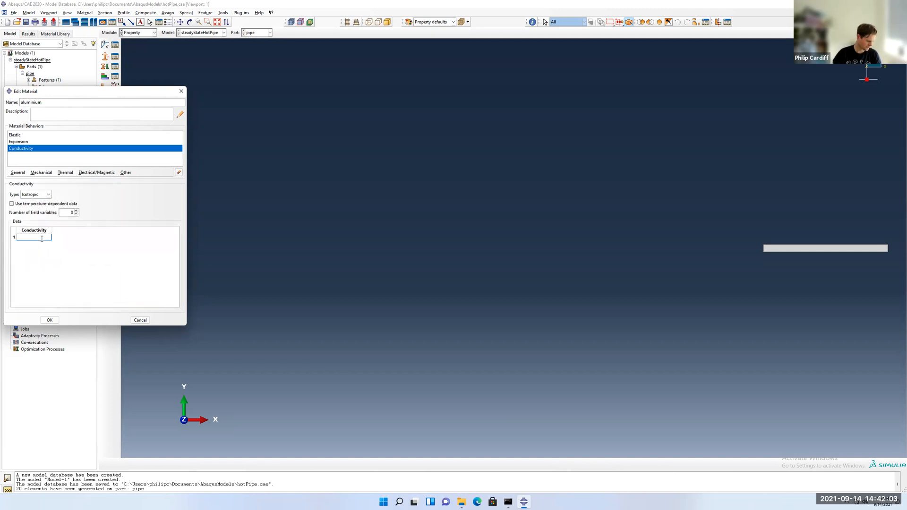
{"action": "type", "text": "250"}
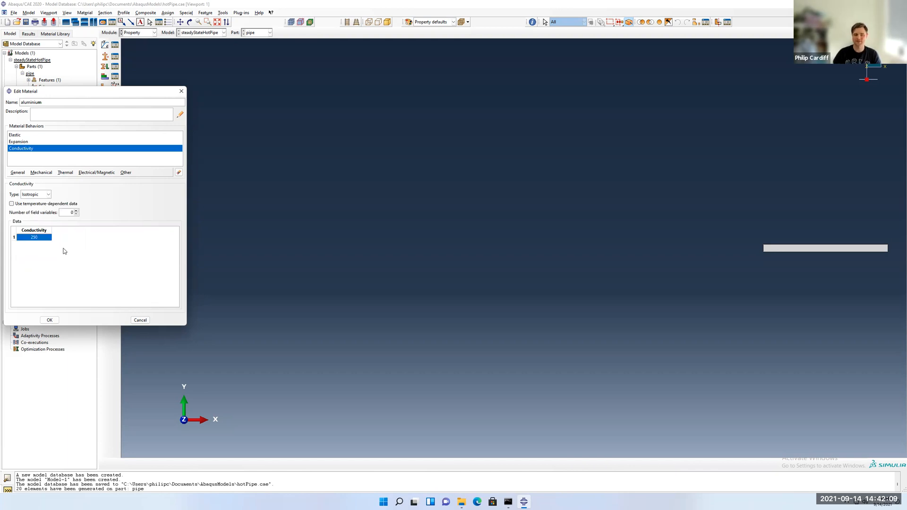
{"action": "mouse_move", "coordinate": [119, 190]}
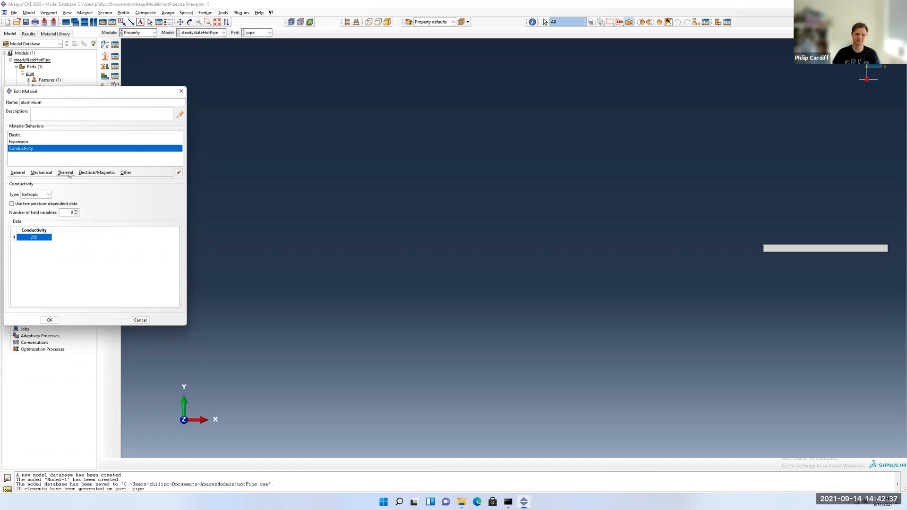
{"action": "left_click", "coordinate": [65, 172]}
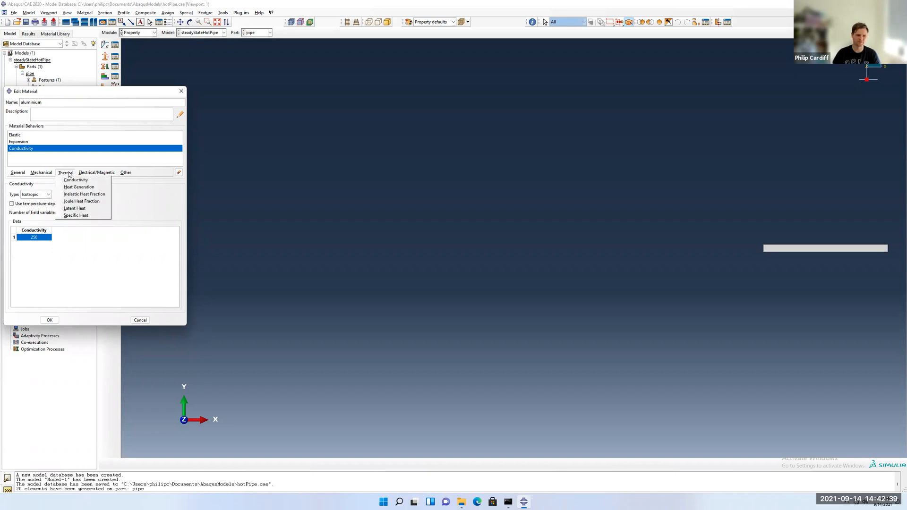
{"action": "mouse_move", "coordinate": [82, 201]}
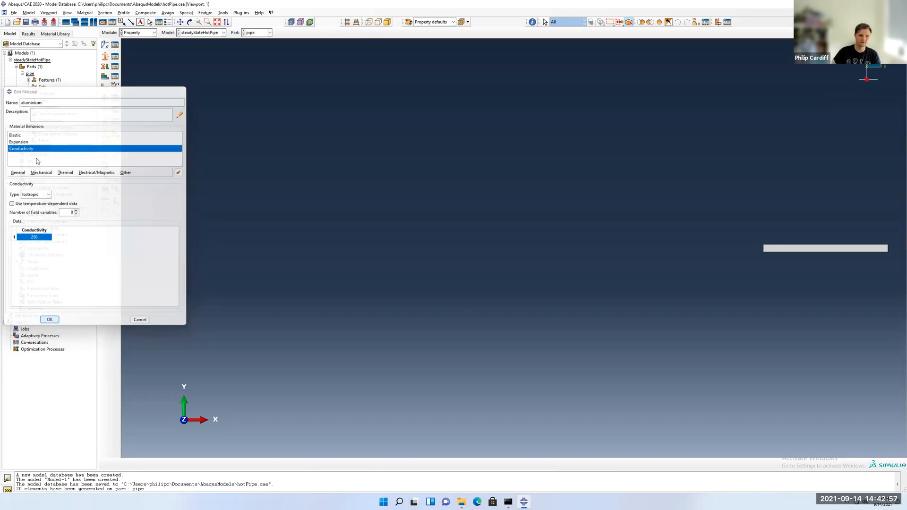
{"action": "left_click", "coordinate": [49, 319]}
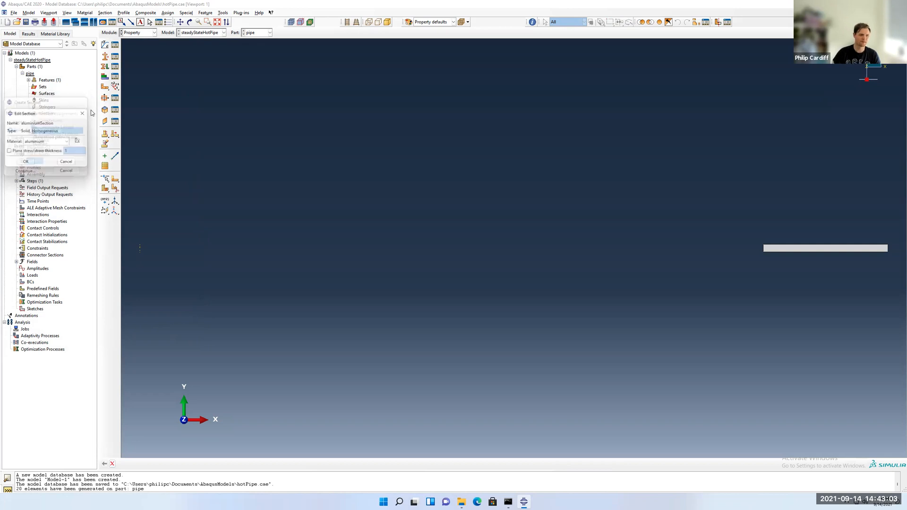
Step: Assign aluminiumSection to the whole pipe region and add a dependent pipe instance to the assembly
{"action": "left_click", "coordinate": [26, 161]}
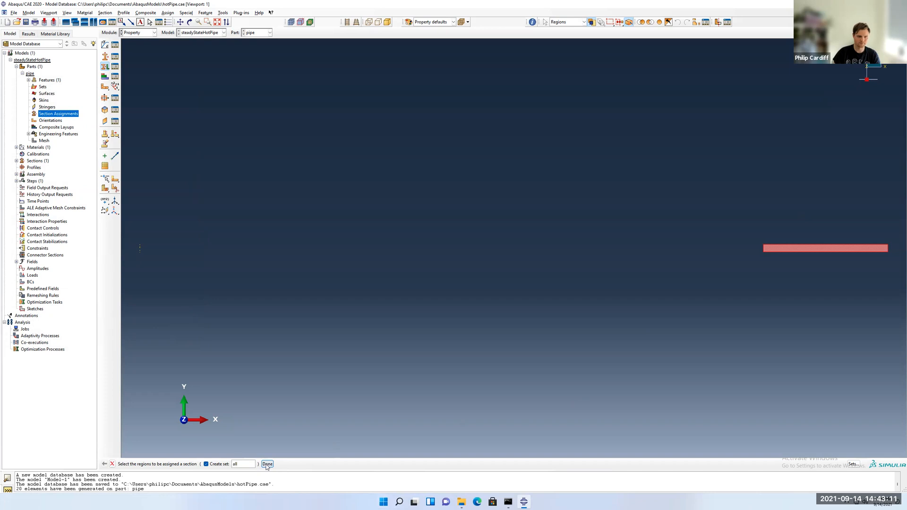
{"action": "left_click", "coordinate": [267, 464]}
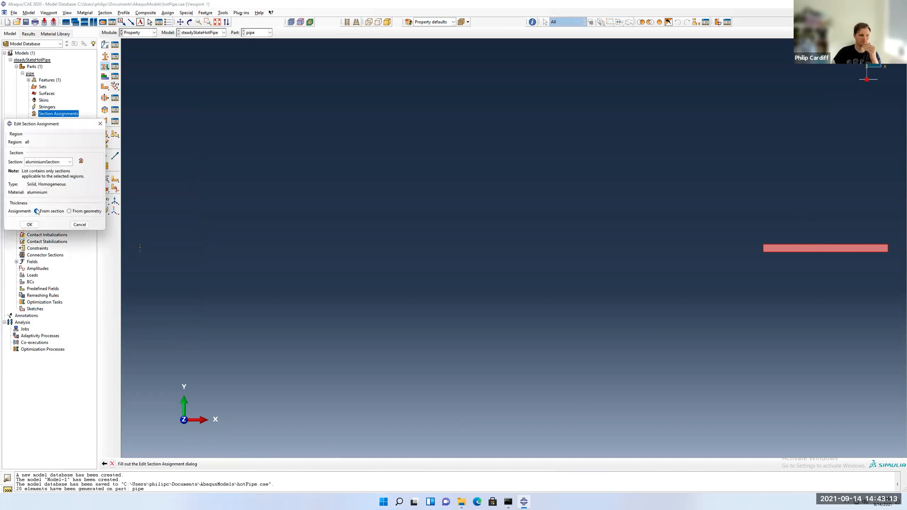
{"action": "left_click", "coordinate": [29, 224]}
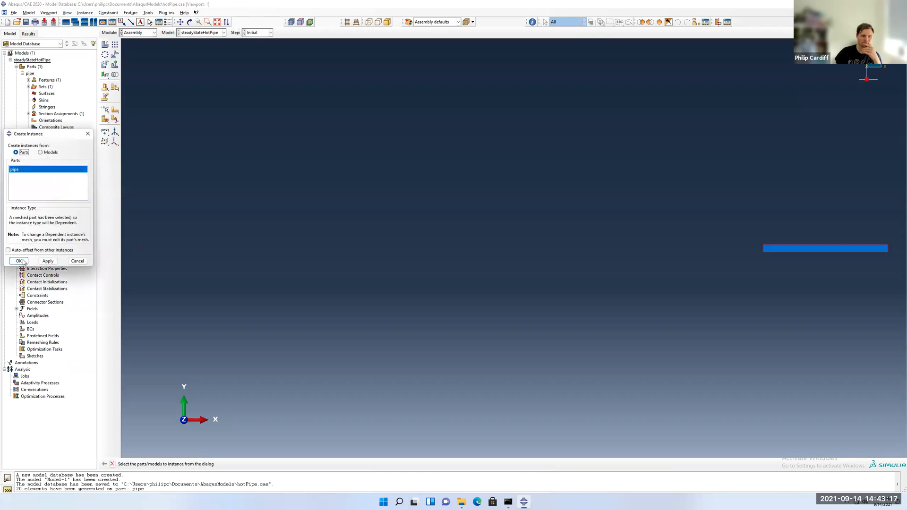
{"action": "left_click", "coordinate": [19, 260]}
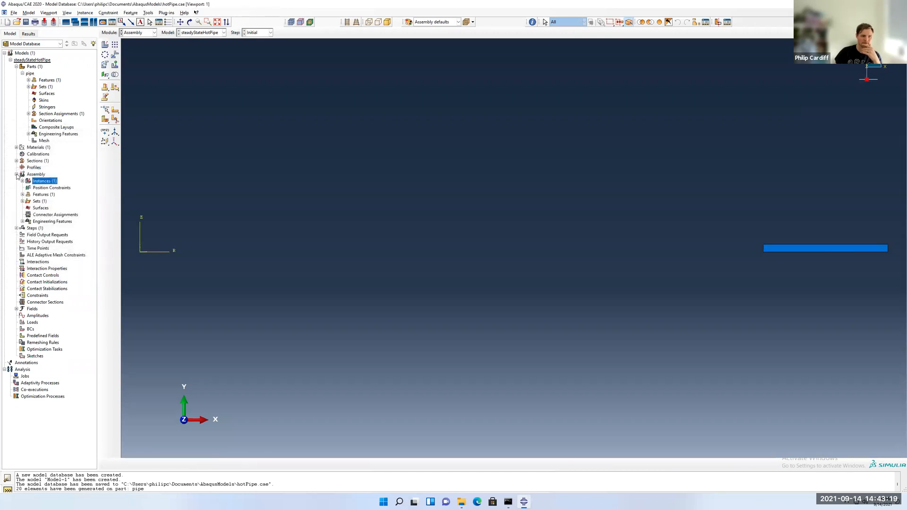
{"action": "left_click", "coordinate": [16, 174]}
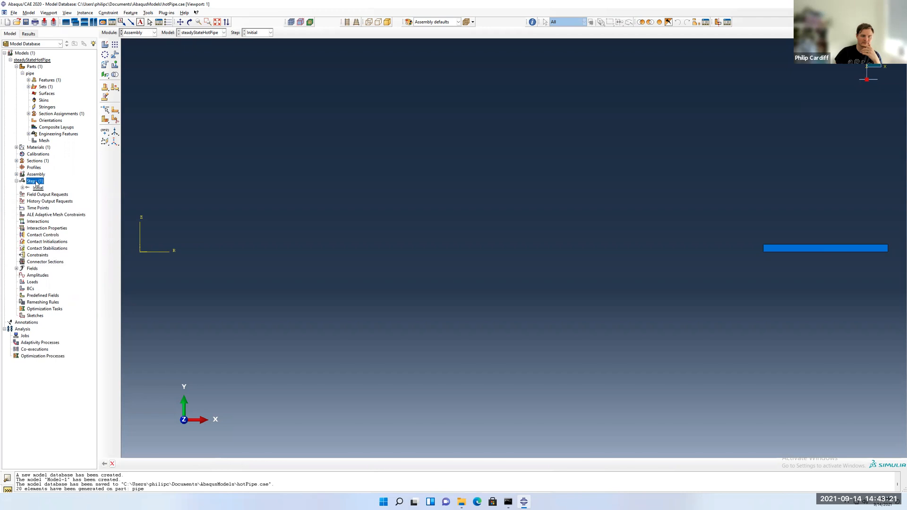
Step: Create Step-1 as a coupled temperature-displacement procedure with steady-state response after Initial
{"action": "double_click", "coordinate": [35, 181]}
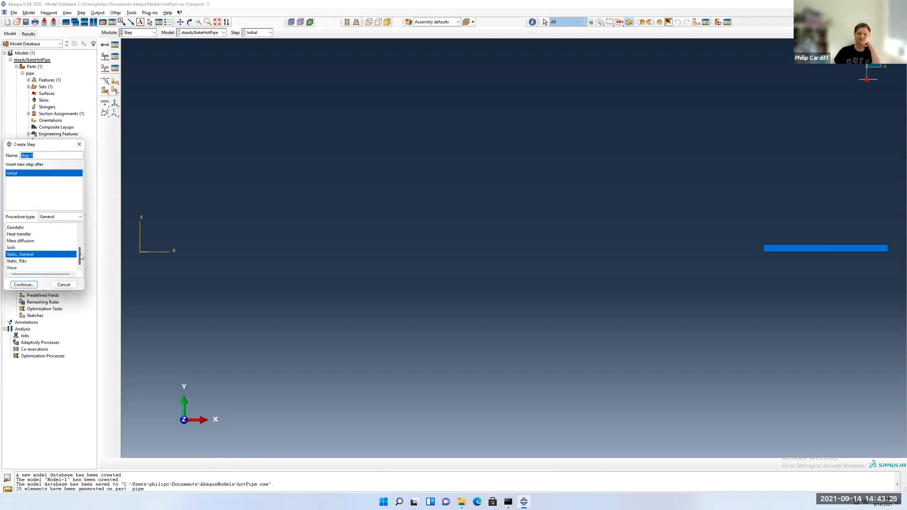
{"action": "scroll", "scroll_direction": "up", "scroll_amount": 3}
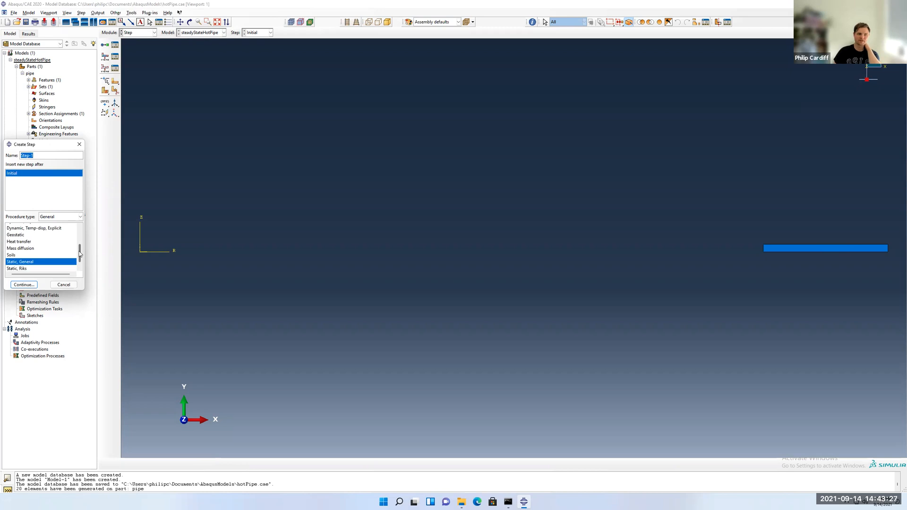
{"action": "left_click", "coordinate": [18, 245]}
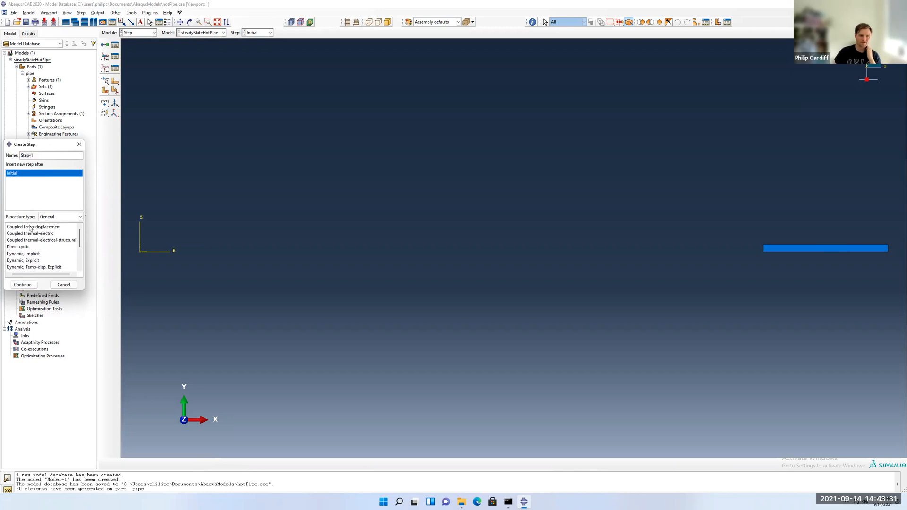
{"action": "left_click", "coordinate": [34, 226]}
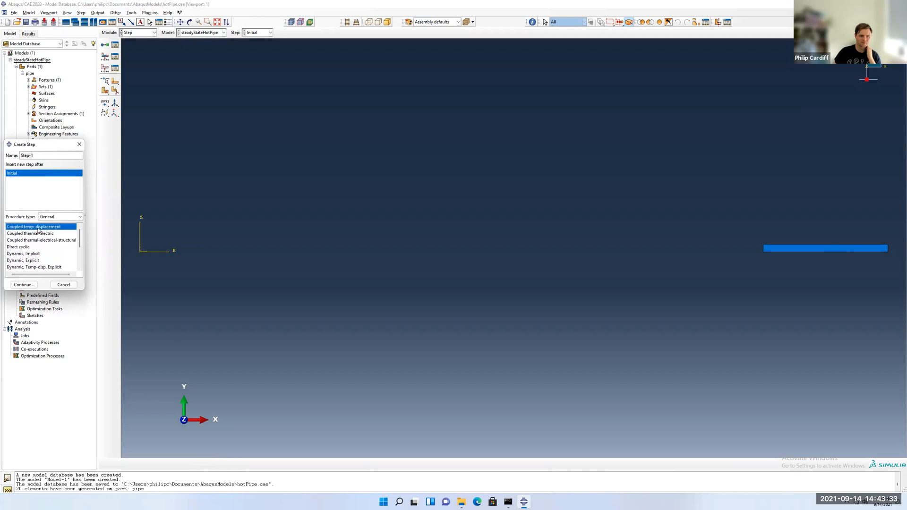
{"action": "mouse_move", "coordinate": [14, 303]}
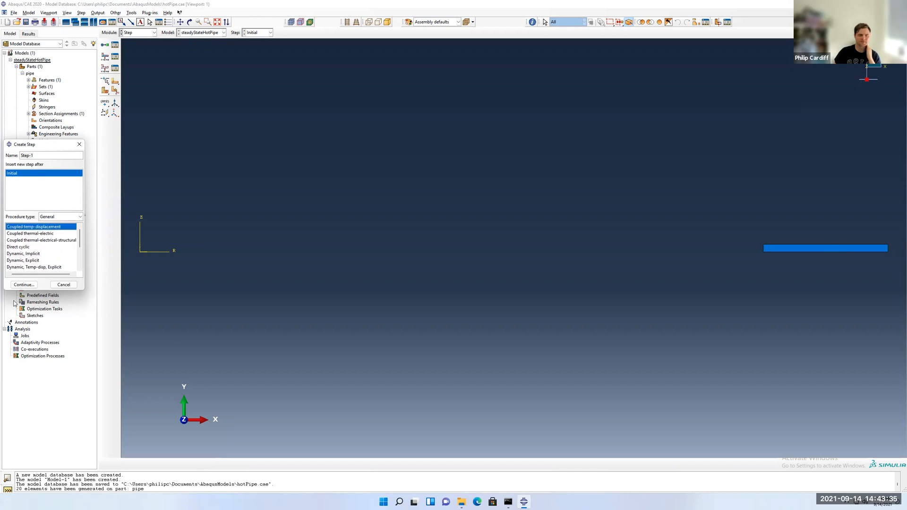
{"action": "left_click", "coordinate": [23, 283]}
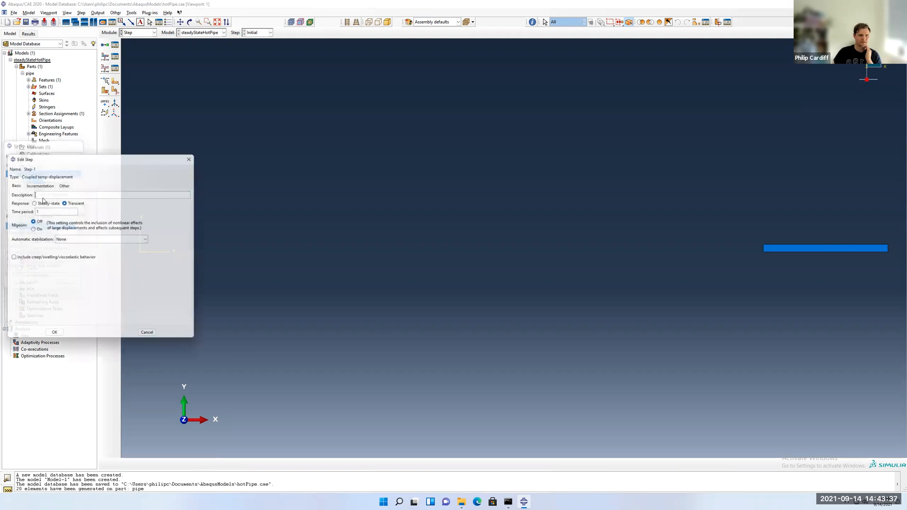
{"action": "left_click", "coordinate": [34, 204]}
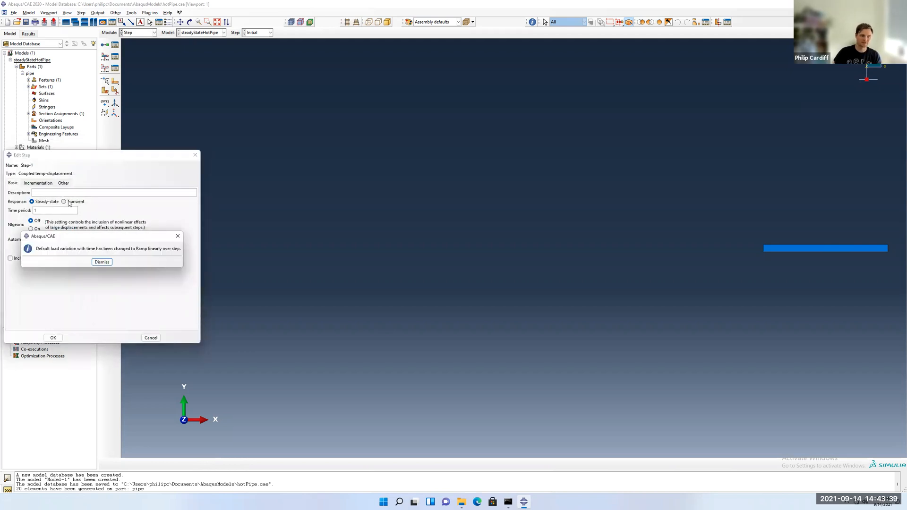
{"action": "left_click", "coordinate": [101, 261]}
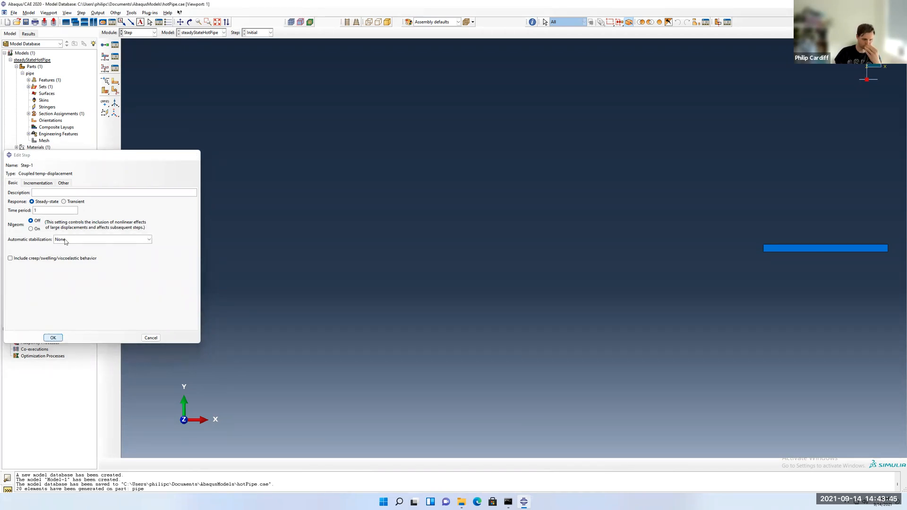
{"action": "left_click", "coordinate": [52, 337]}
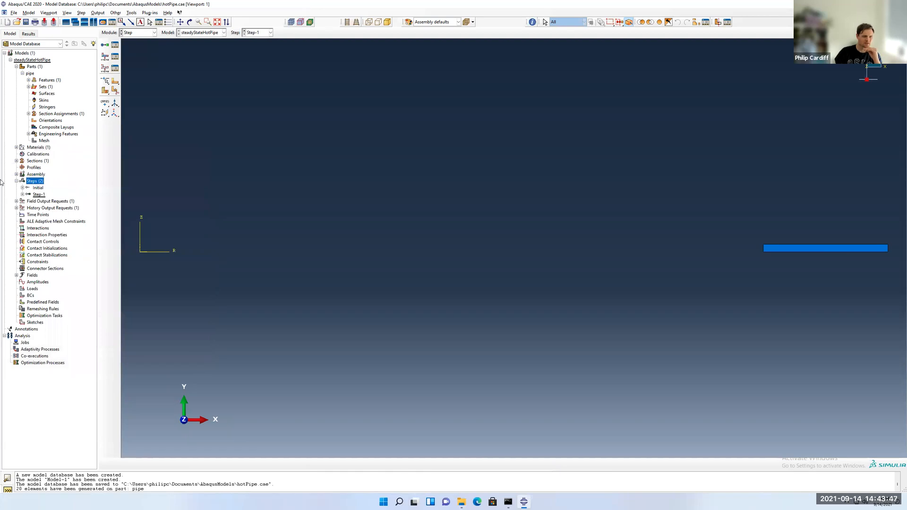
{"action": "left_click", "coordinate": [16, 180]}
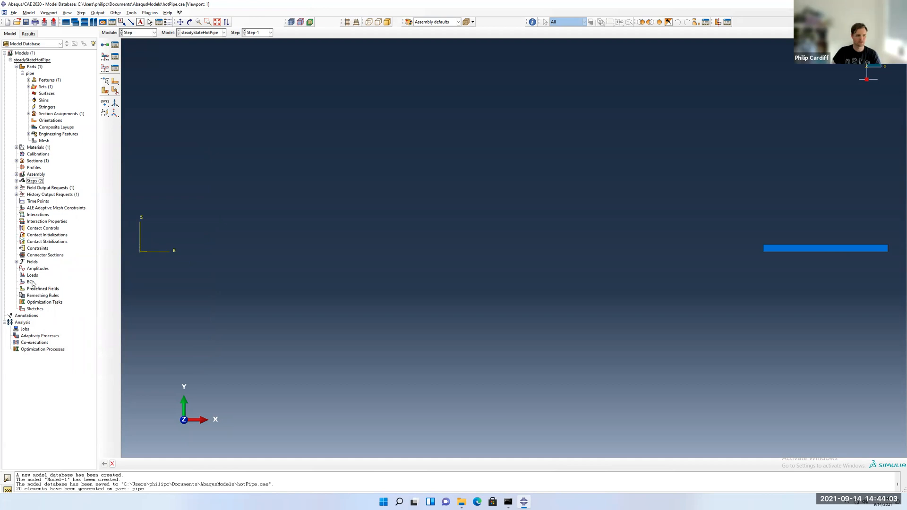
{"action": "mouse_move", "coordinate": [32, 283]}
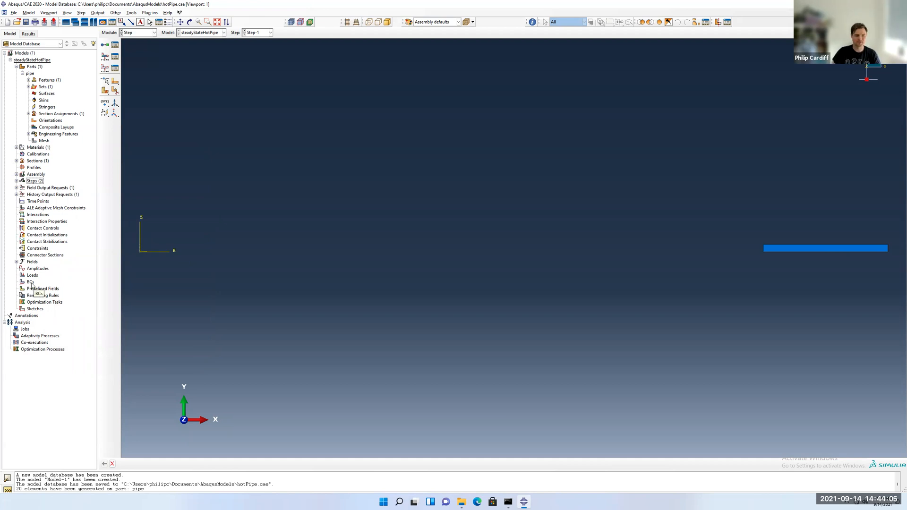
Step: Create pressure load 'inside' of magnitude 60e6 on the pipe's inner edge in Step-1
{"action": "left_click", "coordinate": [31, 274]}
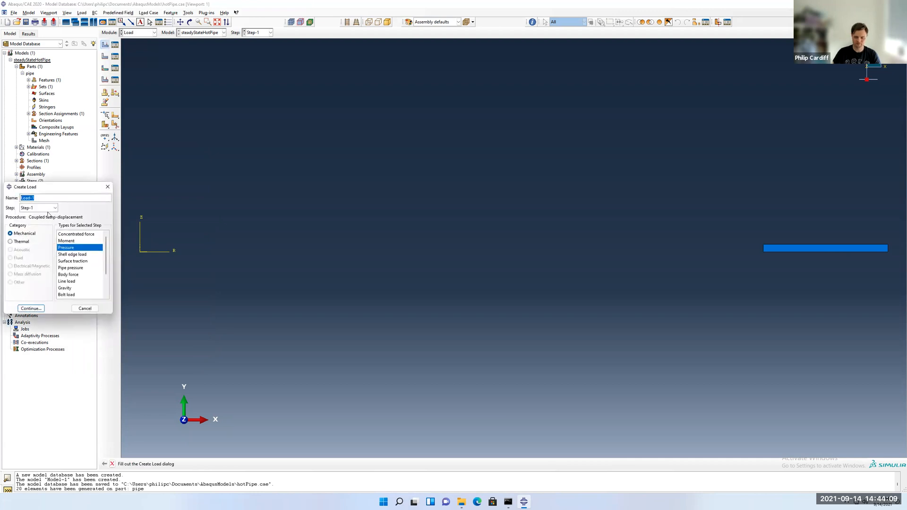
{"action": "type", "text": "inside"}
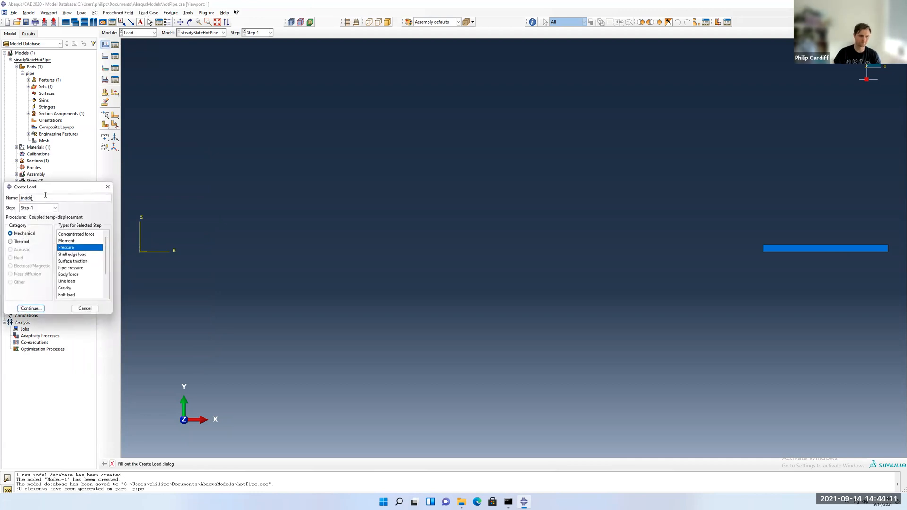
{"action": "mouse_move", "coordinate": [571, 277]}
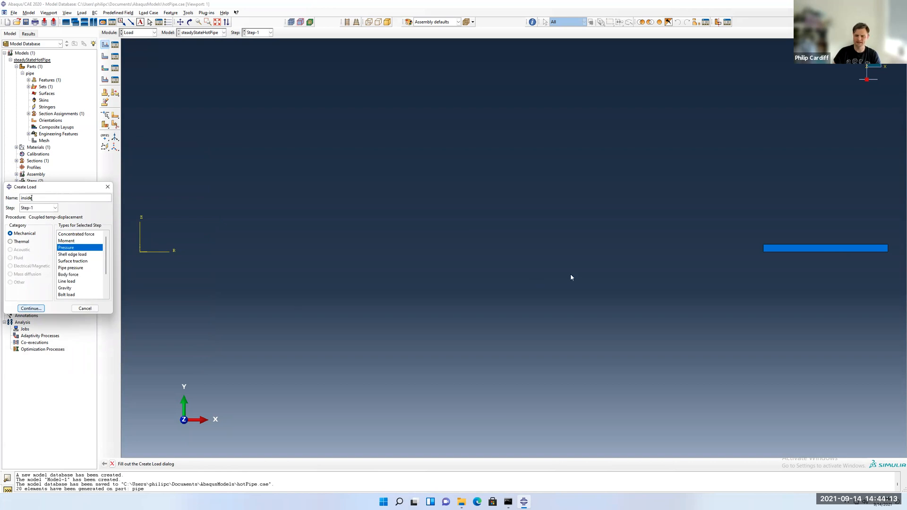
{"action": "left_click", "coordinate": [30, 307]}
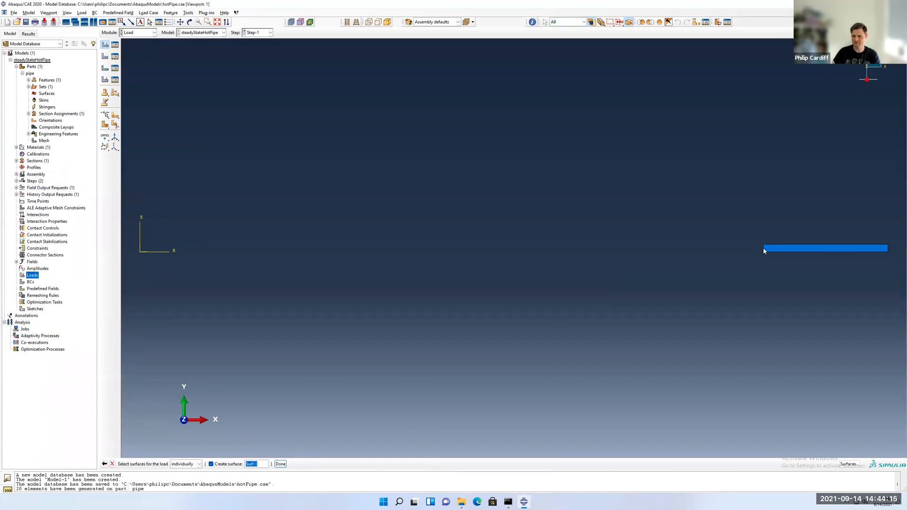
{"action": "left_click", "coordinate": [211, 463]}
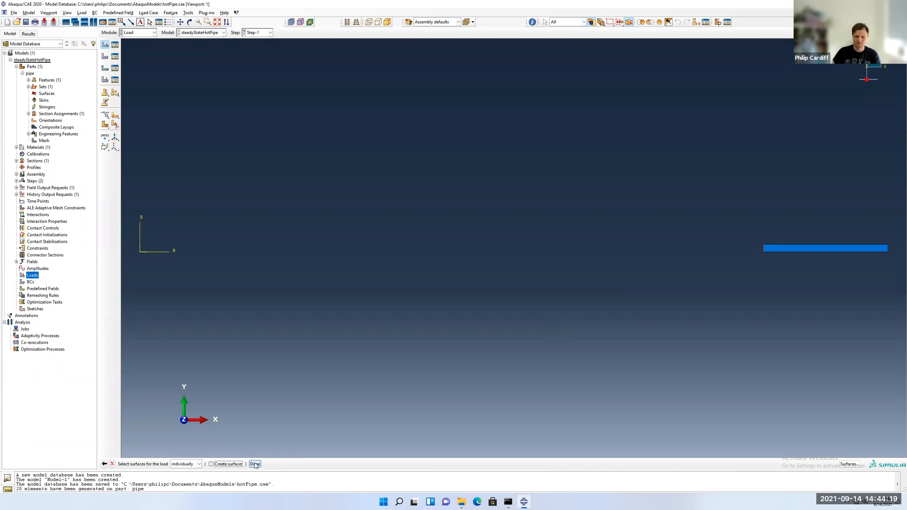
{"action": "left_click", "coordinate": [254, 464]}
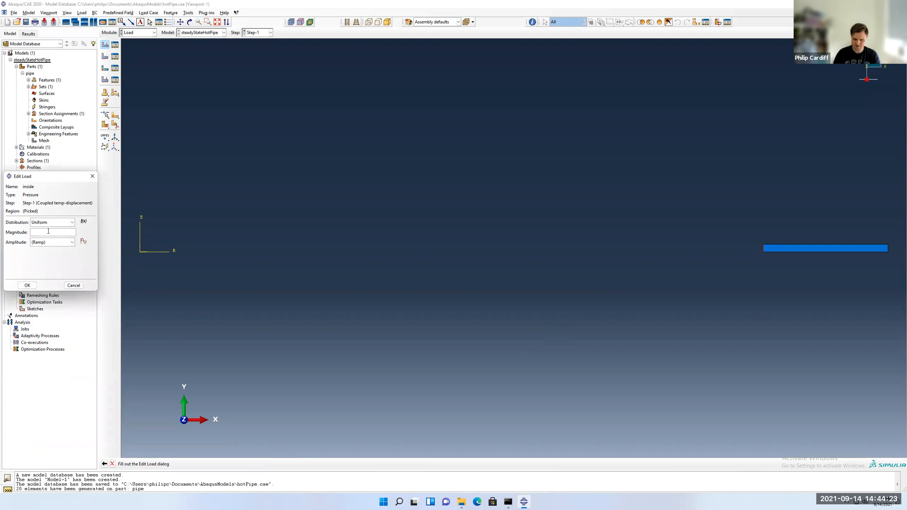
{"action": "type", "text": "60e6"}
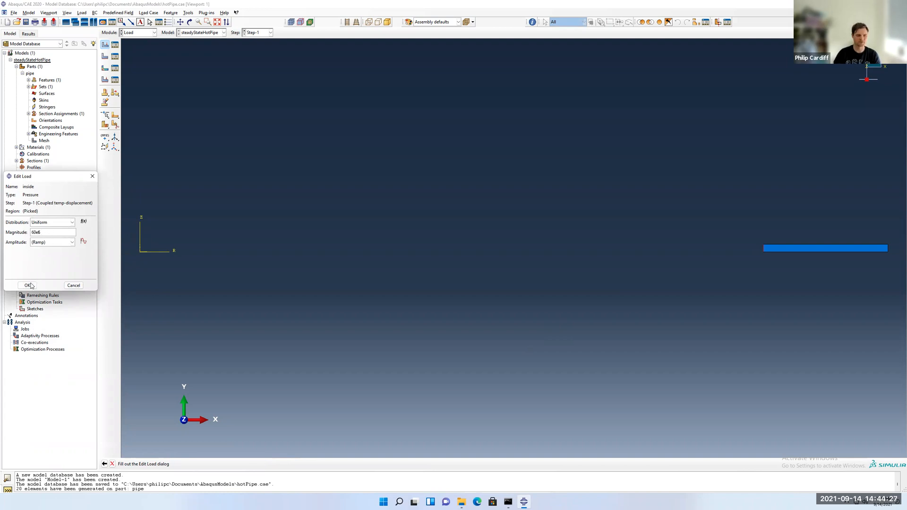
{"action": "left_click", "coordinate": [27, 285]}
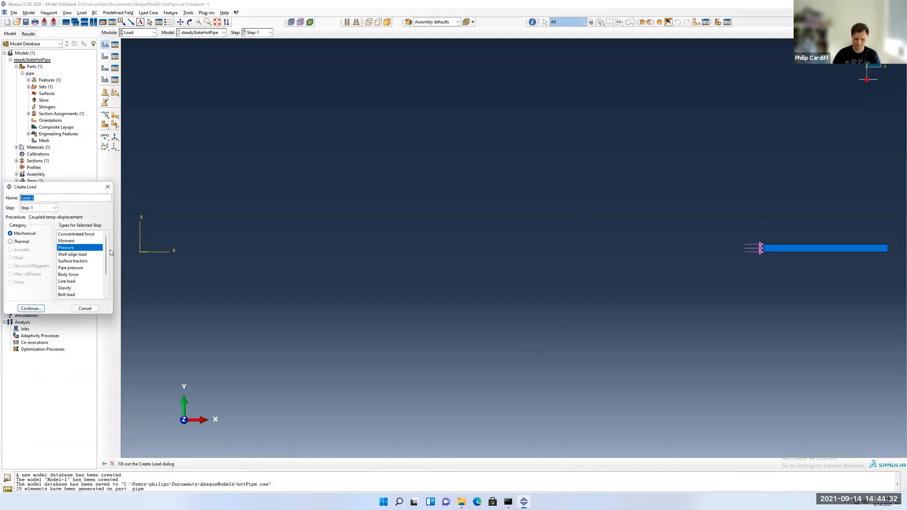
Step: Create pressure load 'outside' of magnitude 0.19e6 on the pipe's outer edge in Step-1
{"action": "type", "text": "outside"}
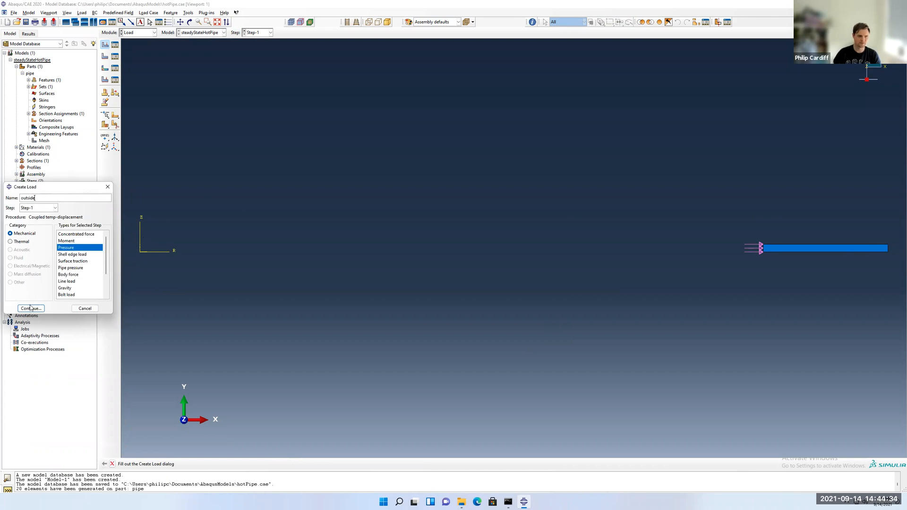
{"action": "left_click", "coordinate": [30, 308]}
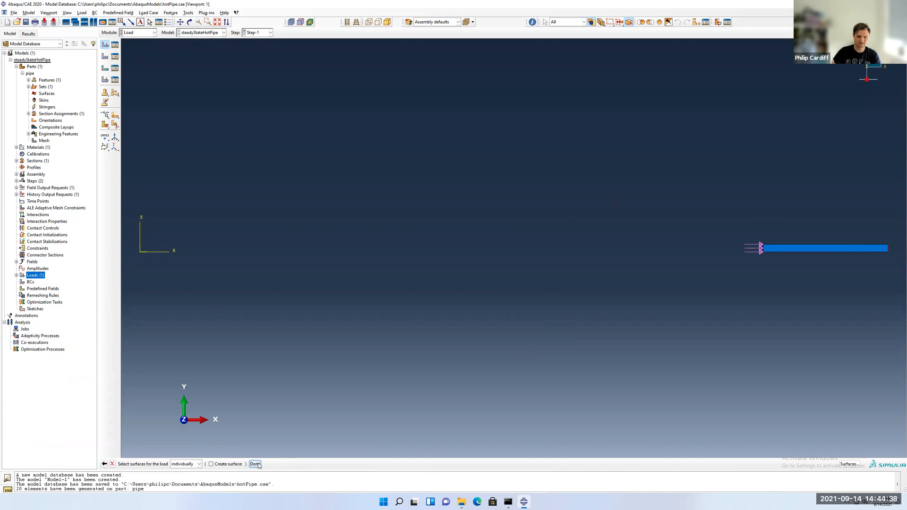
{"action": "left_click", "coordinate": [255, 464]}
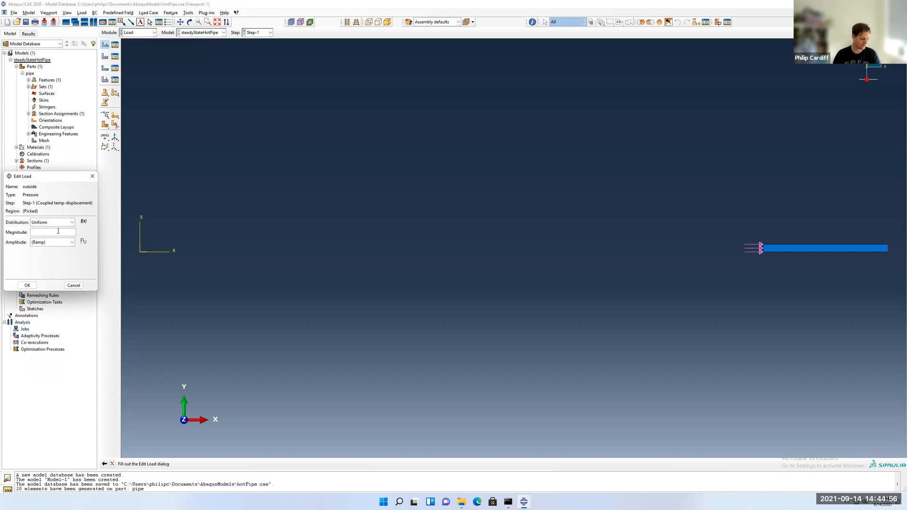
{"action": "type", "text": "0."}
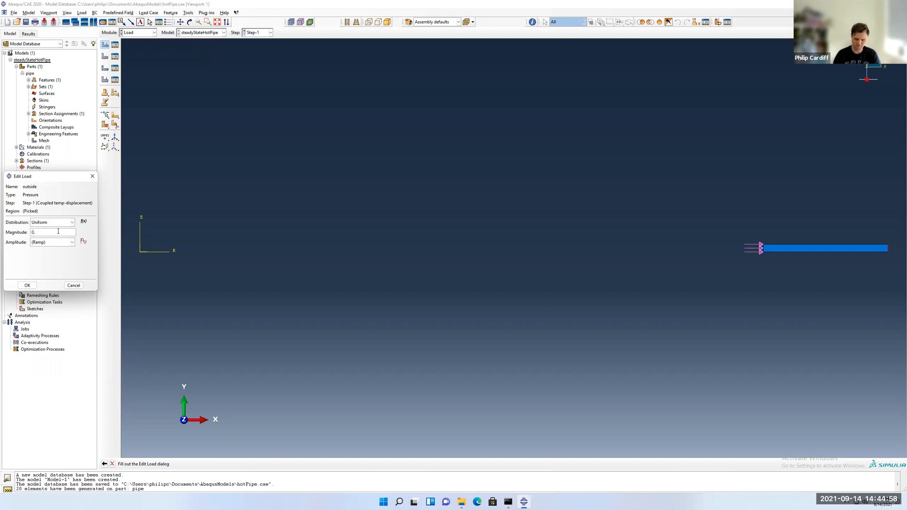
{"action": "type", "text": "0.196"}
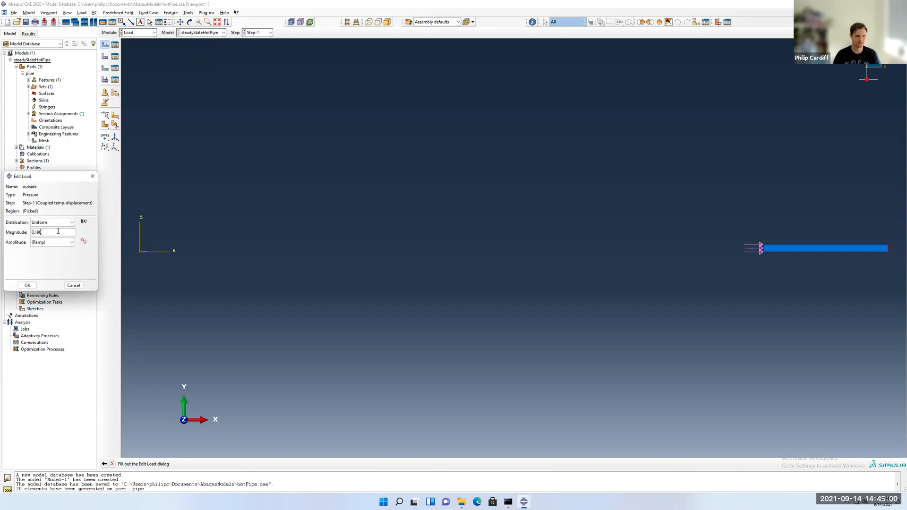
{"action": "type", "text": "e6"}
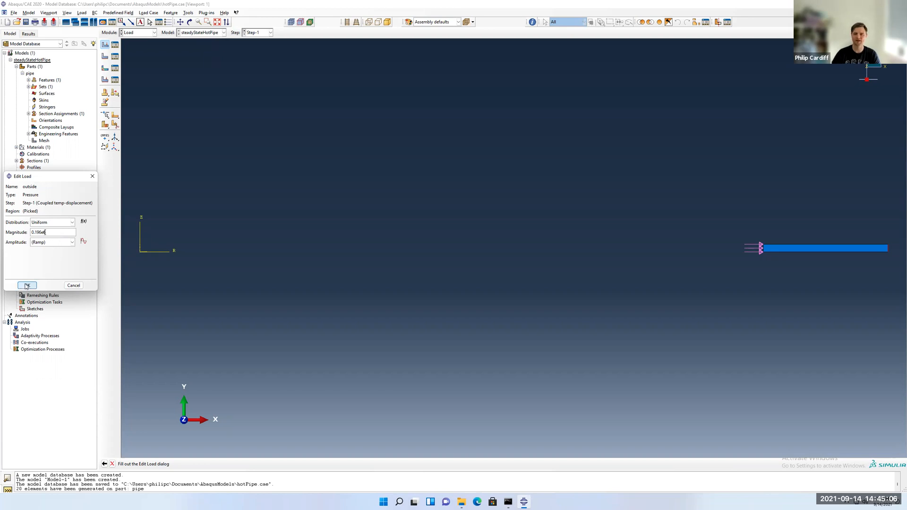
{"action": "left_click", "coordinate": [27, 286]}
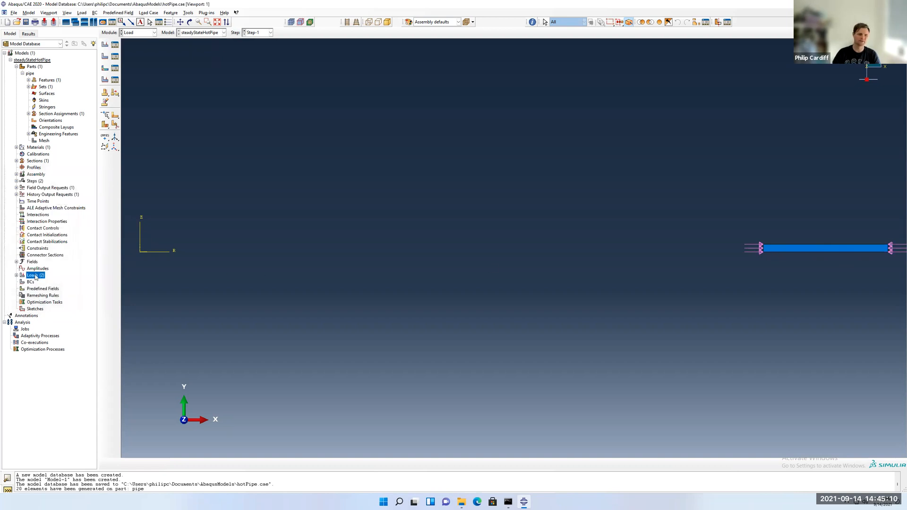
{"action": "mouse_move", "coordinate": [35, 284]}
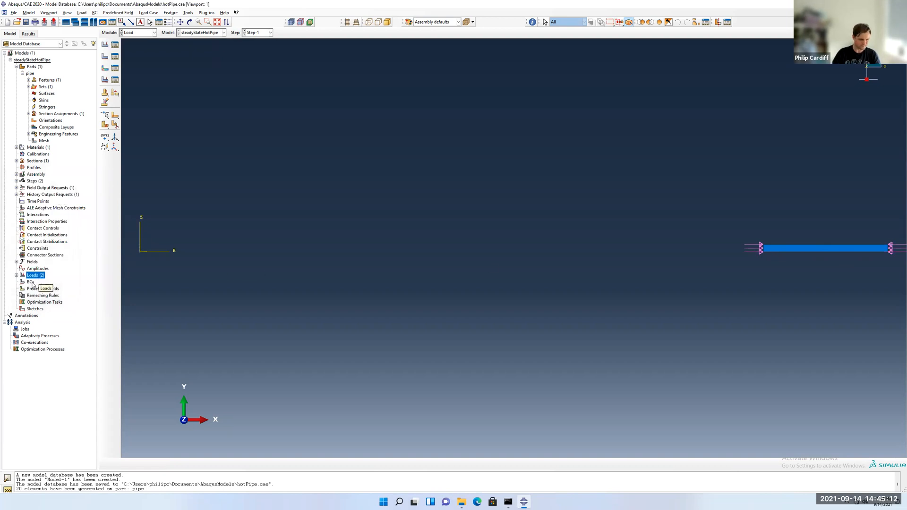
{"action": "mouse_move", "coordinate": [759, 310]}
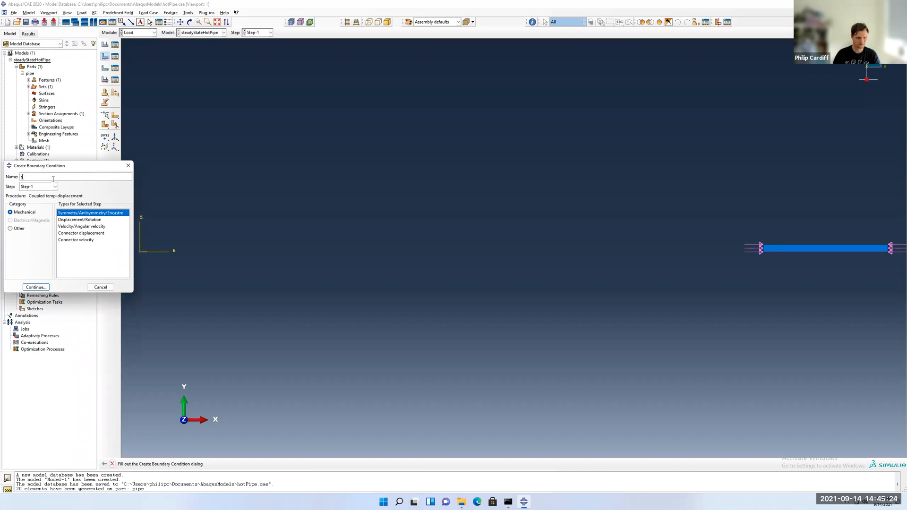
Step: Create a YSYMM symmetry boundary condition named symm on the picked pipe region in Step-1
{"action": "type", "text": "symm"}
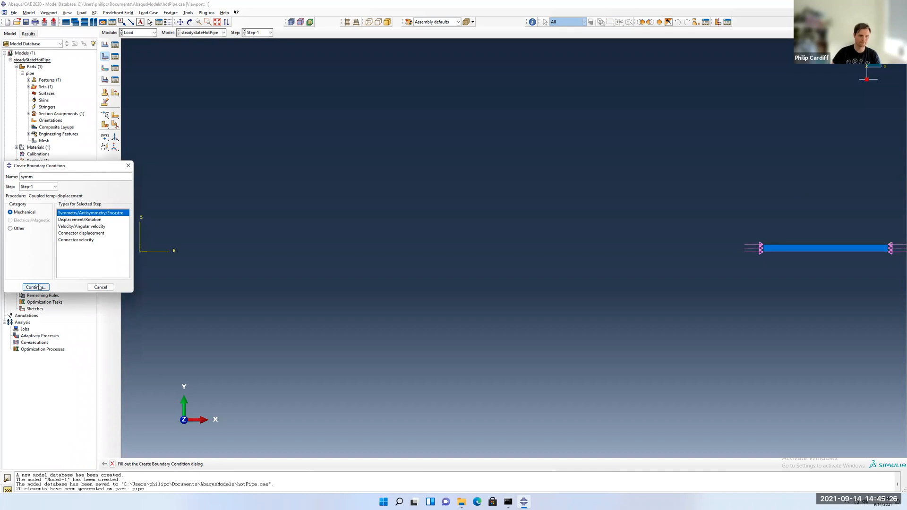
{"action": "left_click", "coordinate": [34, 287]}
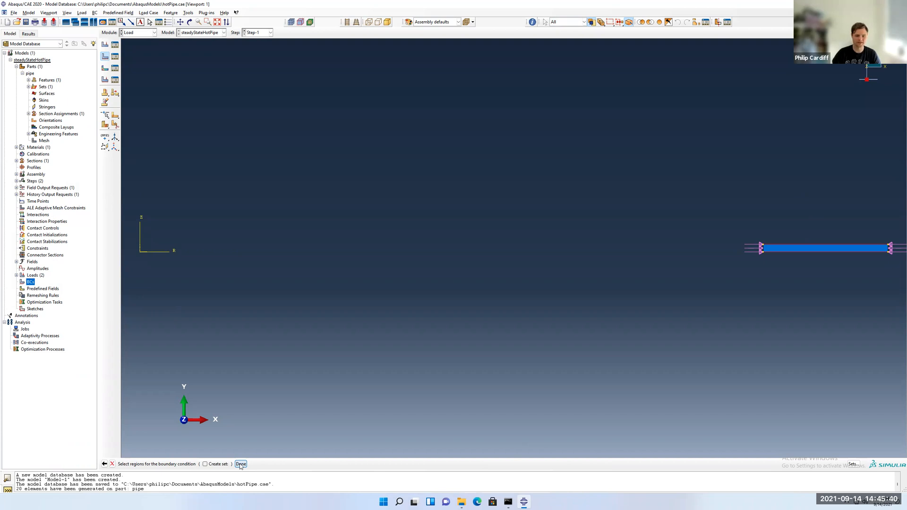
{"action": "left_click", "coordinate": [241, 464]}
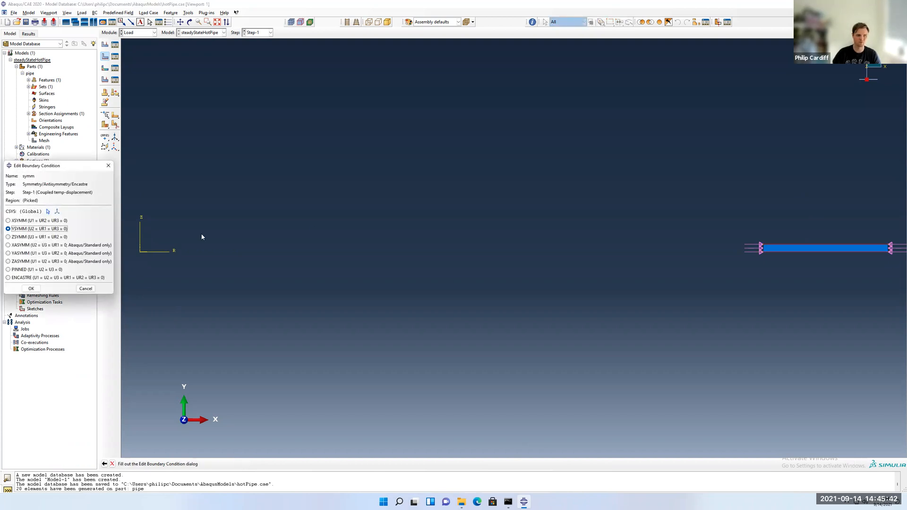
{"action": "mouse_move", "coordinate": [716, 192]}
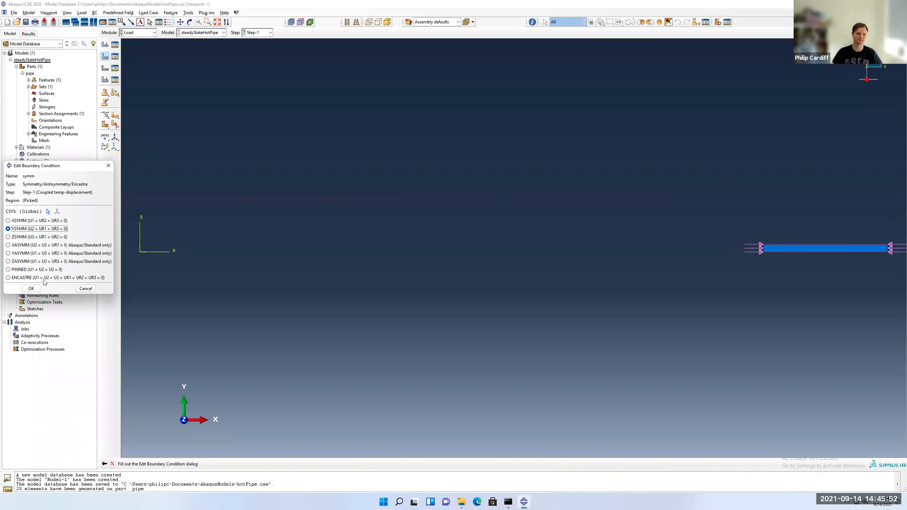
{"action": "left_click", "coordinate": [30, 288]}
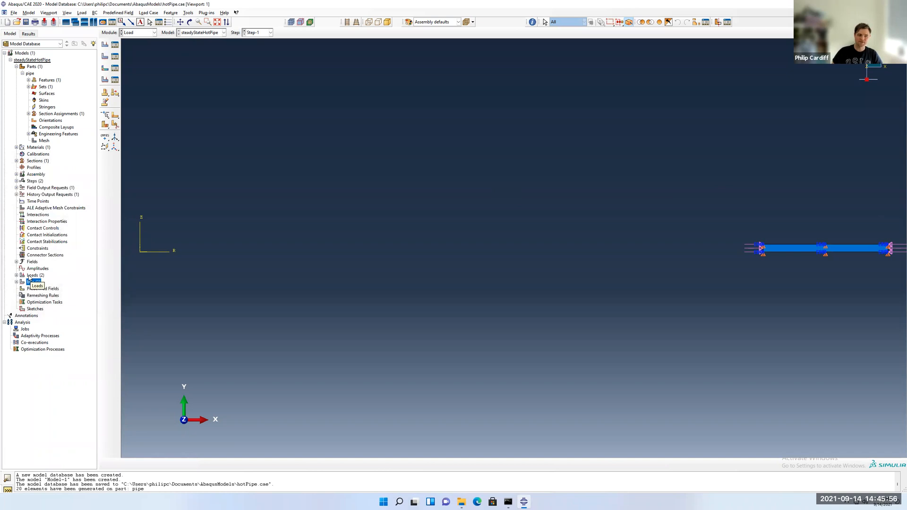
{"action": "left_click", "coordinate": [33, 282]}
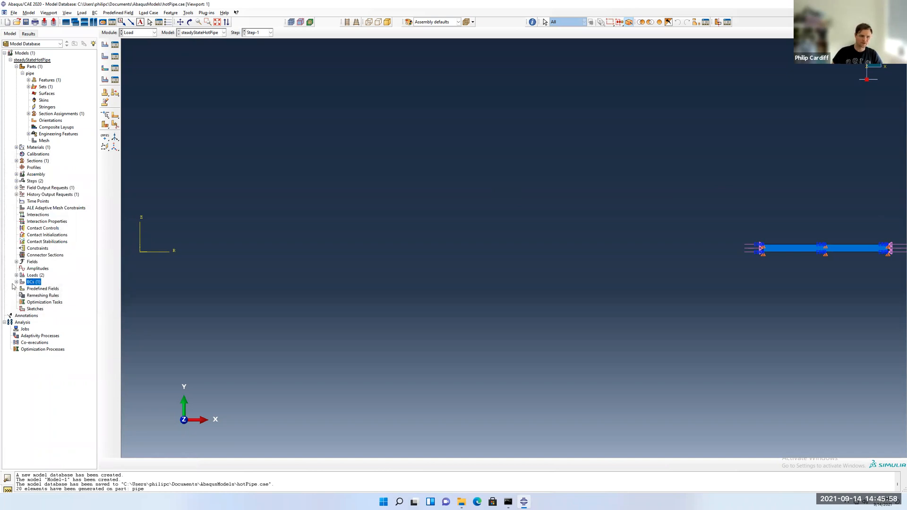
{"action": "left_click", "coordinate": [17, 281]}
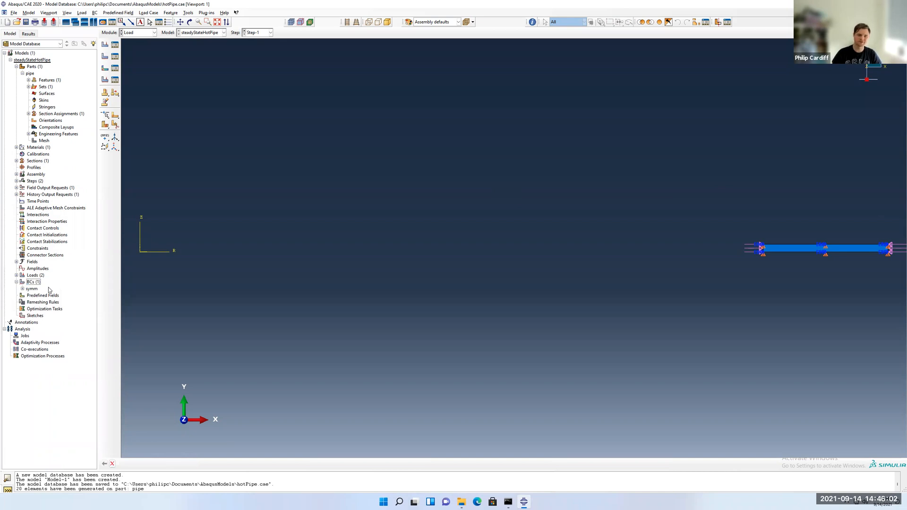
{"action": "mouse_move", "coordinate": [32, 288]}
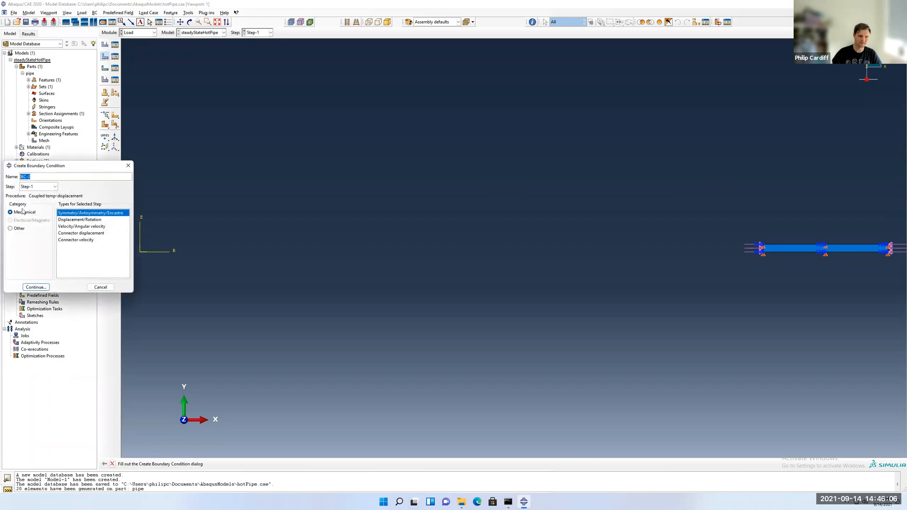
Step: Create temperature boundary condition insideT holding the pipe's inner edge at 70 in Step-1
{"action": "left_click", "coordinate": [10, 228]}
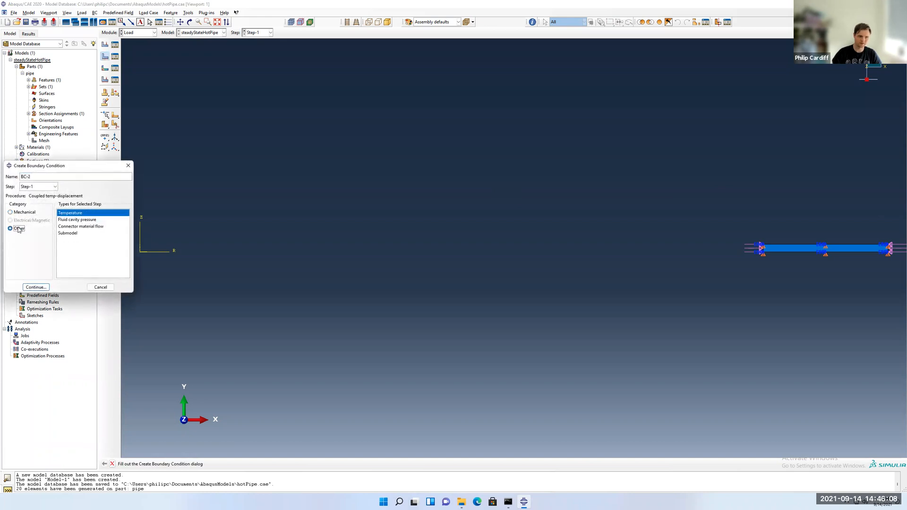
{"action": "triple_click", "coordinate": [75, 176]}
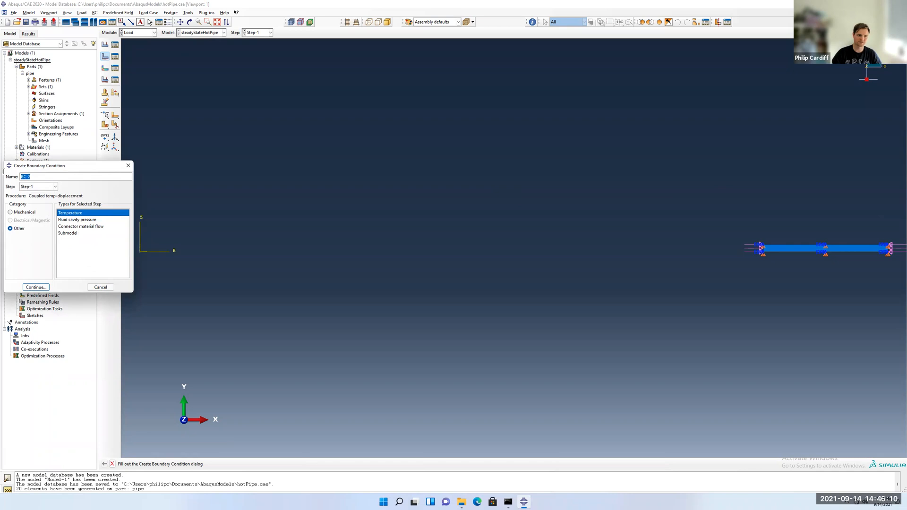
{"action": "type", "text": "insideT"}
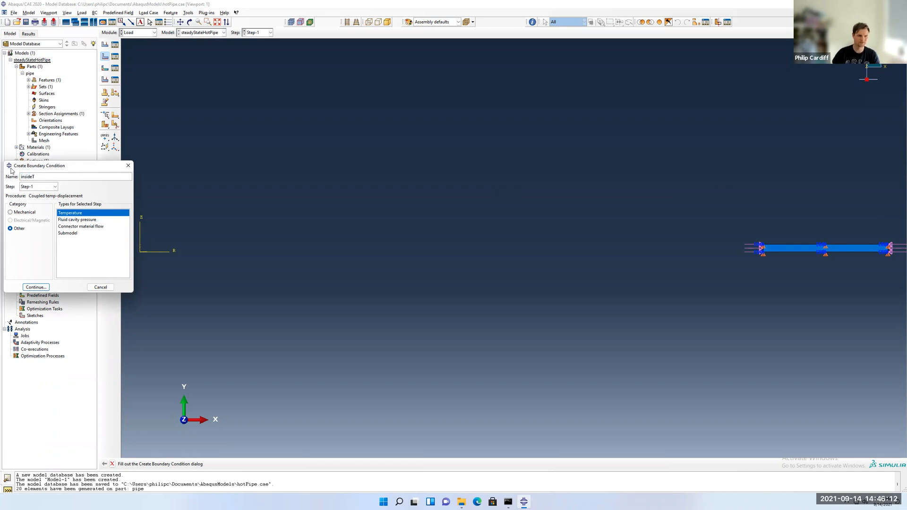
{"action": "left_click", "coordinate": [36, 287]}
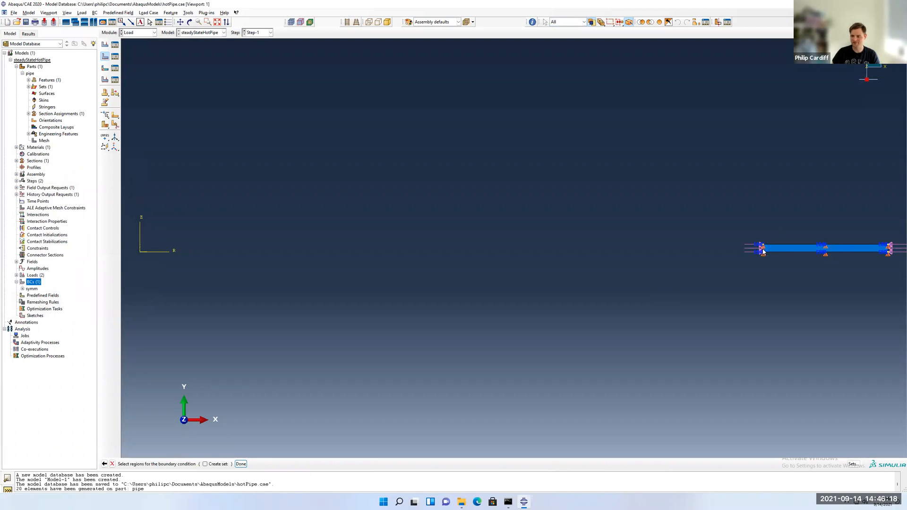
{"action": "mouse_move", "coordinate": [290, 382]}
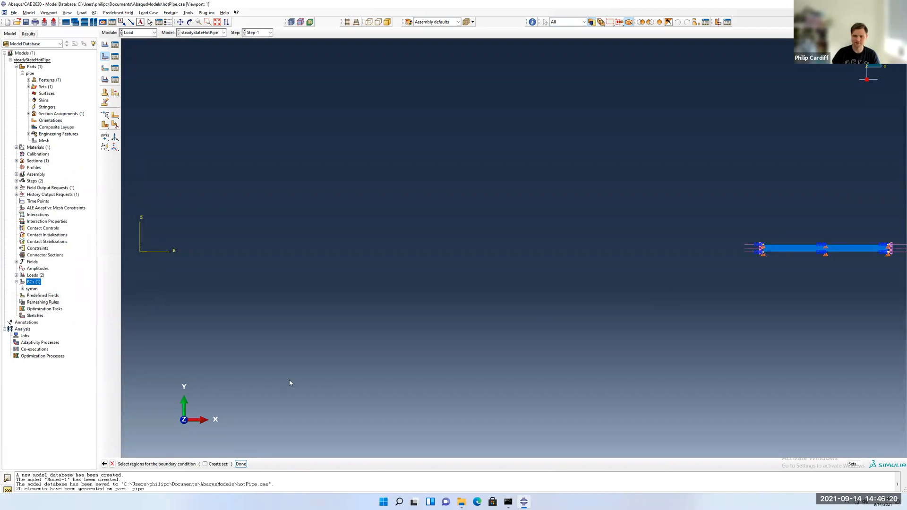
{"action": "left_click", "coordinate": [240, 463]}
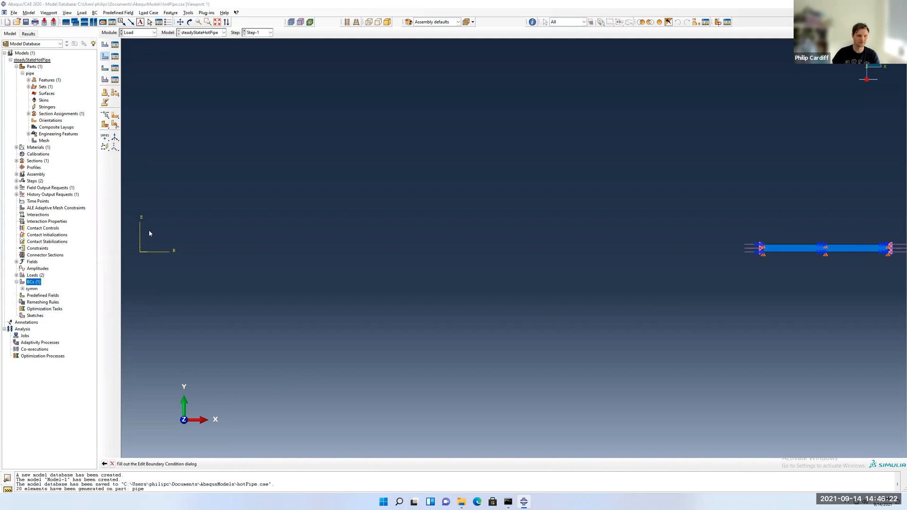
{"action": "left_click", "coordinate": [33, 282]}
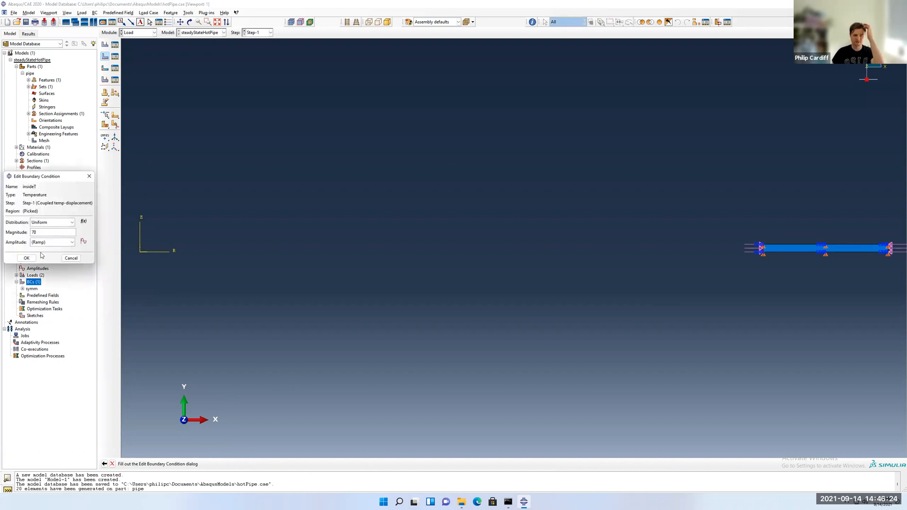
{"action": "left_click", "coordinate": [27, 257]}
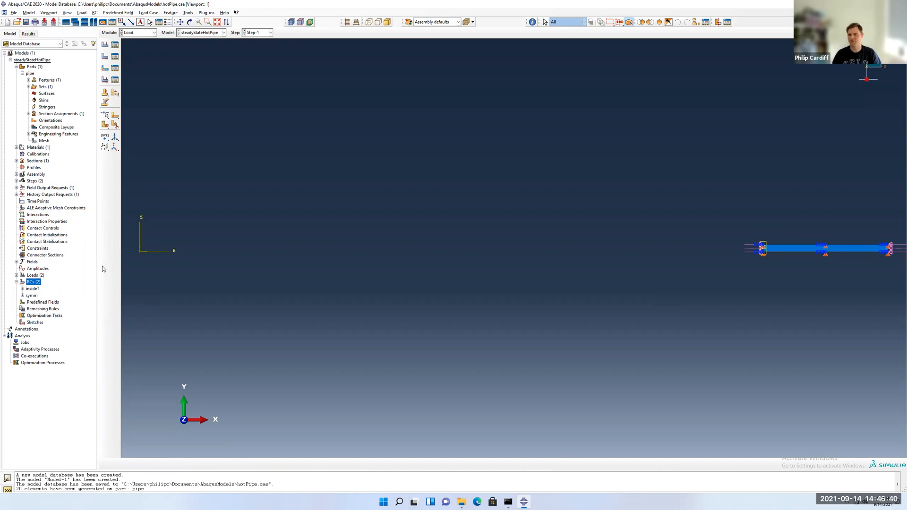
{"action": "mouse_move", "coordinate": [786, 240]}
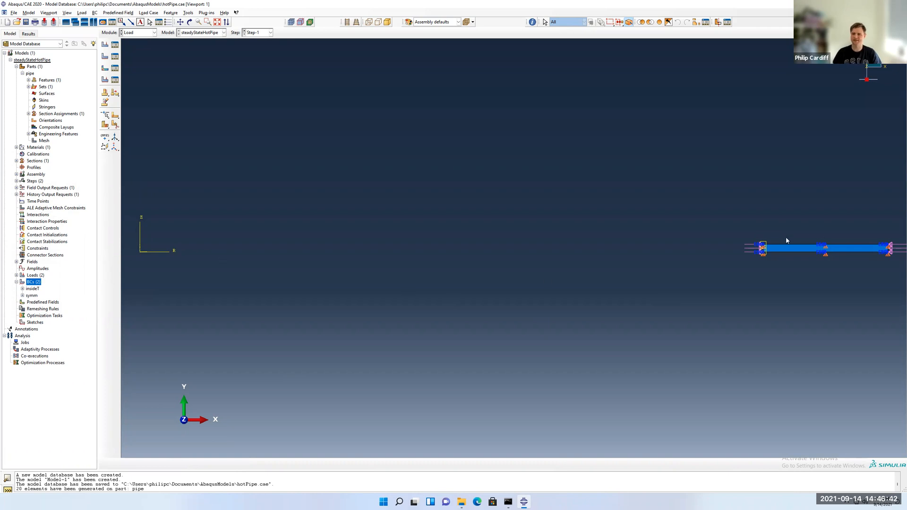
{"action": "mouse_move", "coordinate": [717, 251]}
{"action": "type", "text": "outside"}
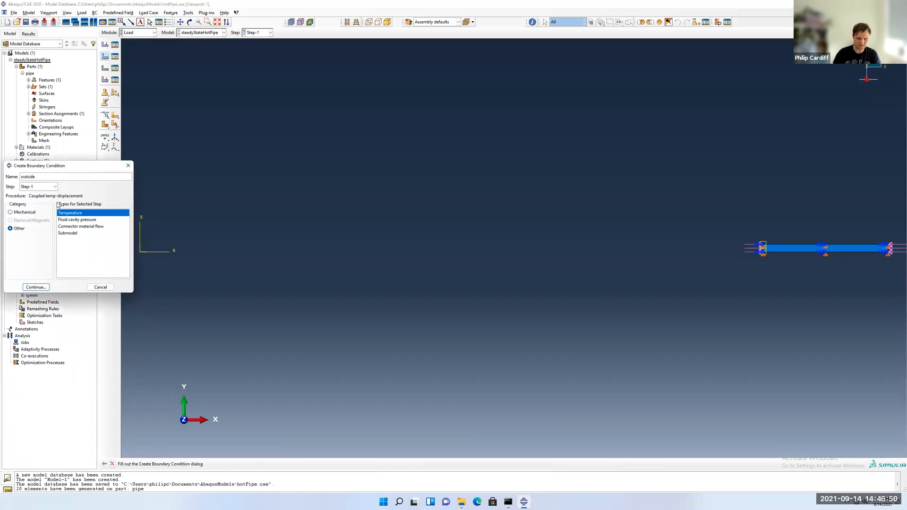
Step: Create temperature boundary condition outsideT holding the pipe's outer edge at 5 in Step-1
{"action": "type", "text": "T"}
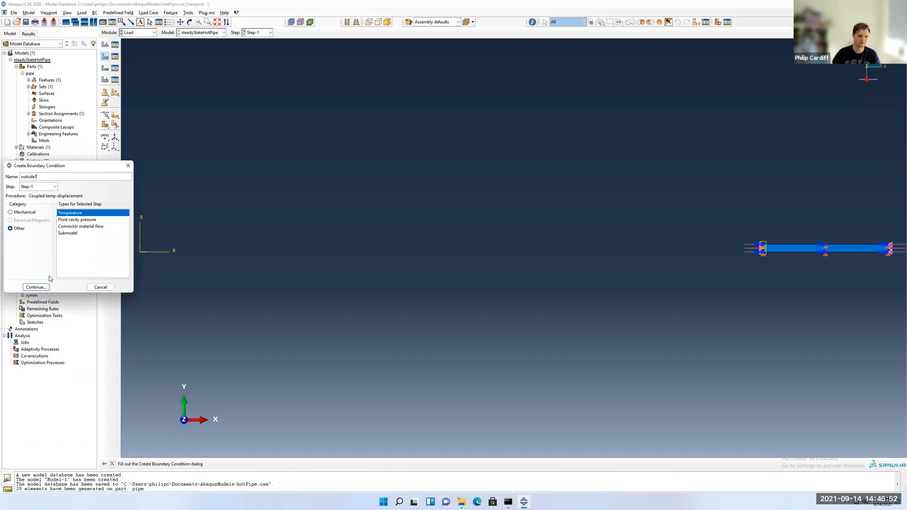
{"action": "left_click", "coordinate": [36, 287]}
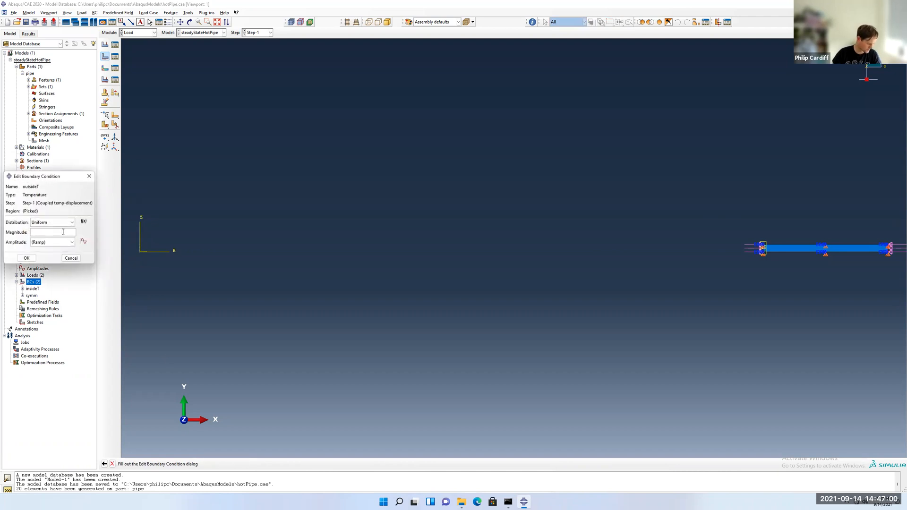
{"action": "type", "text": "5"}
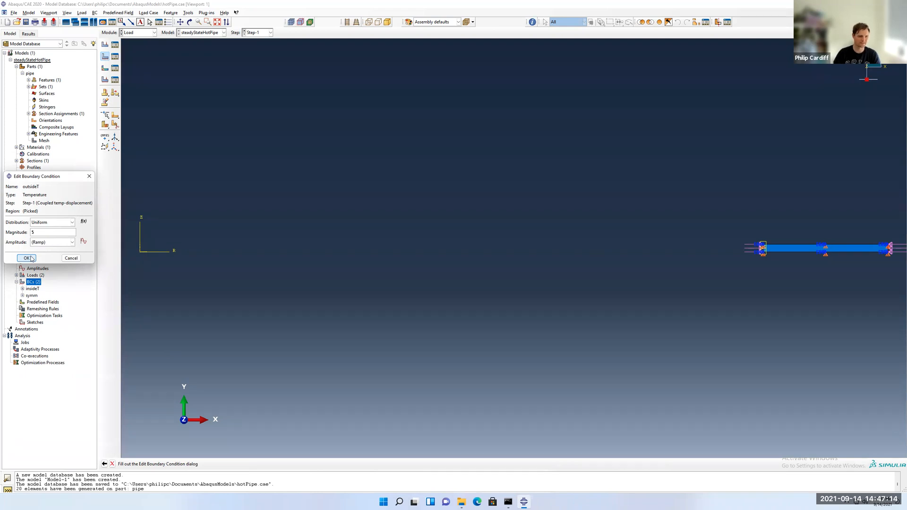
{"action": "left_click", "coordinate": [26, 258]}
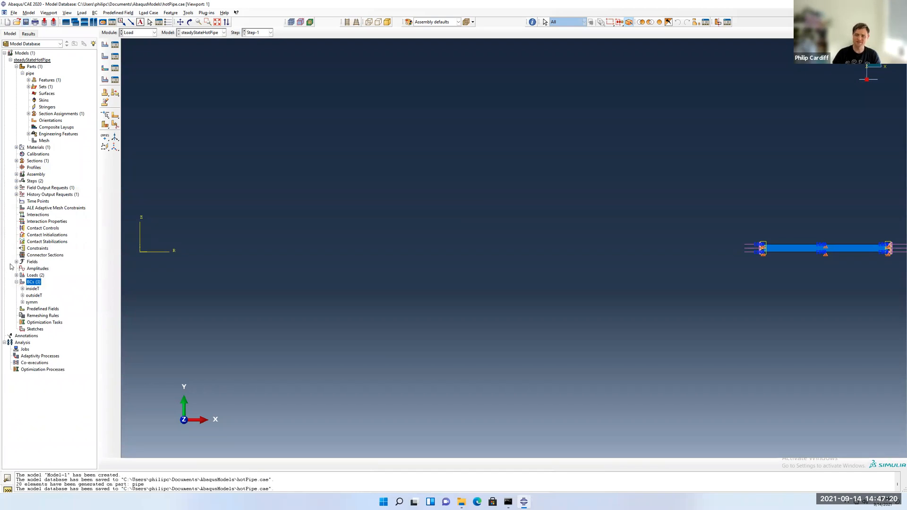
{"action": "mouse_move", "coordinate": [11, 324]}
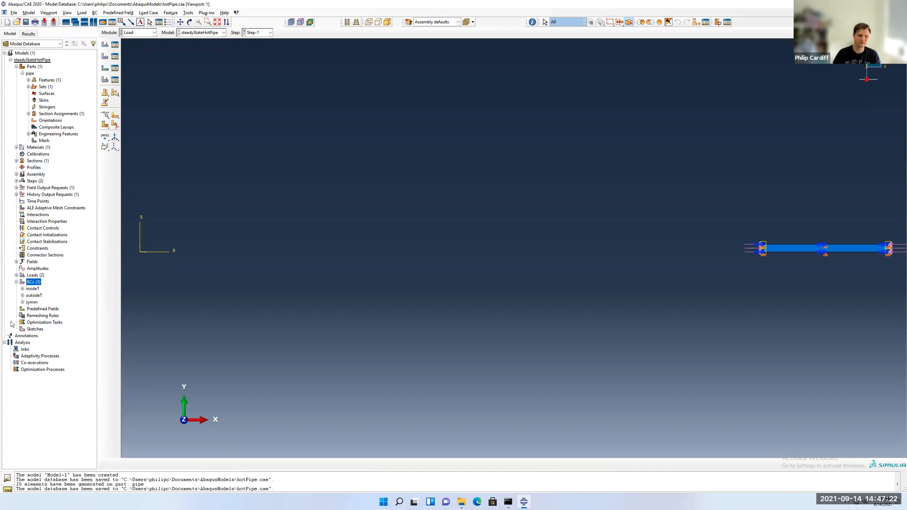
Step: Create job steadyStateHotPipe with default settings and submit it for analysis
{"action": "left_click", "coordinate": [25, 349]}
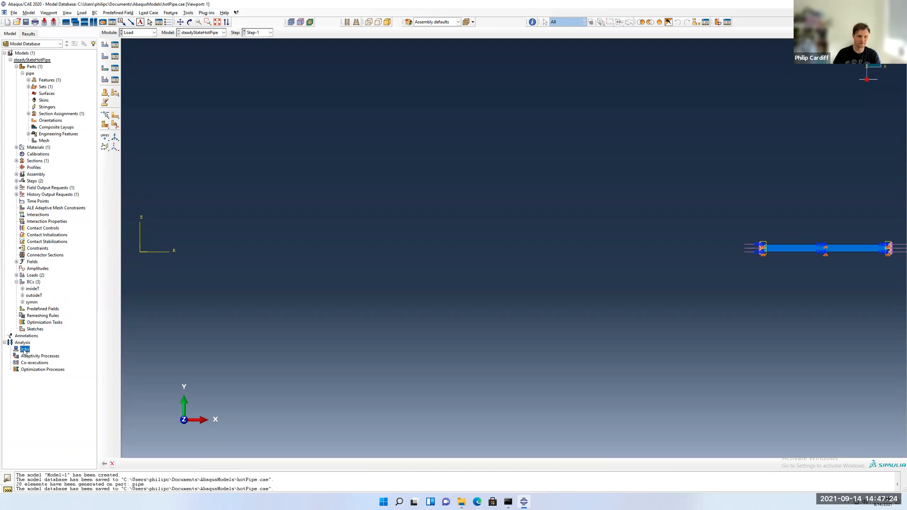
{"action": "right_click", "coordinate": [26, 348]}
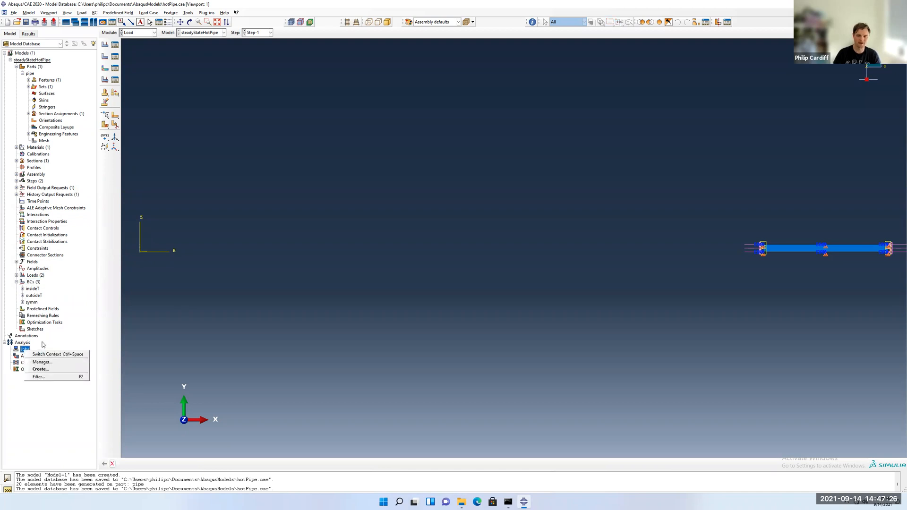
{"action": "mouse_move", "coordinate": [41, 367]}
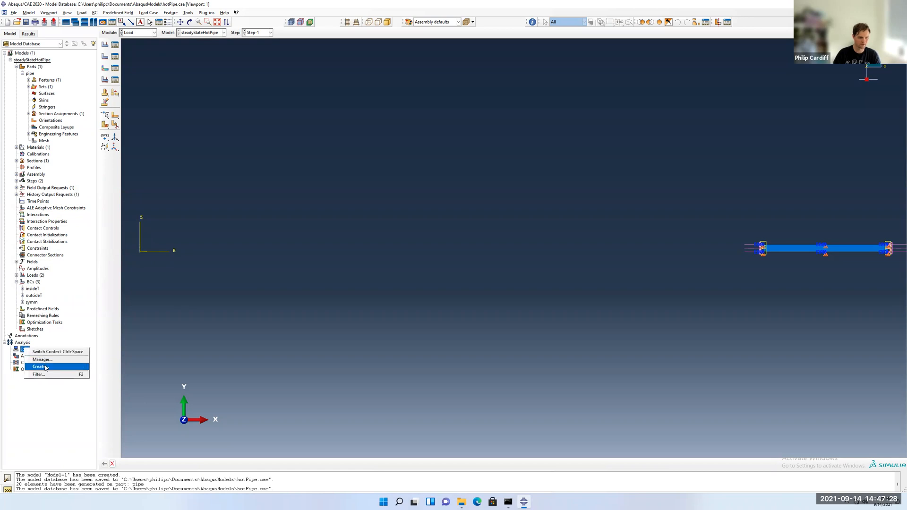
{"action": "left_click", "coordinate": [39, 366]}
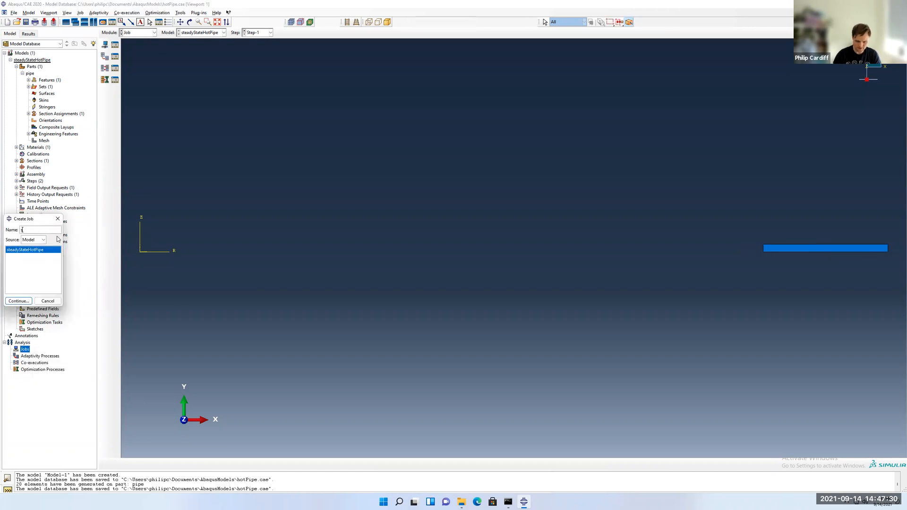
{"action": "type", "text": "steadyStateHotPipe"}
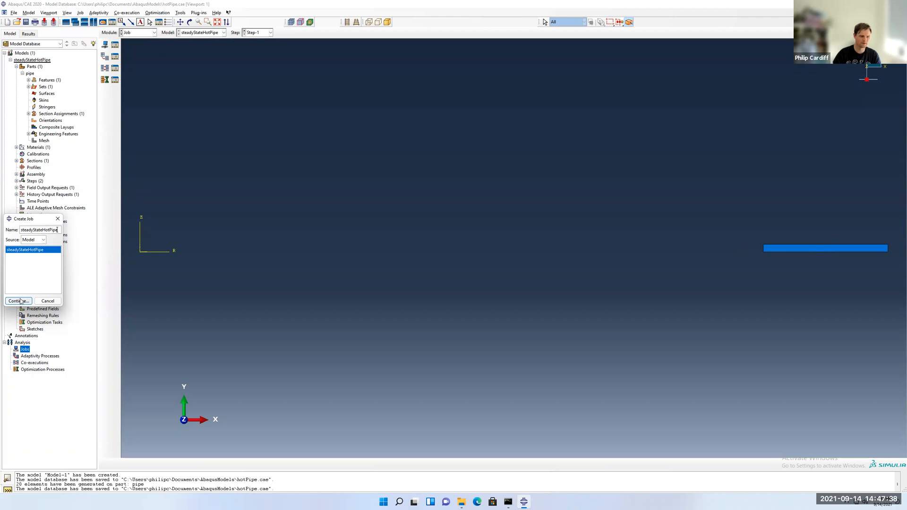
{"action": "left_click", "coordinate": [17, 301]}
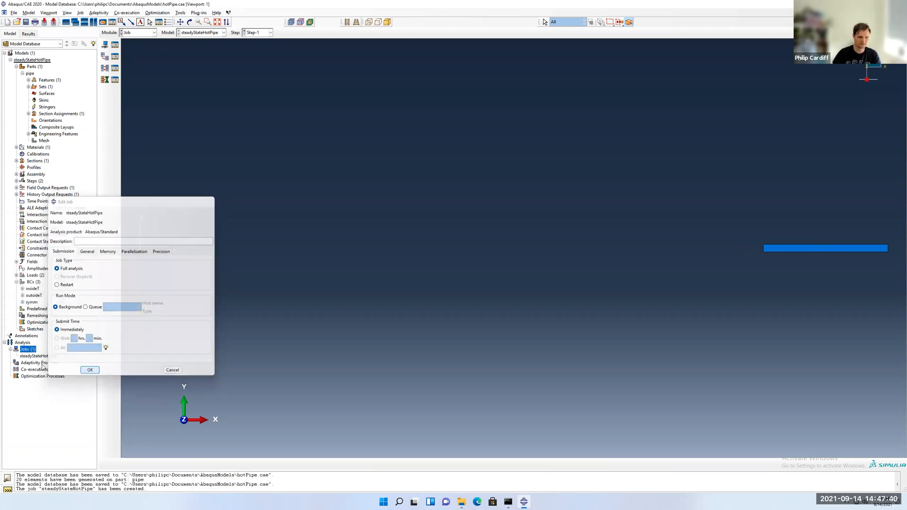
{"action": "right_click", "coordinate": [36, 355]}
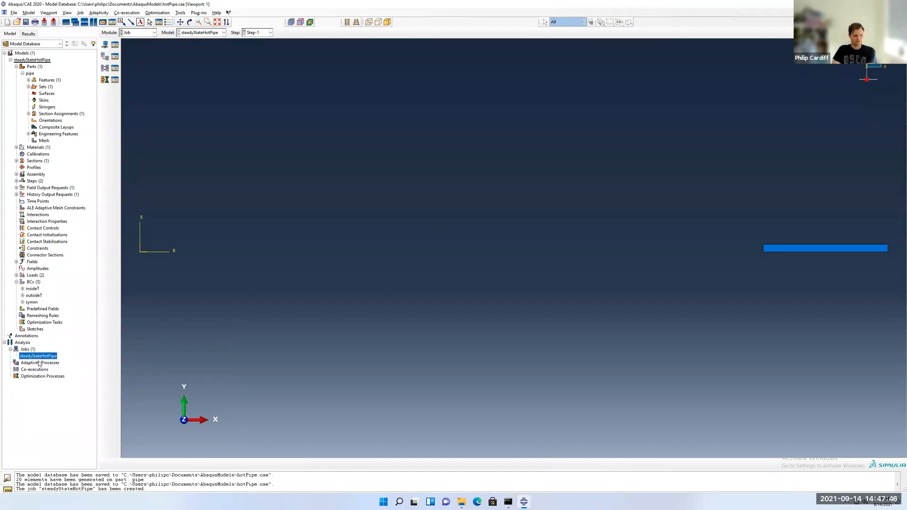
{"action": "right_click", "coordinate": [38, 355]}
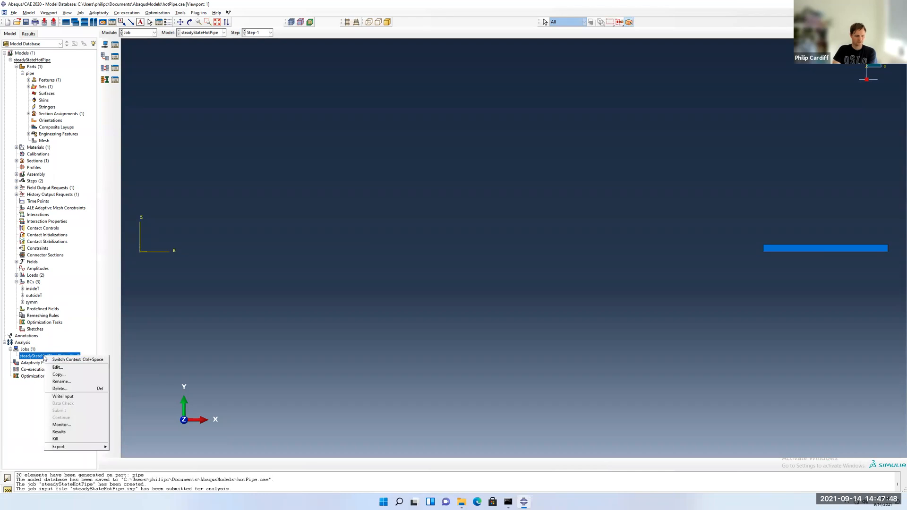
{"action": "left_click", "coordinate": [62, 424]}
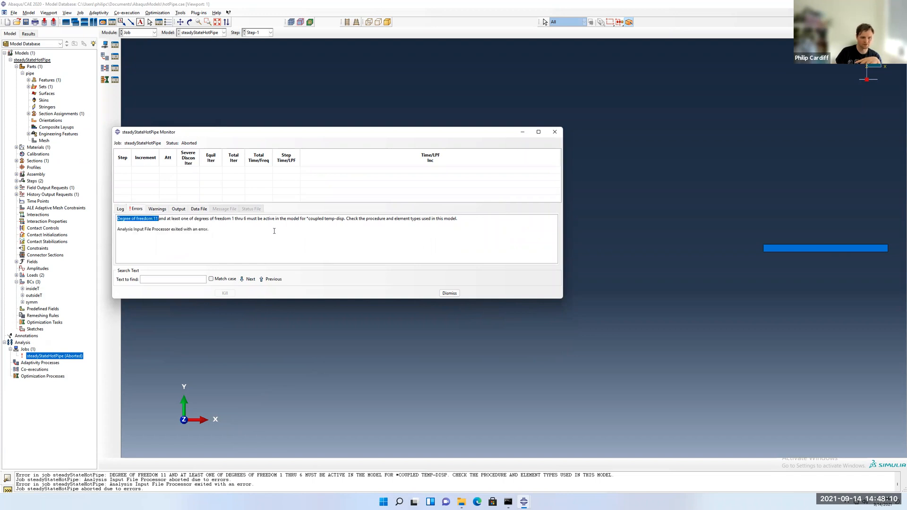
{"action": "mouse_move", "coordinate": [334, 226]}
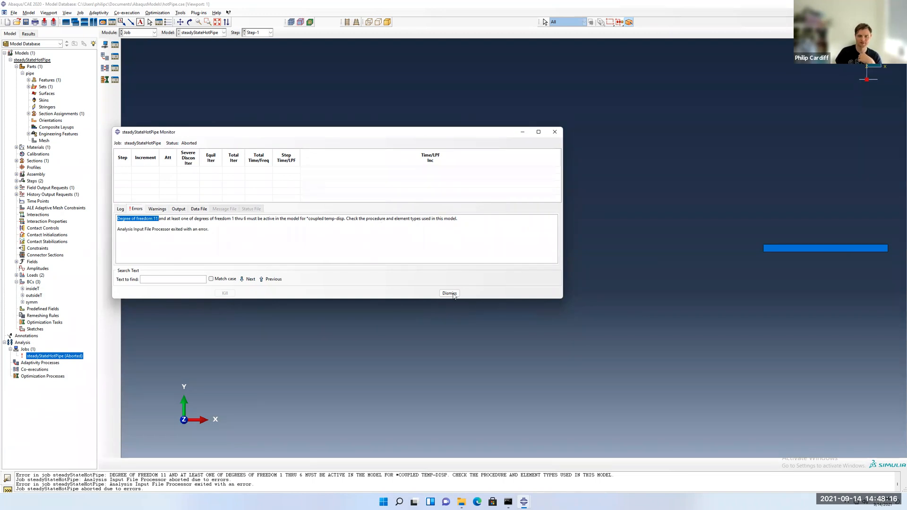
Step: Dismiss the aborted job's monitor and review the procedure of Step-1 under Steps
{"action": "left_click", "coordinate": [449, 293]}
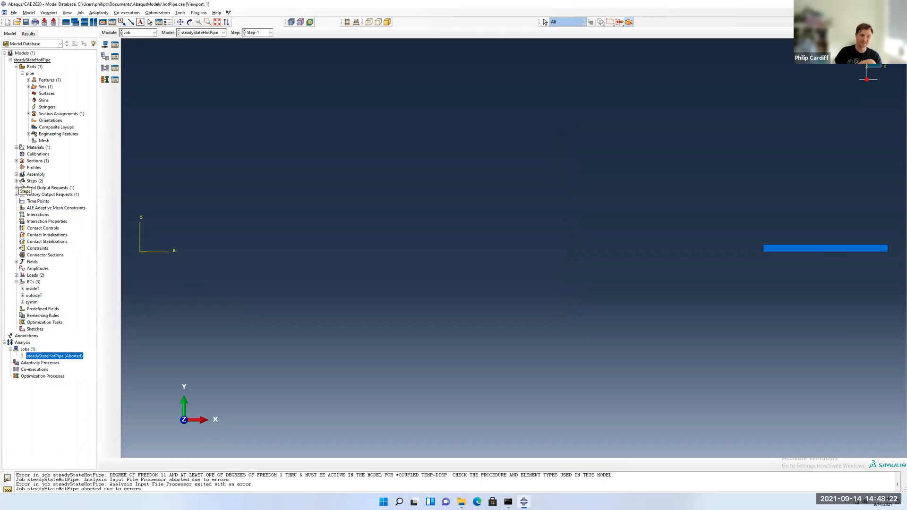
{"action": "left_click", "coordinate": [16, 181]}
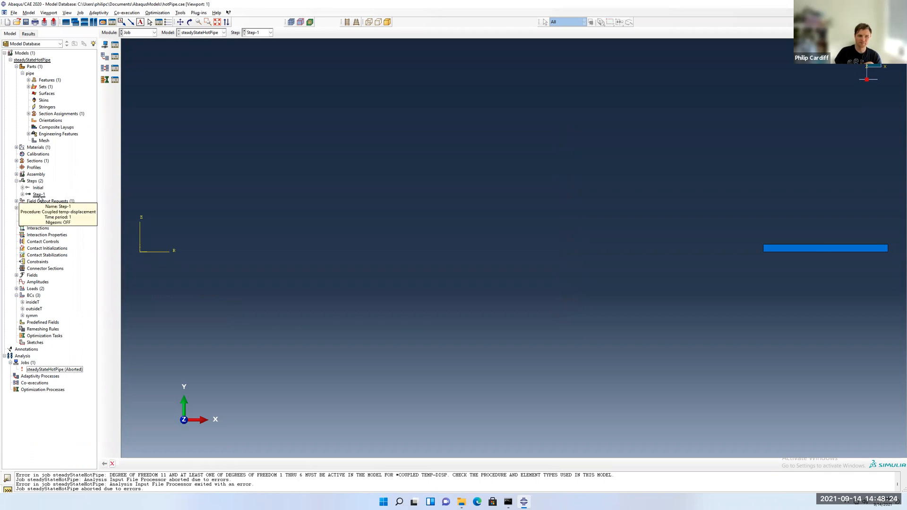
{"action": "left_click", "coordinate": [16, 200]}
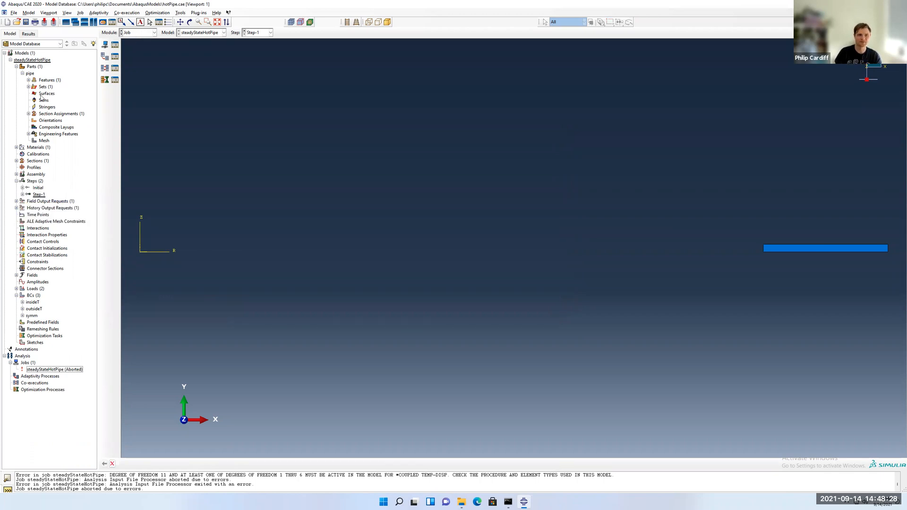
Step: Assign CAX8RT elements: coupled temperature-displacement, quadratic, reduced integration, axisymmetric
{"action": "left_click", "coordinate": [44, 140]}
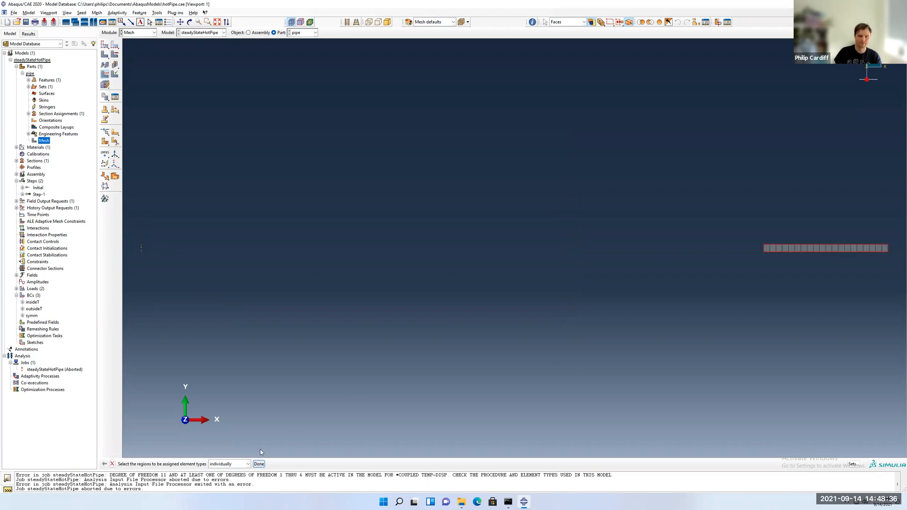
{"action": "left_click", "coordinate": [258, 463]}
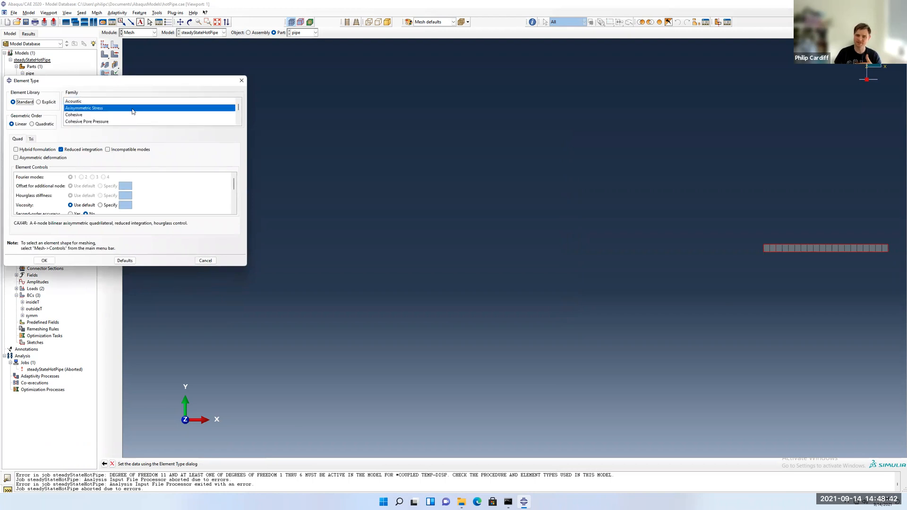
{"action": "mouse_move", "coordinate": [132, 111]}
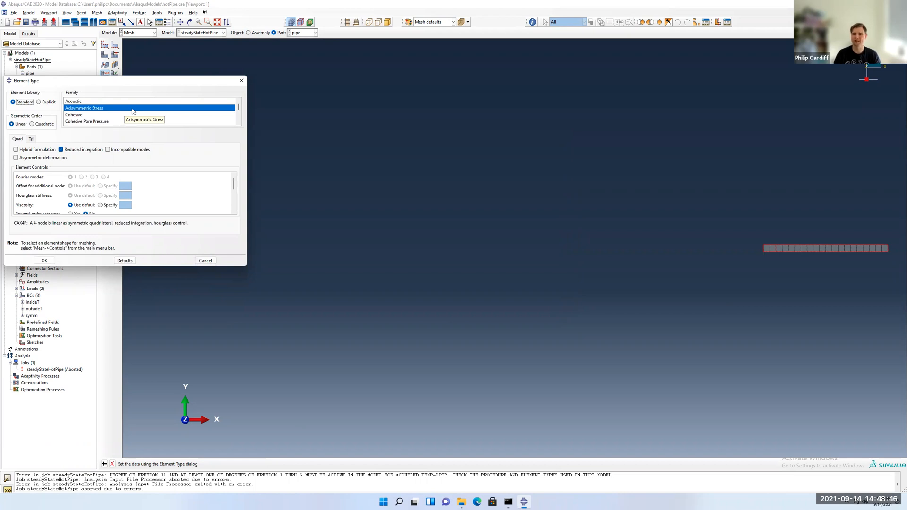
{"action": "mouse_move", "coordinate": [138, 111]}
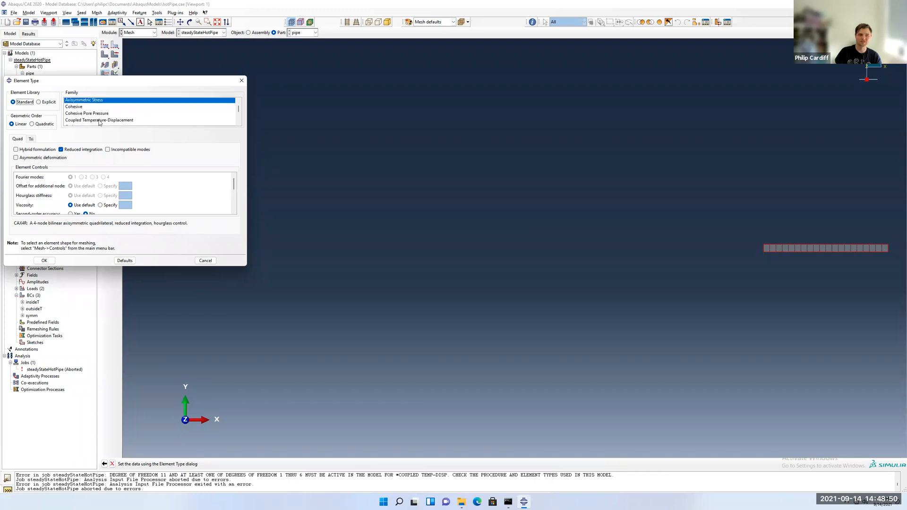
{"action": "left_click", "coordinate": [100, 119]}
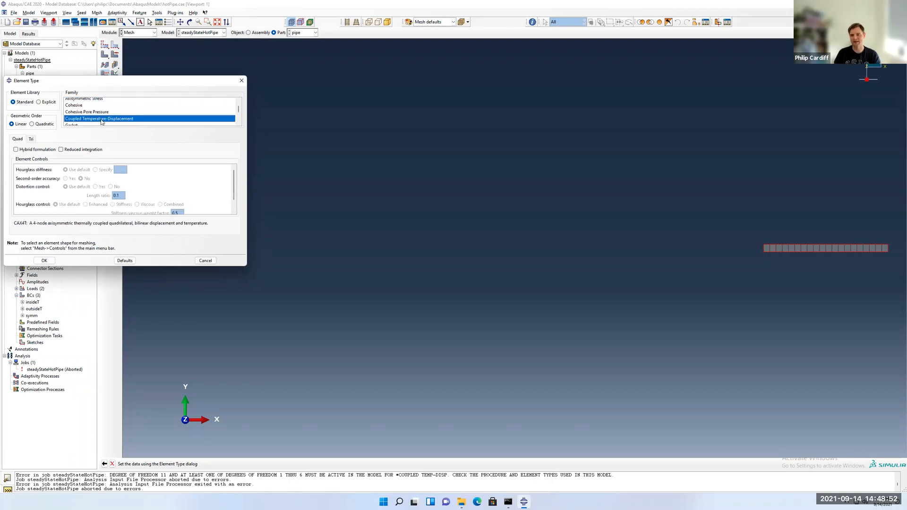
{"action": "mouse_move", "coordinate": [100, 118]}
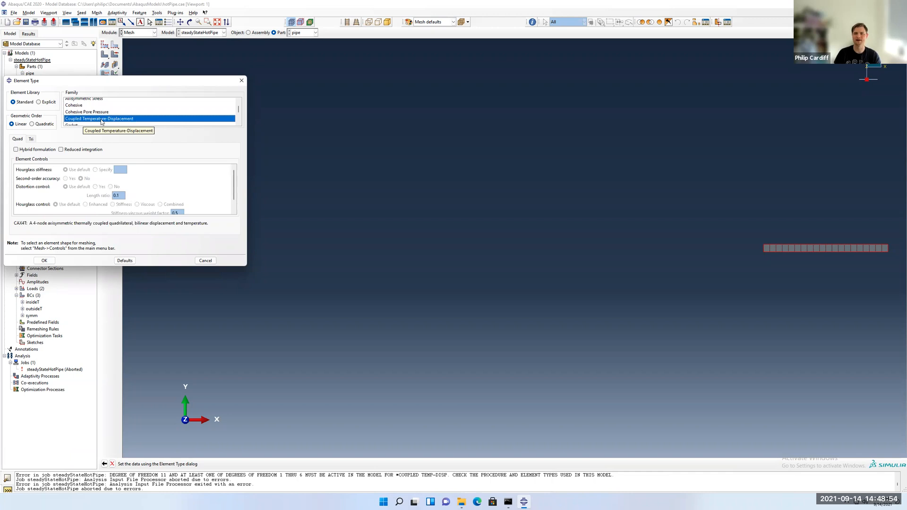
{"action": "mouse_move", "coordinate": [98, 217]}
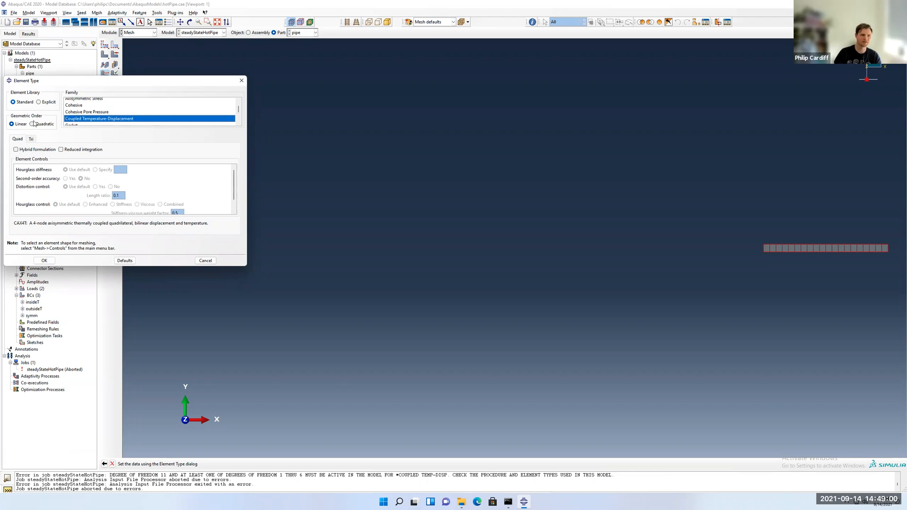
{"action": "left_click", "coordinate": [34, 124]}
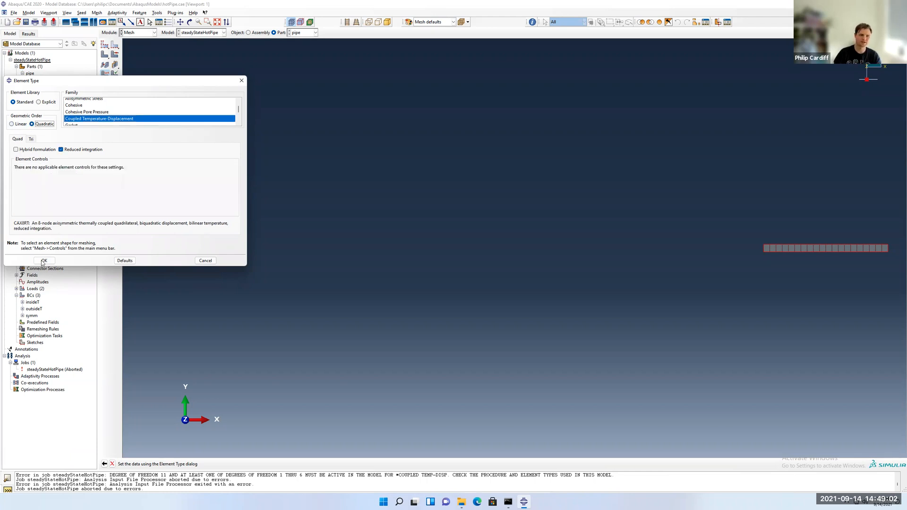
{"action": "left_click", "coordinate": [44, 260]}
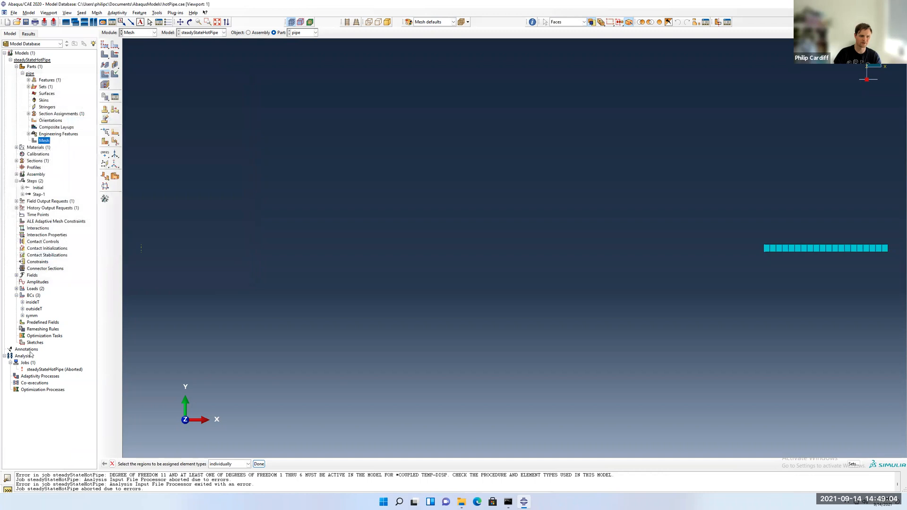
Step: Resubmit steadyStateHotPipe overwriting old files and monitor its progress
{"action": "right_click", "coordinate": [55, 369]}
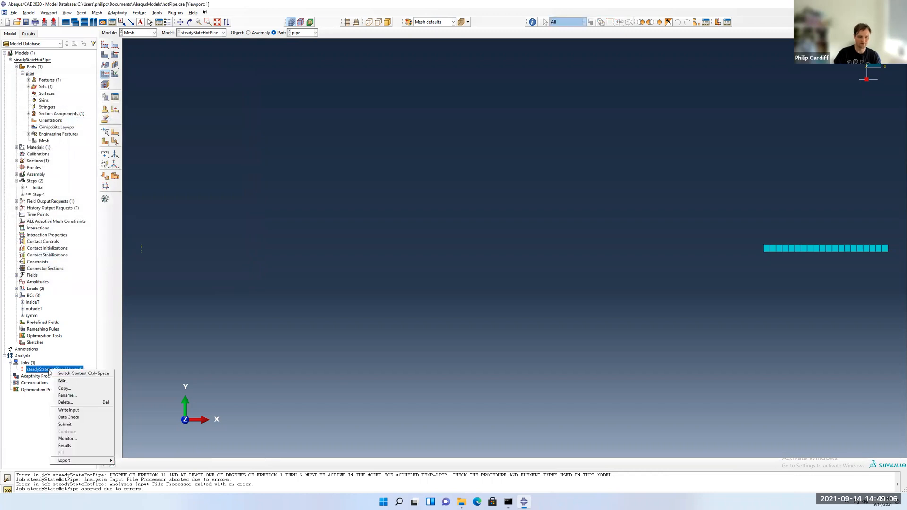
{"action": "left_click", "coordinate": [64, 424]}
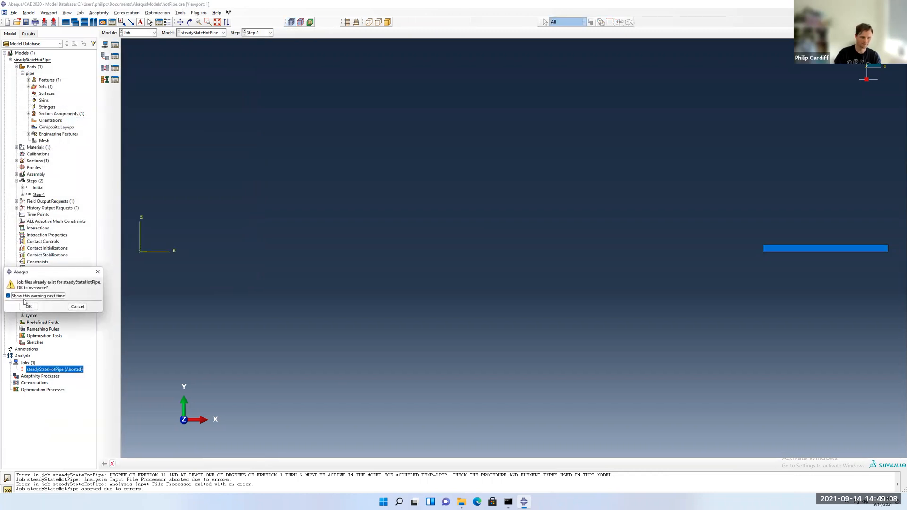
{"action": "left_click", "coordinate": [29, 306]}
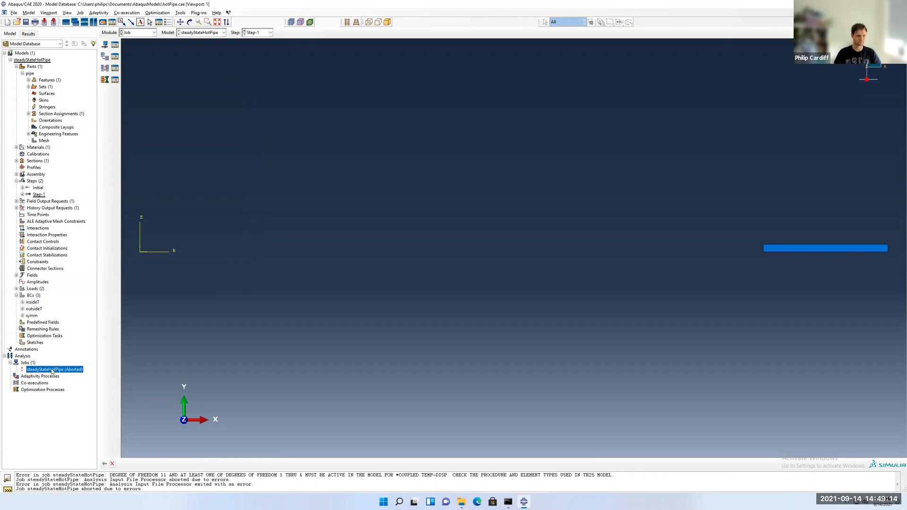
{"action": "right_click", "coordinate": [55, 369]}
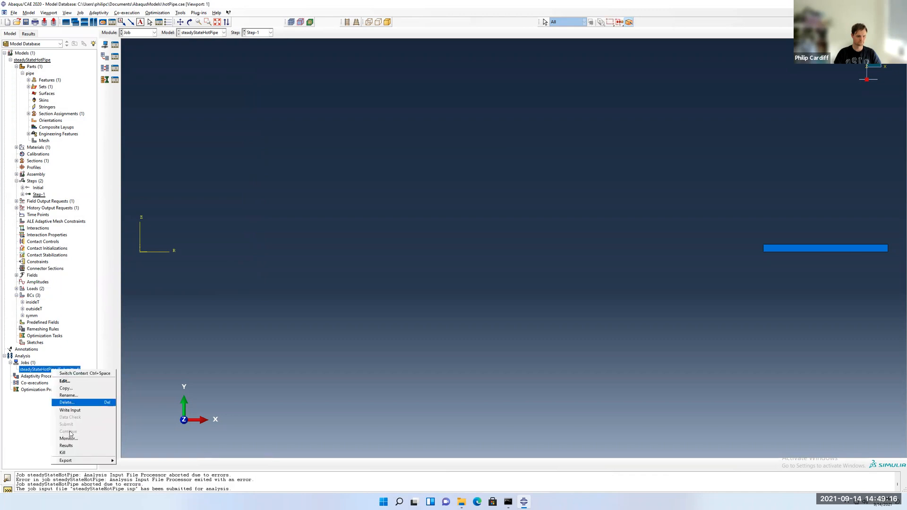
{"action": "left_click", "coordinate": [68, 438]}
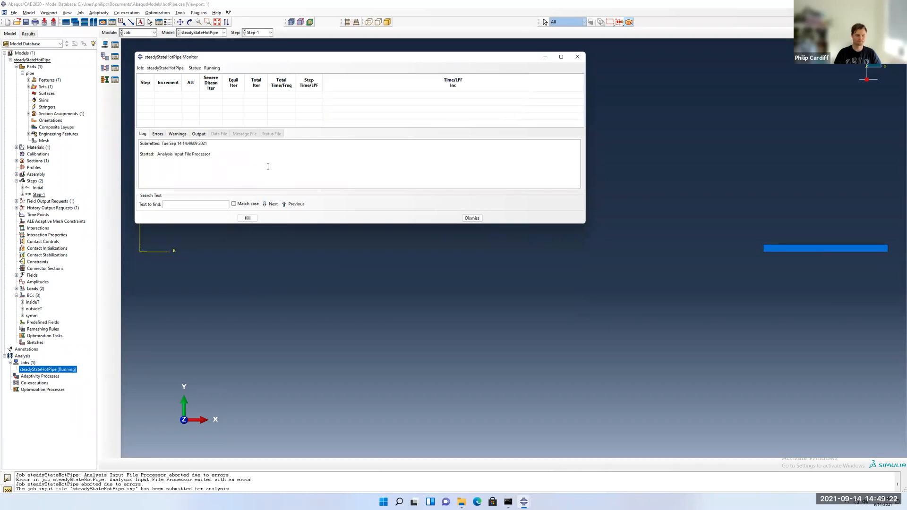
{"action": "mouse_move", "coordinate": [172, 183]}
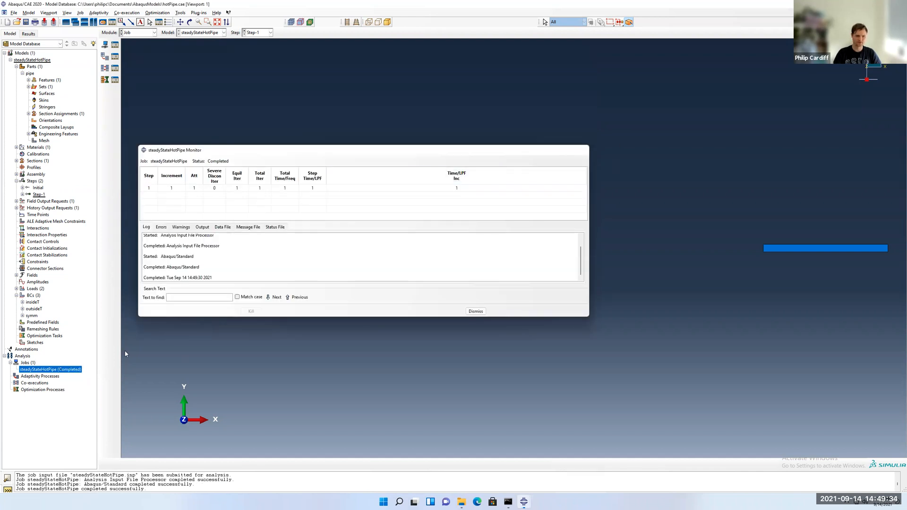
Step: Load the completed job's output database and contour von Mises stress on the deformed pipe
{"action": "right_click", "coordinate": [49, 368]}
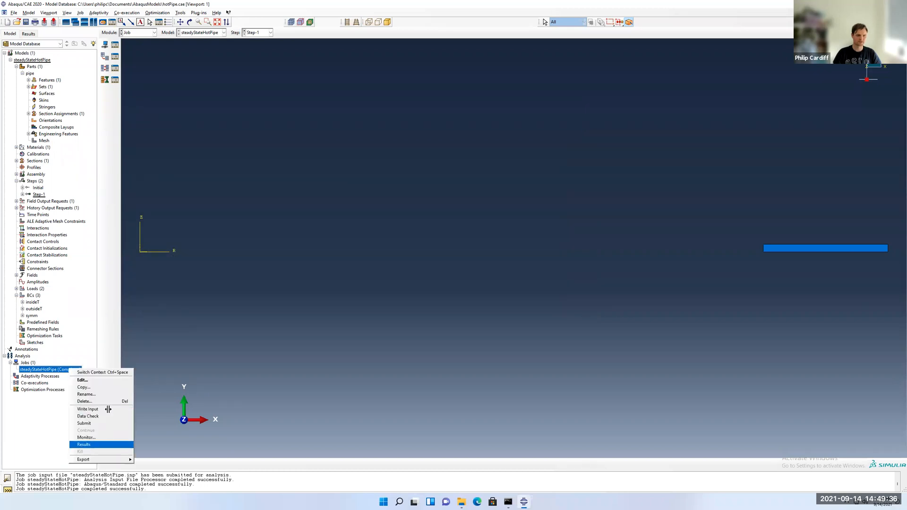
{"action": "left_click", "coordinate": [83, 443]}
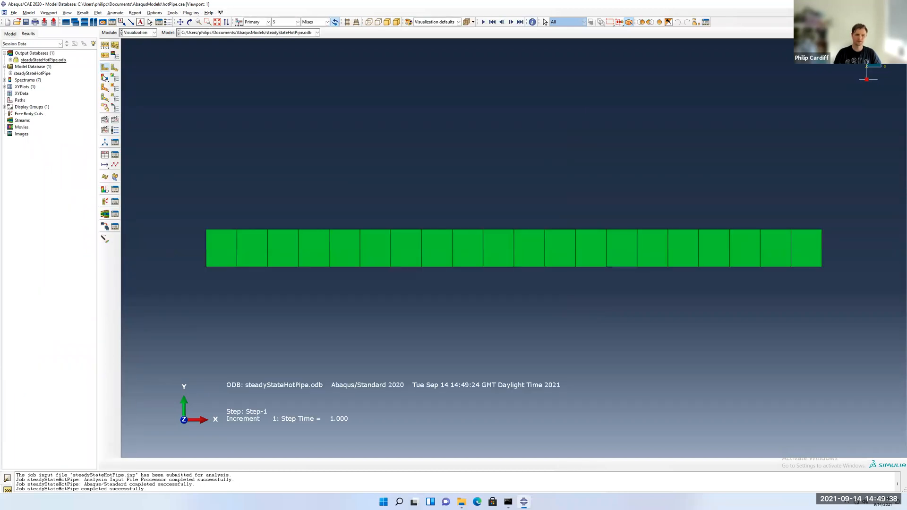
{"action": "left_click", "coordinate": [103, 78]}
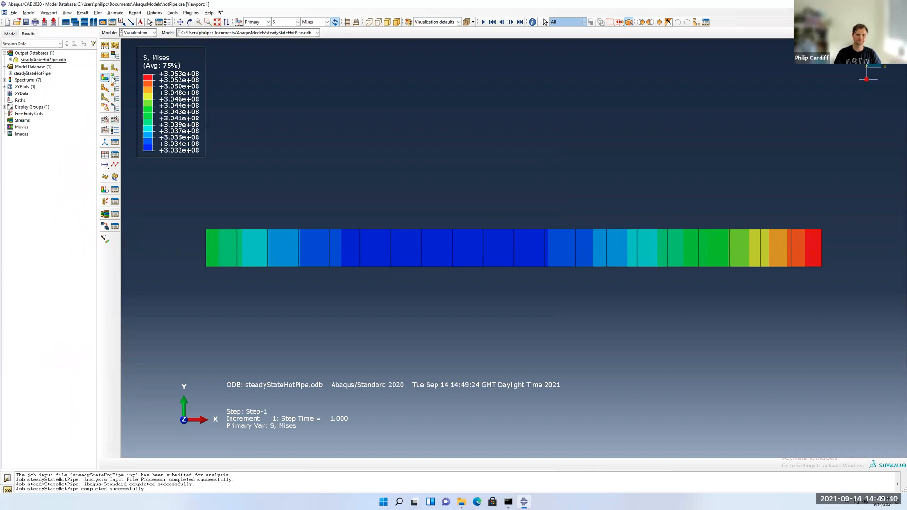
{"action": "mouse_move", "coordinate": [600, 157]}
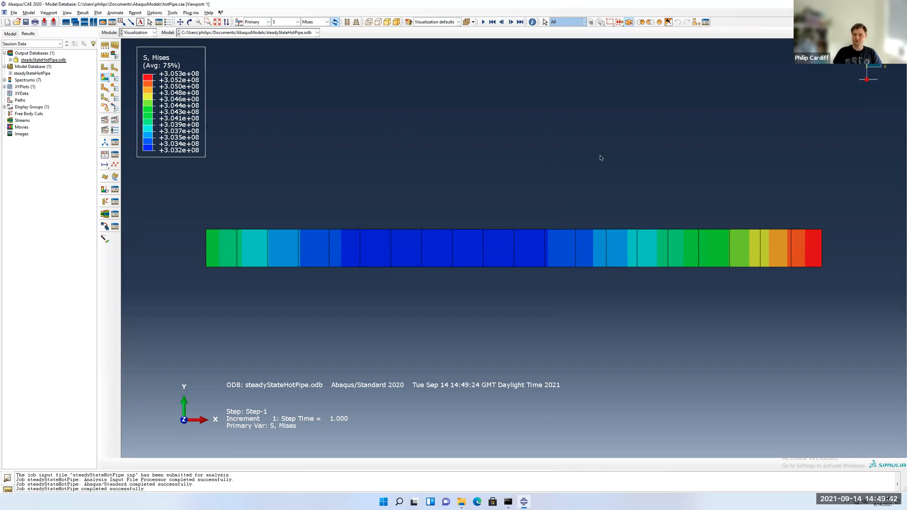
{"action": "mouse_move", "coordinate": [256, 118]}
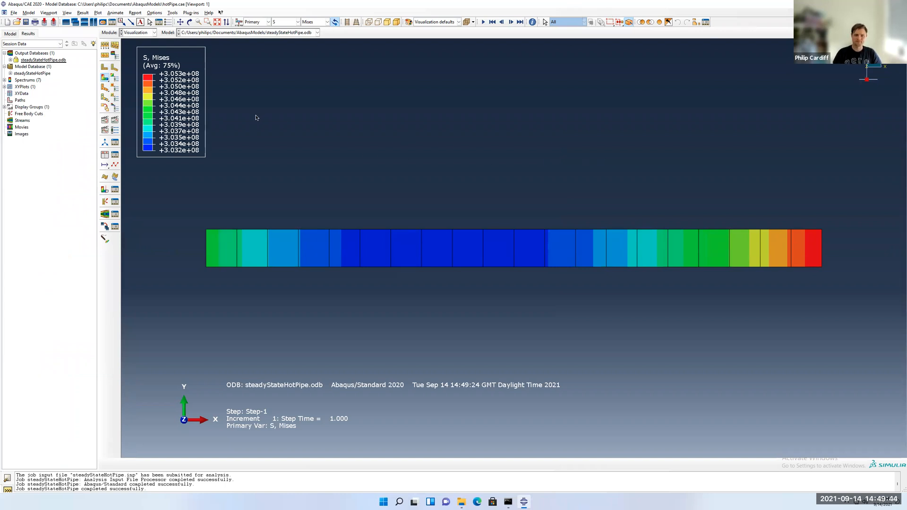
{"action": "mouse_move", "coordinate": [832, 252]}
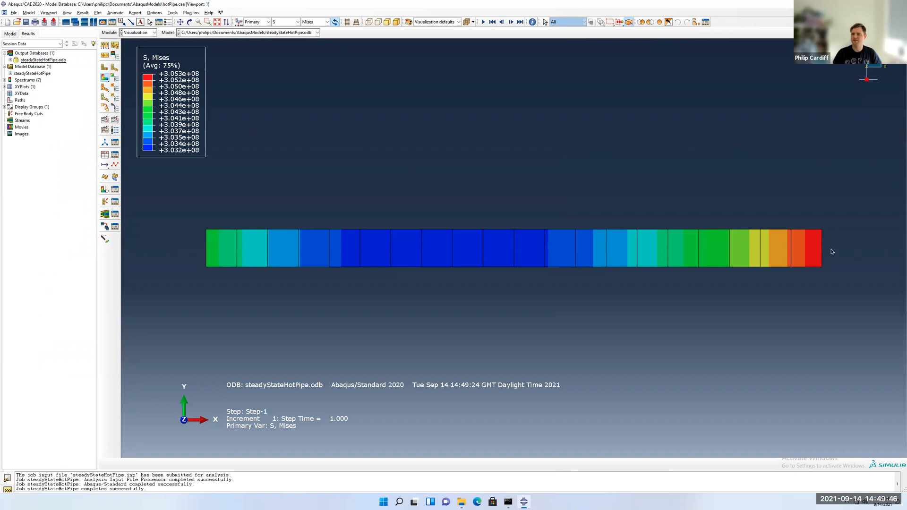
{"action": "mouse_move", "coordinate": [705, 230]}
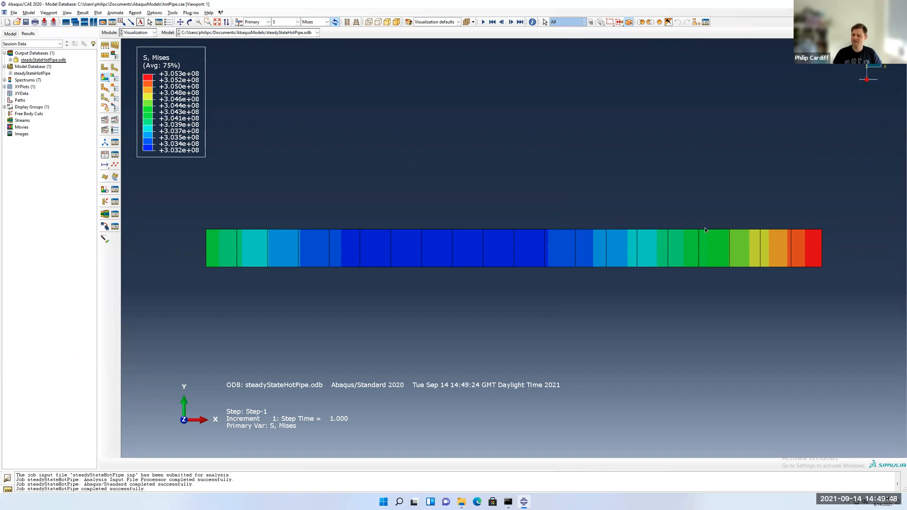
{"action": "mouse_move", "coordinate": [435, 245]}
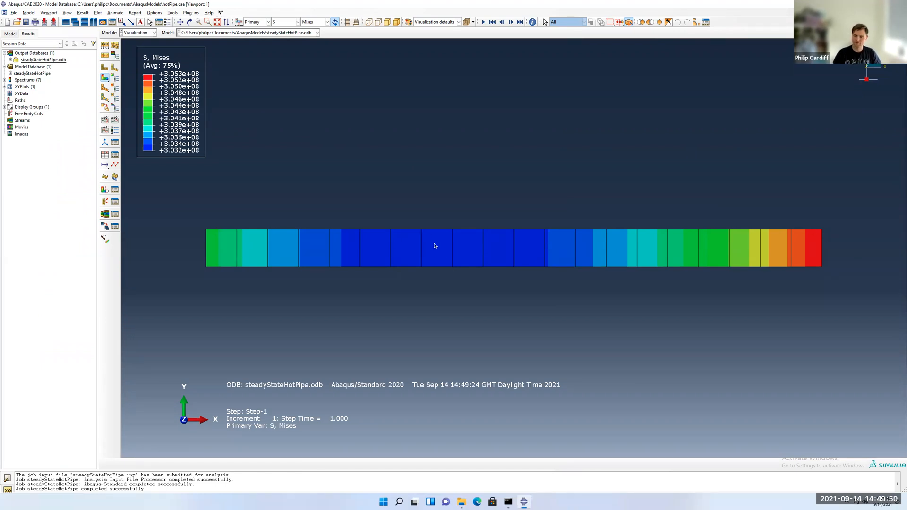
{"action": "mouse_move", "coordinate": [207, 243]}
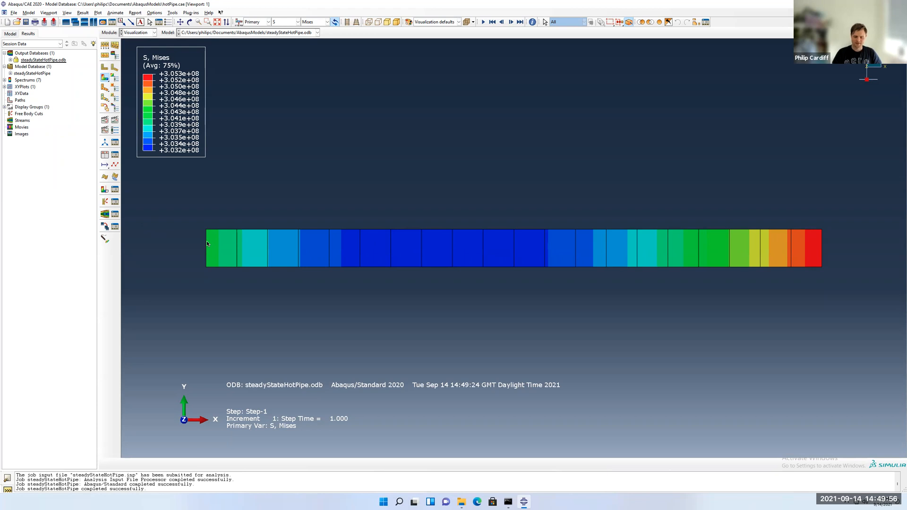
{"action": "mouse_move", "coordinate": [165, 248]}
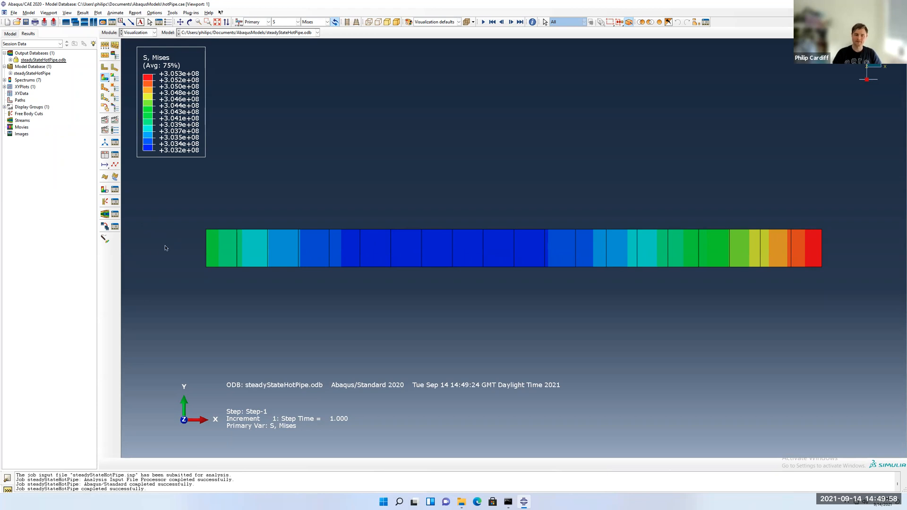
{"action": "mouse_move", "coordinate": [153, 249]}
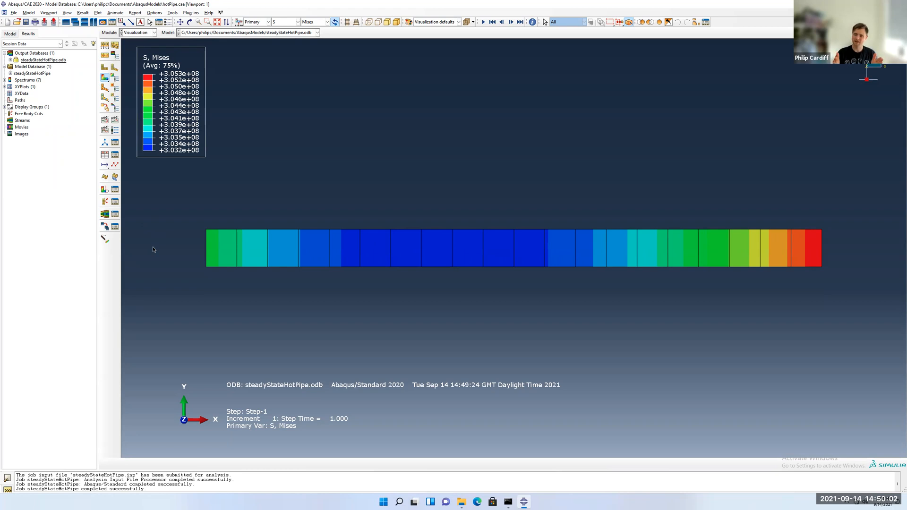
{"action": "mouse_move", "coordinate": [278, 95]}
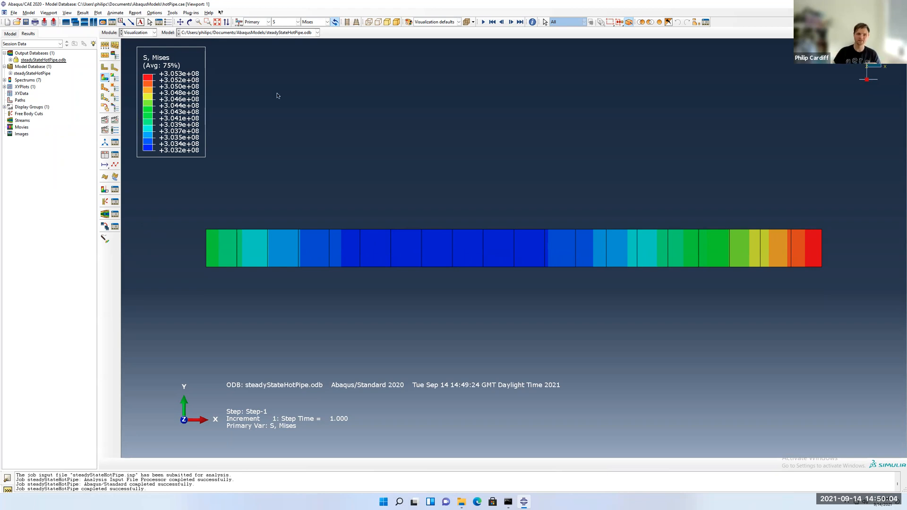
Step: Step the contour through NT11 temperature and displacement magnitude, ending on stress component S11
{"action": "left_click", "coordinate": [293, 21]}
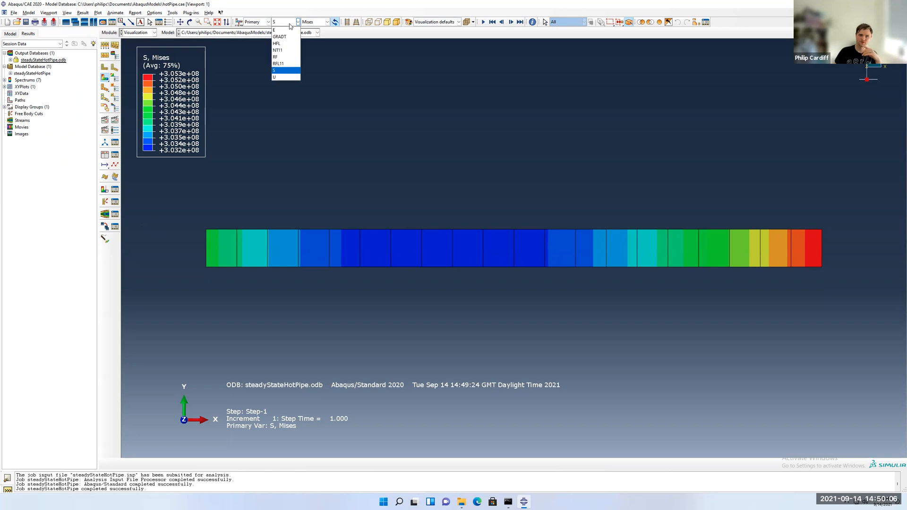
{"action": "left_click", "coordinate": [279, 49]}
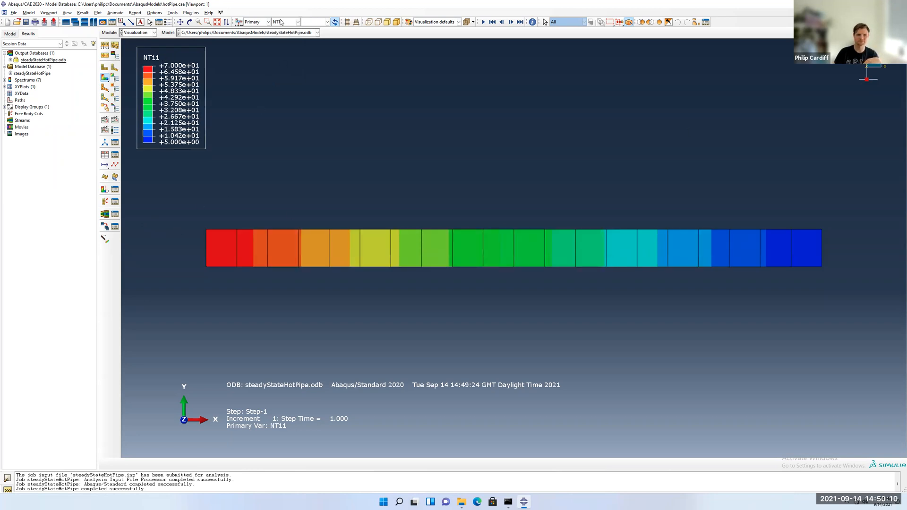
{"action": "left_click", "coordinate": [293, 22]}
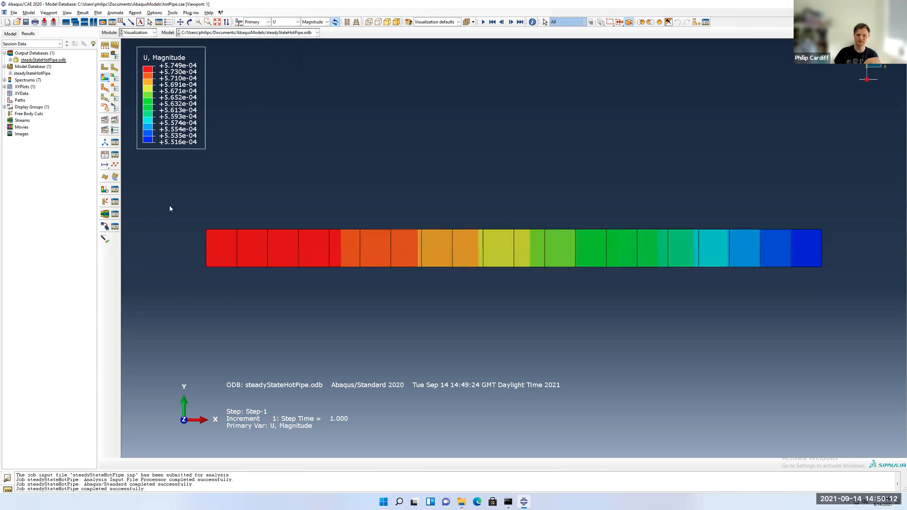
{"action": "mouse_move", "coordinate": [818, 252]}
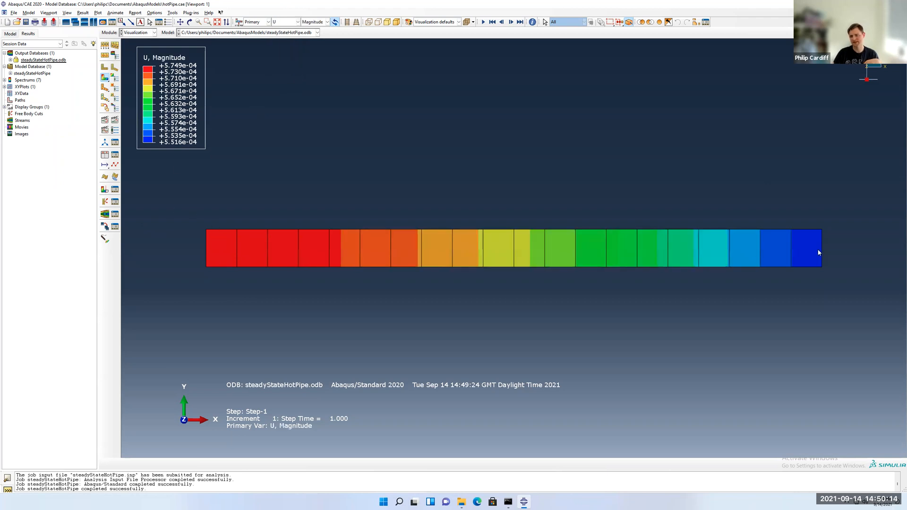
{"action": "left_click", "coordinate": [296, 21]}
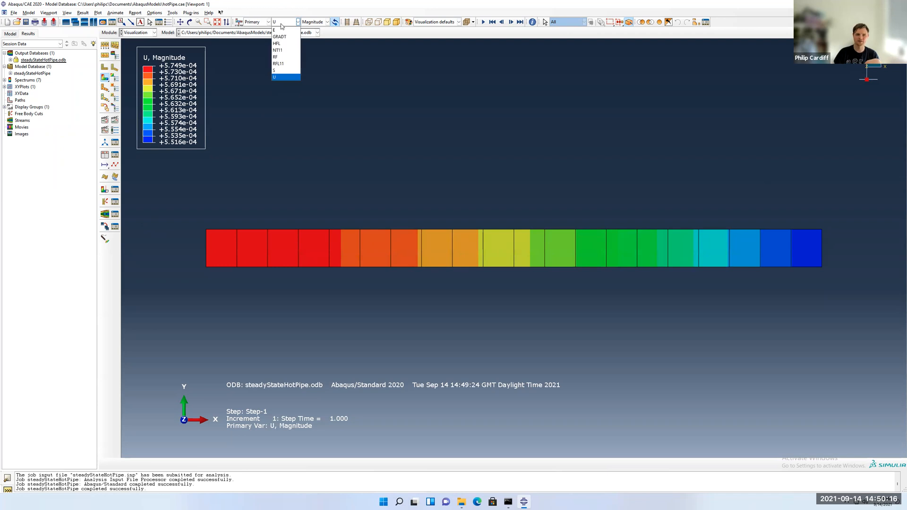
{"action": "left_click", "coordinate": [281, 70]}
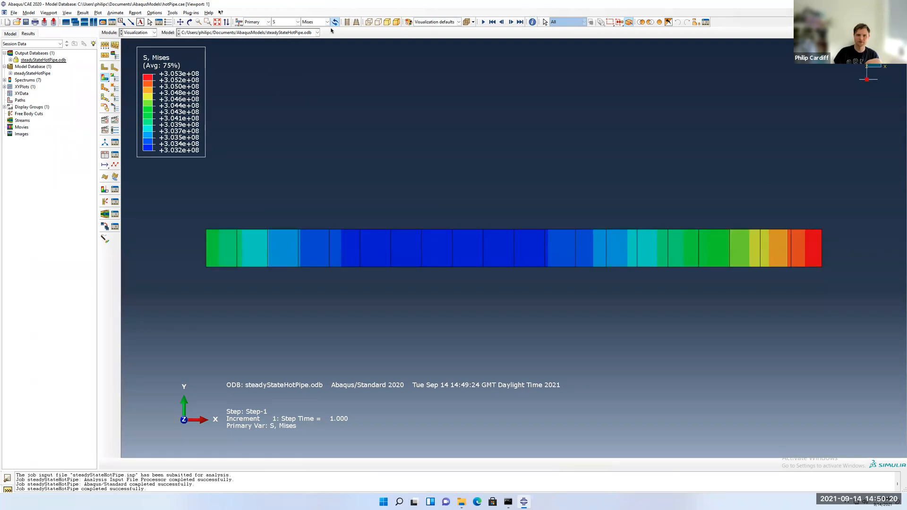
{"action": "left_click", "coordinate": [322, 21]}
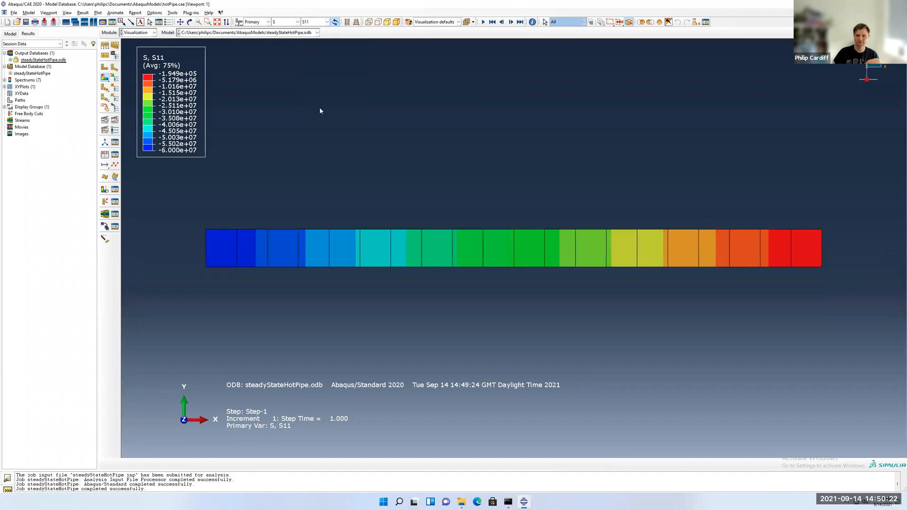
{"action": "mouse_move", "coordinate": [177, 194]}
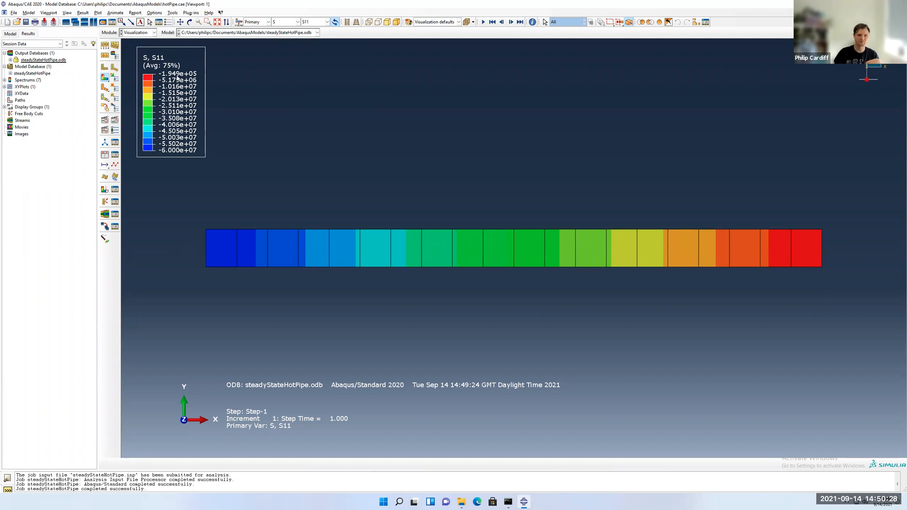
{"action": "mouse_move", "coordinate": [205, 162]}
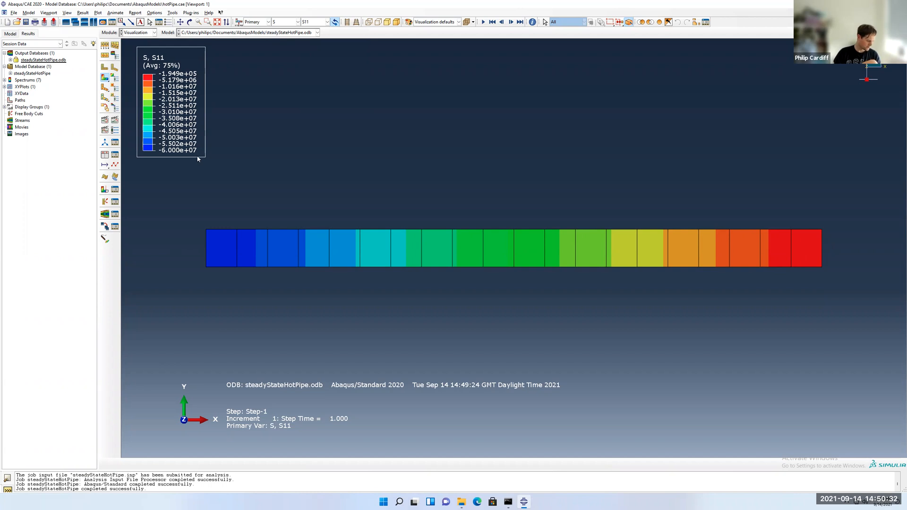
{"action": "mouse_move", "coordinate": [24, 97]}
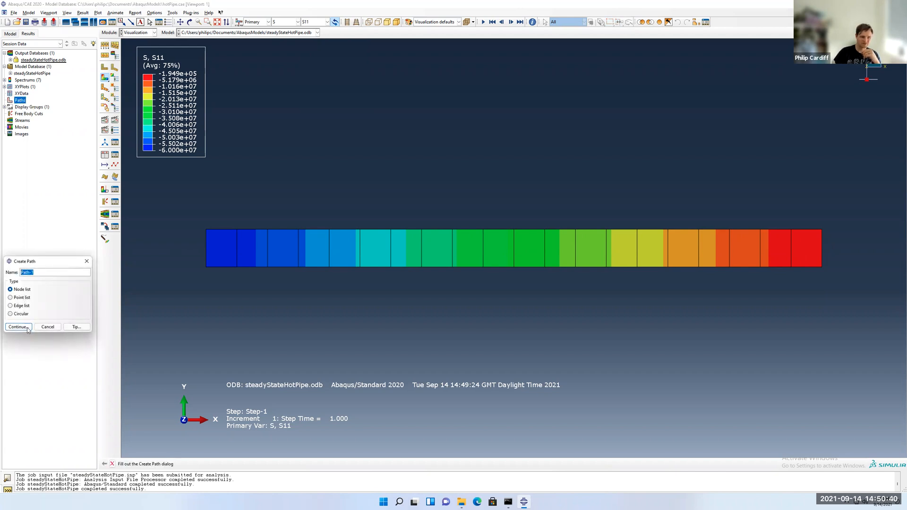
Step: Create node-list Path-1 from the inner-wall node to the outer-wall node
{"action": "left_click", "coordinate": [17, 327]}
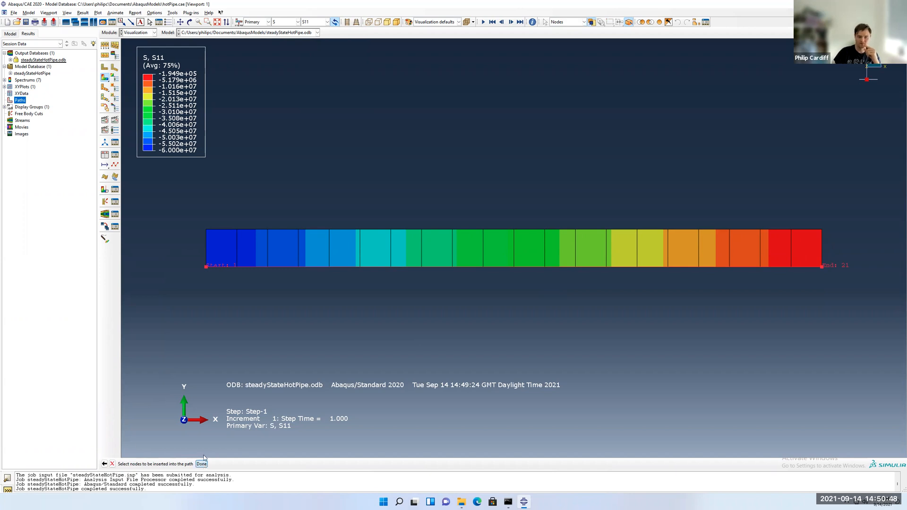
{"action": "left_click", "coordinate": [201, 463]}
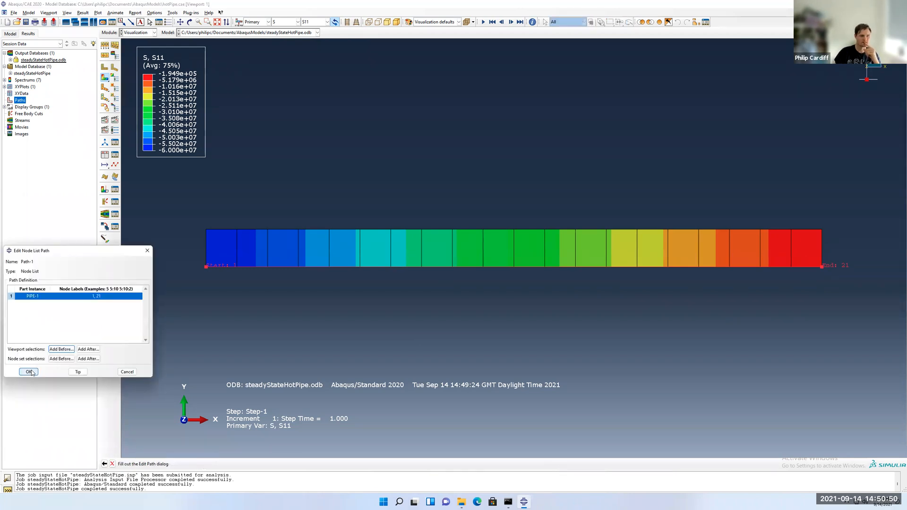
{"action": "left_click", "coordinate": [28, 372]}
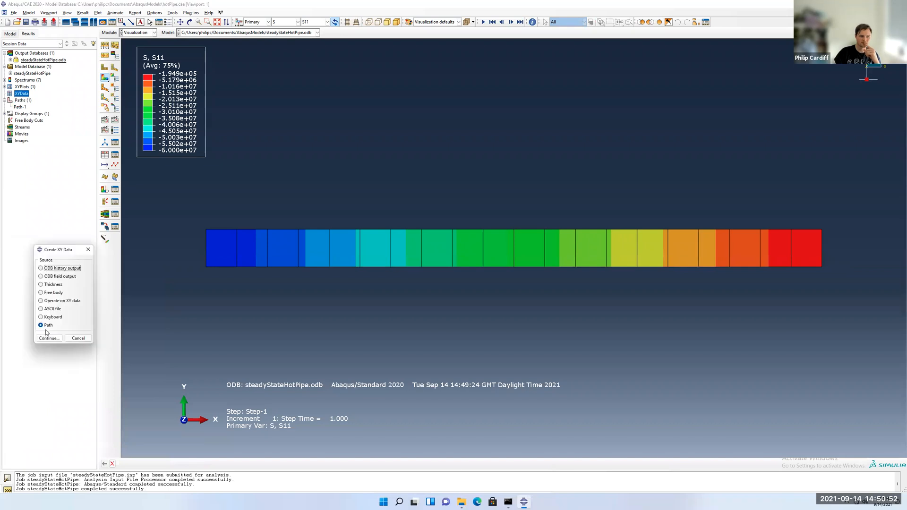
Step: Plot S11 stress against true distance along Path-1
{"action": "left_click", "coordinate": [49, 337]}
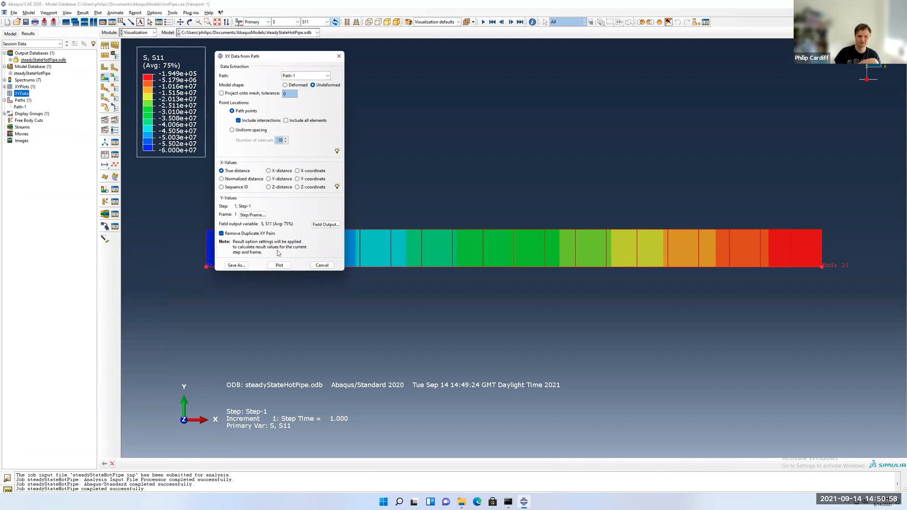
{"action": "left_click", "coordinate": [279, 265]}
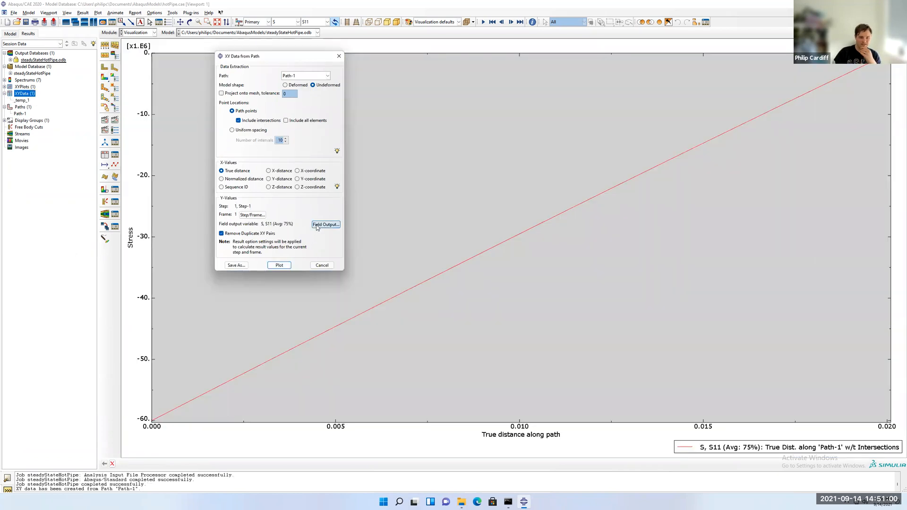
Step: Switch the path variable to S Mises and plot it along Path-1
{"action": "left_click", "coordinate": [325, 224]}
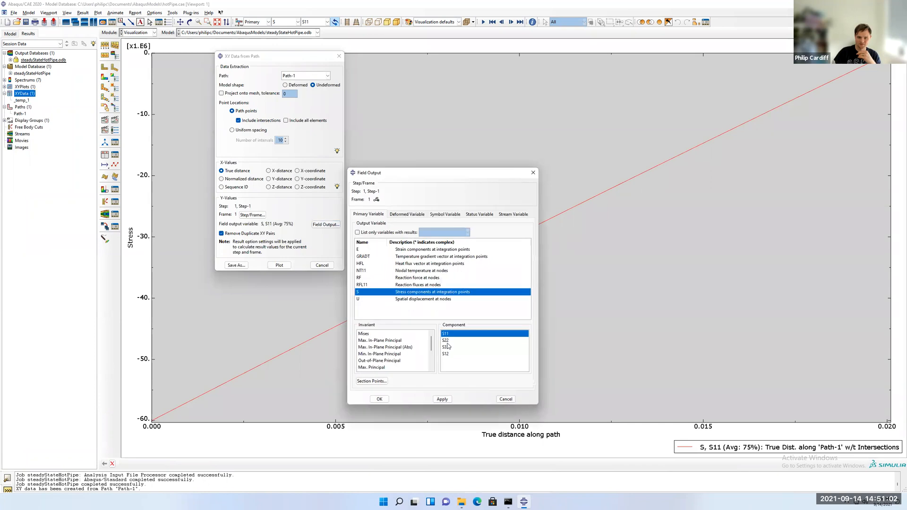
{"action": "left_click", "coordinate": [363, 333]}
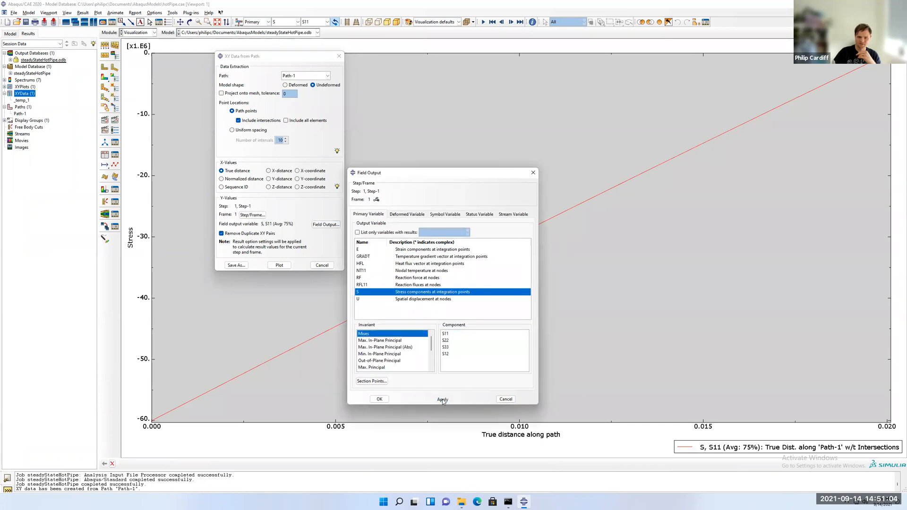
{"action": "left_click", "coordinate": [443, 399]}
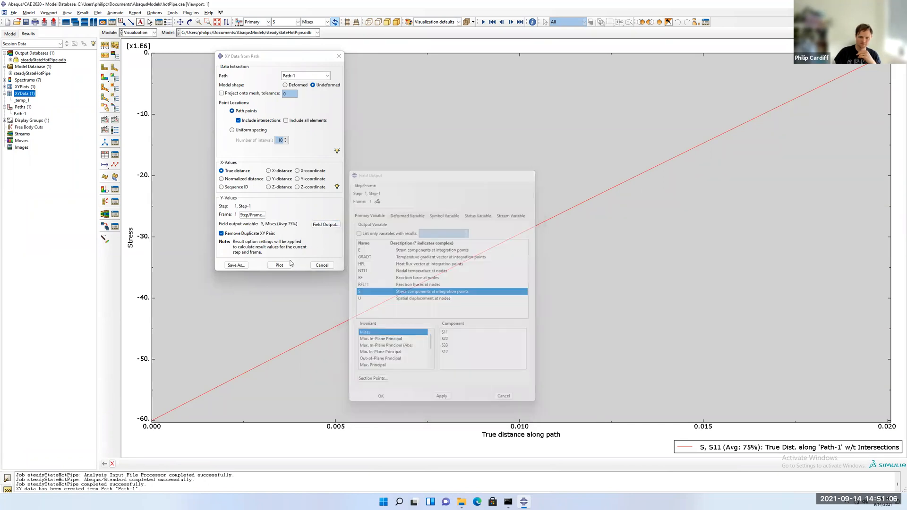
{"action": "left_click", "coordinate": [379, 396]}
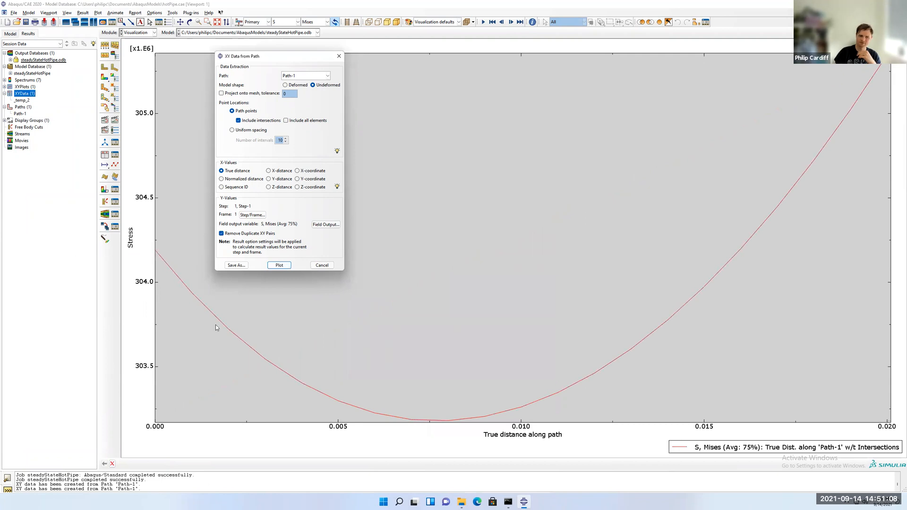
{"action": "mouse_move", "coordinate": [317, 218]}
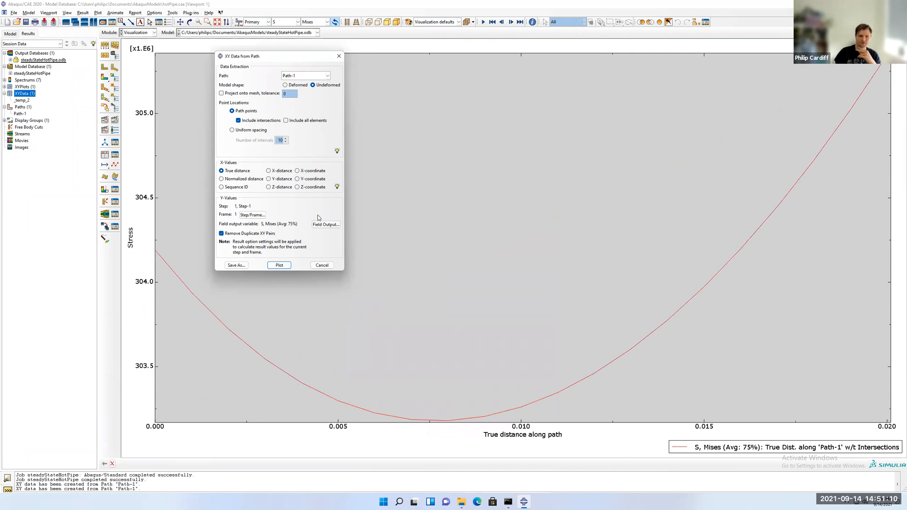
{"action": "mouse_move", "coordinate": [245, 339]}
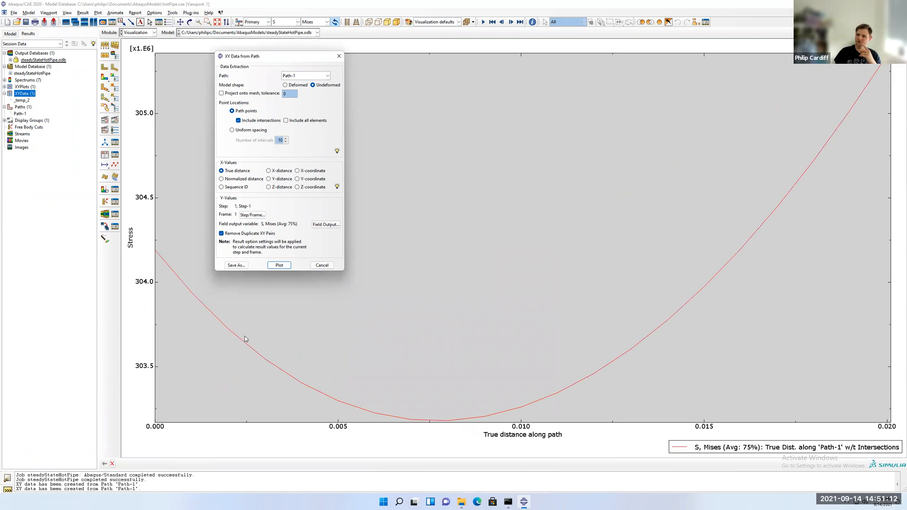
{"action": "mouse_move", "coordinate": [142, 286]}
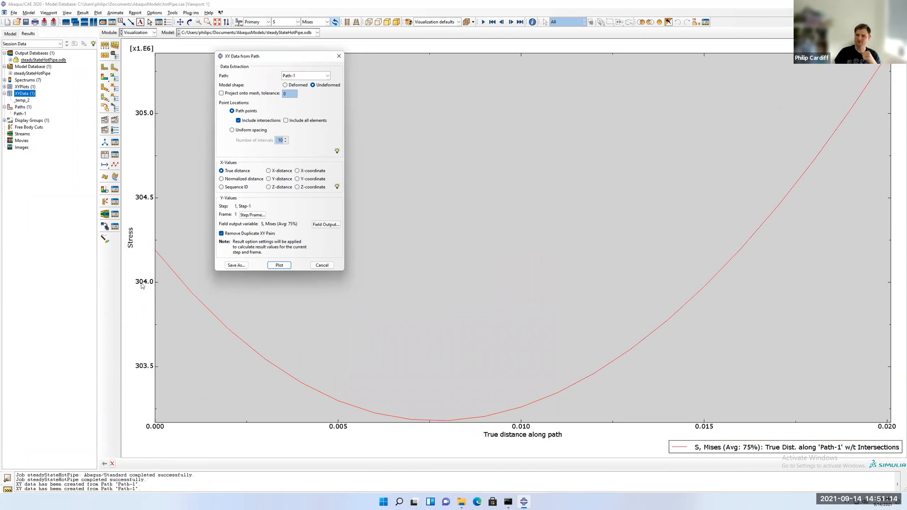
{"action": "mouse_move", "coordinate": [204, 303]}
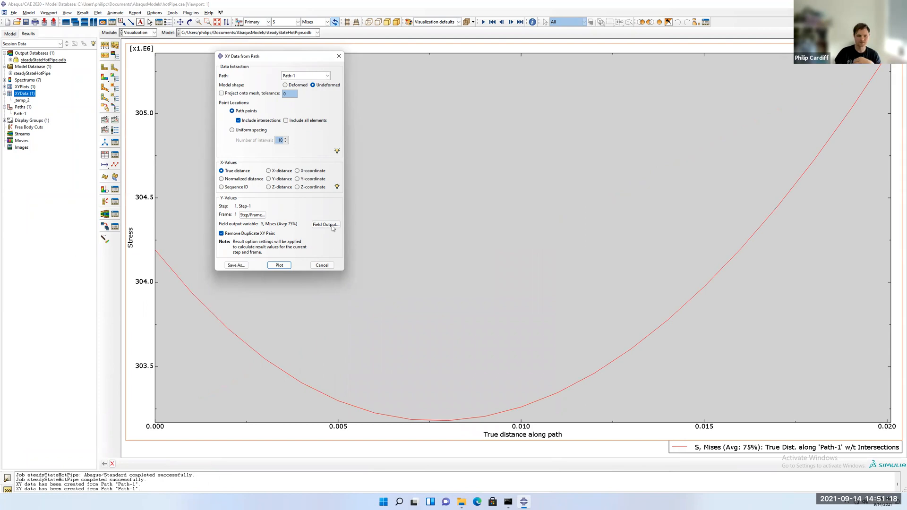
{"action": "mouse_move", "coordinate": [283, 224]}
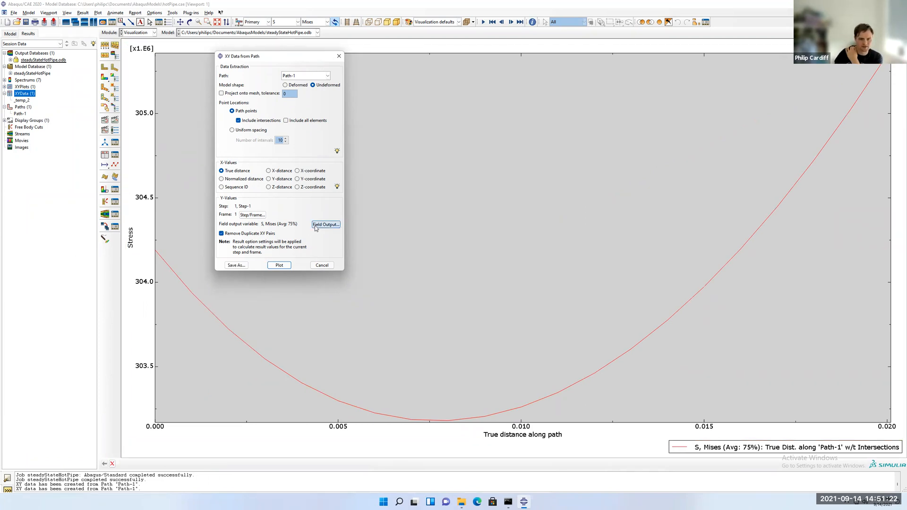
Step: Plot NT11 temperature along Path-1 and save the curve as XY data tAcrossWall
{"action": "left_click", "coordinate": [325, 224]}
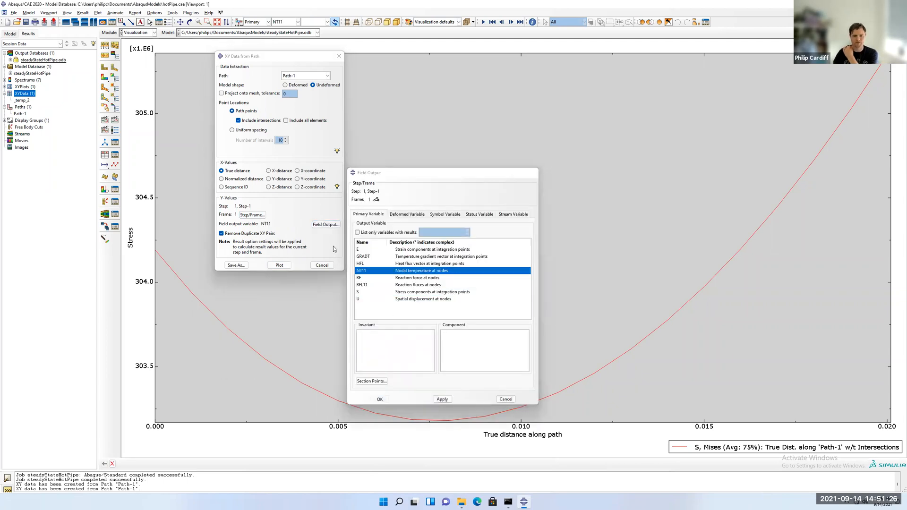
{"action": "left_click", "coordinate": [379, 399]}
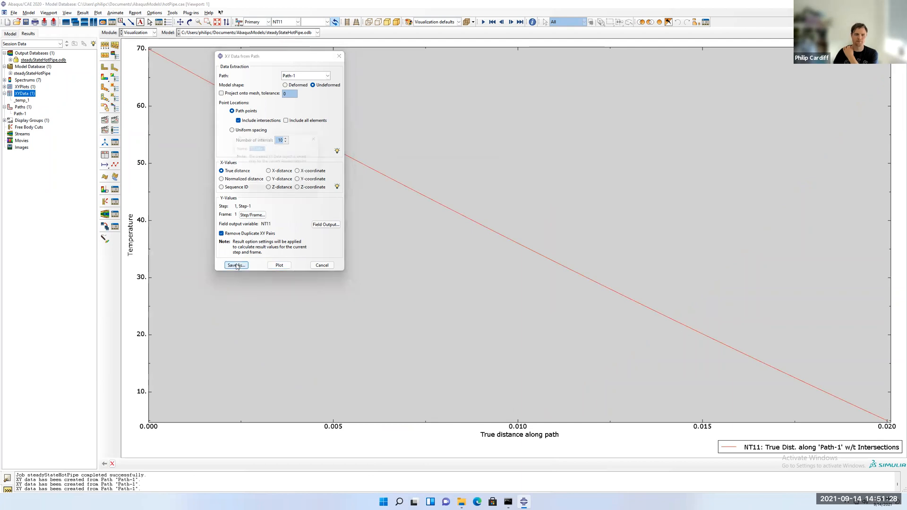
{"action": "left_click", "coordinate": [236, 265]}
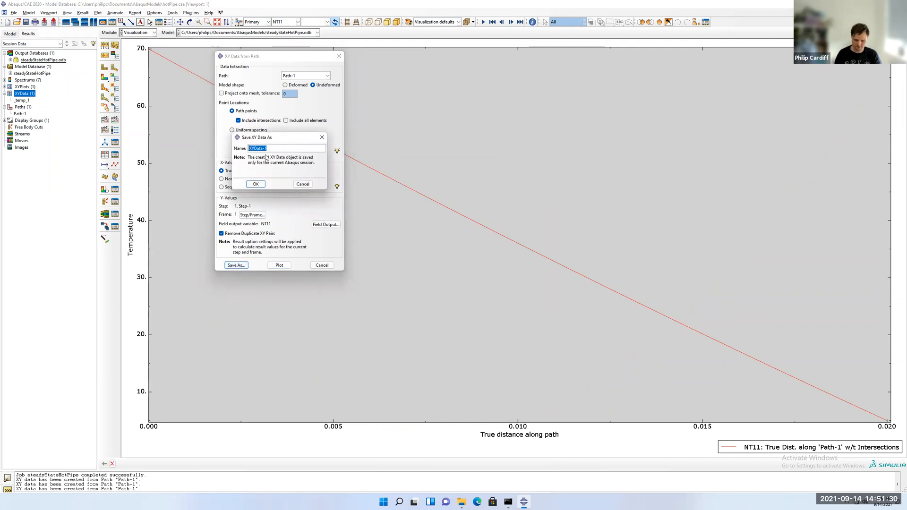
{"action": "type", "text": "tAcrossW"}
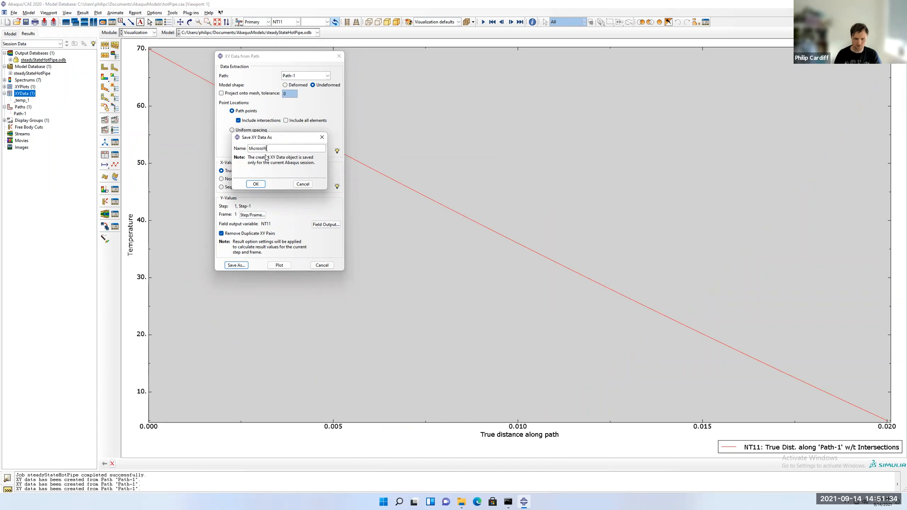
{"action": "left_click", "coordinate": [255, 184]}
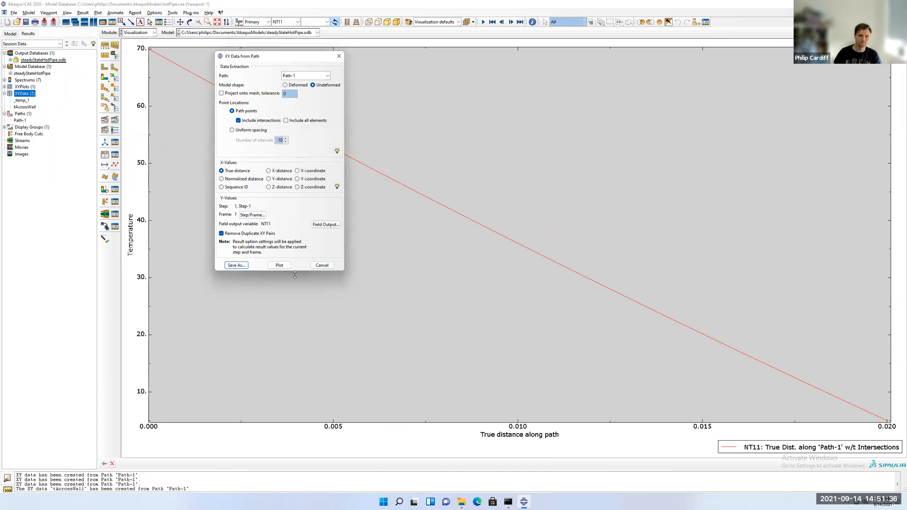
{"action": "left_click", "coordinate": [321, 265]}
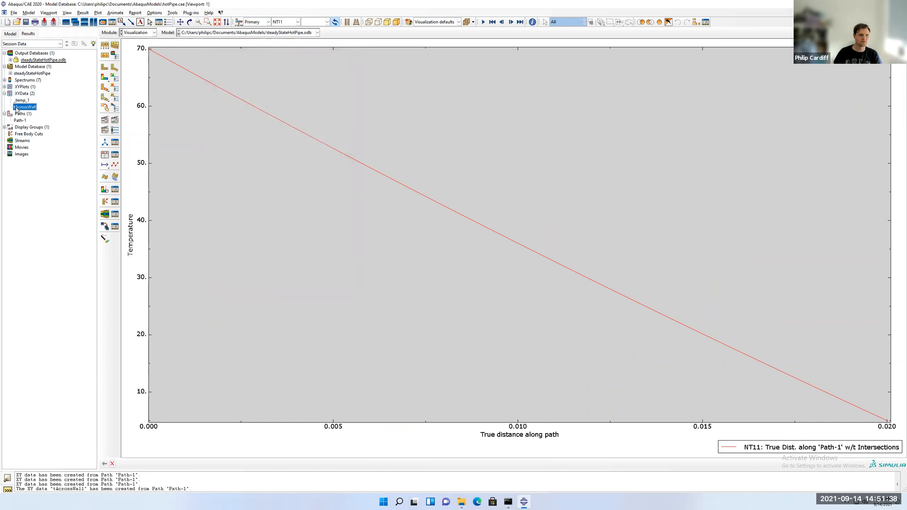
{"action": "double_click", "coordinate": [24, 107]}
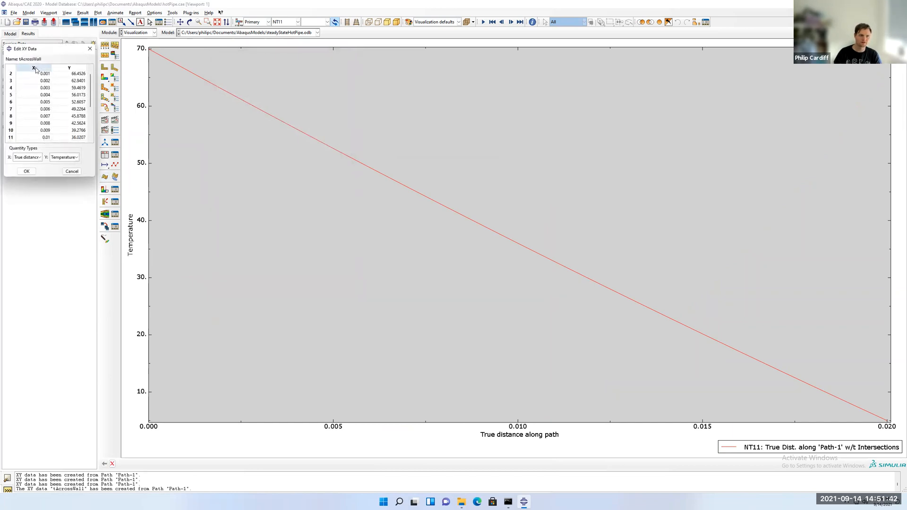
{"action": "scroll", "scroll_direction": "down", "scroll_amount": 3}
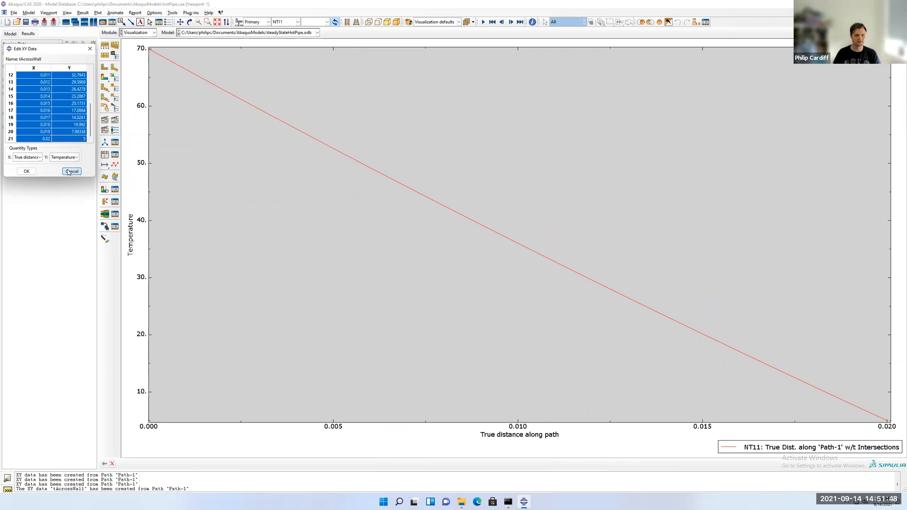
{"action": "left_click", "coordinate": [71, 170]}
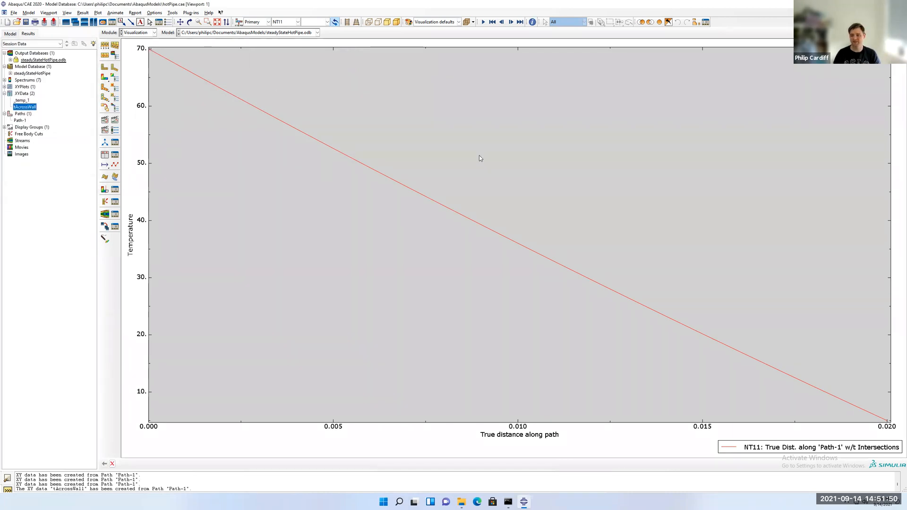
{"action": "mouse_move", "coordinate": [873, 419]}
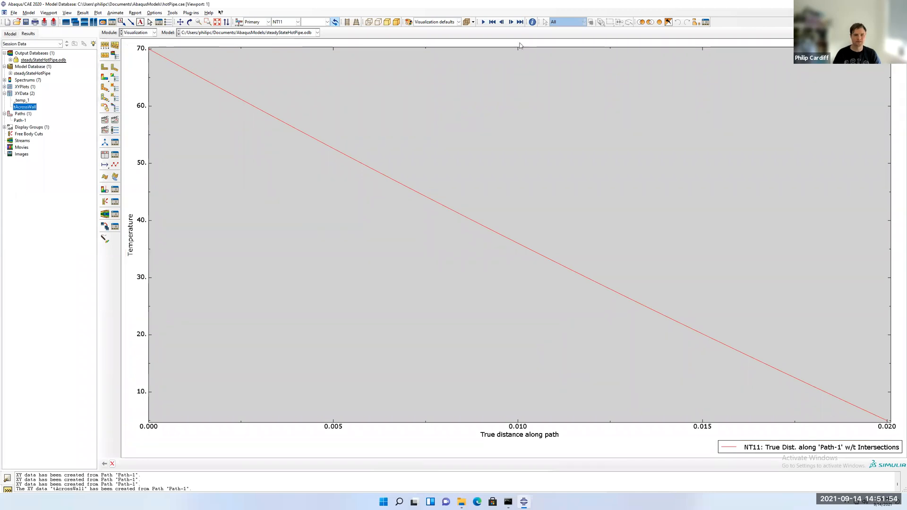
{"action": "mouse_move", "coordinate": [571, 28]}
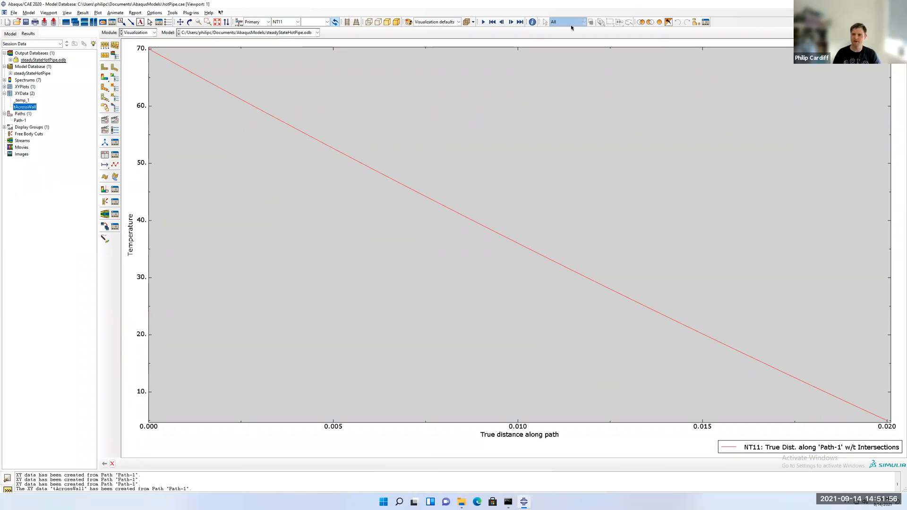